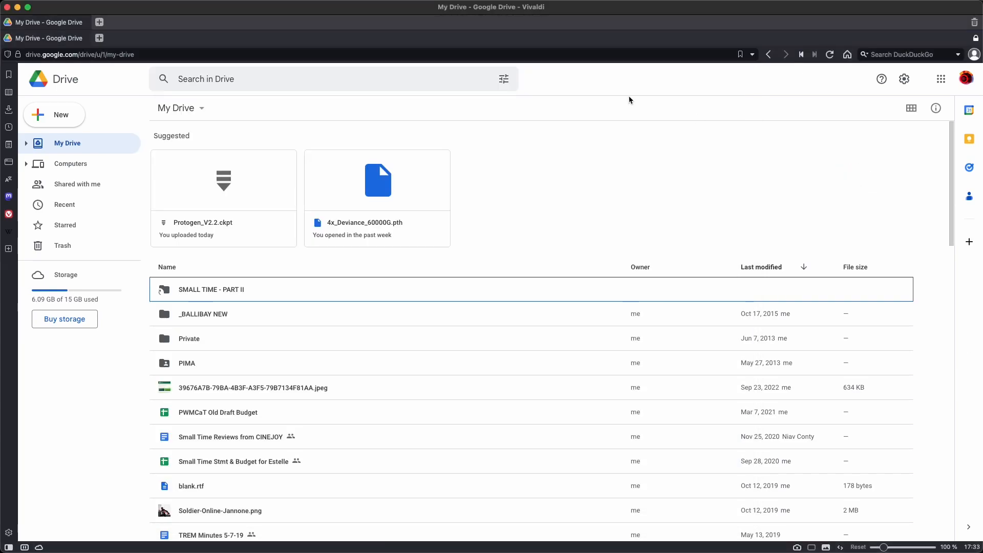
{"action": "mouse_move", "coordinate": [114, 90]}
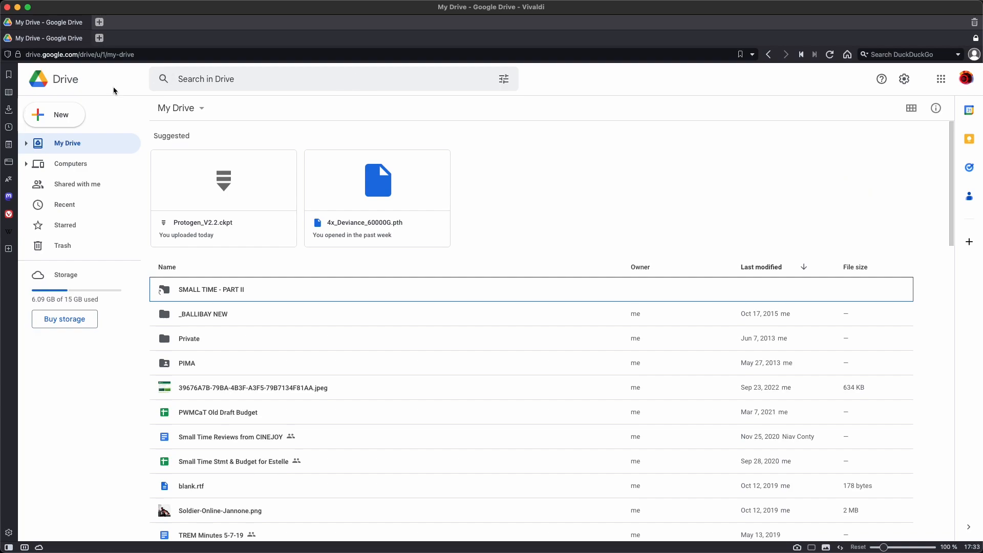
Switch the Deforum Stable Diffusion notebook to the other Google account and save a copy in Drive.
{"action": "left_click", "coordinate": [964, 78]}
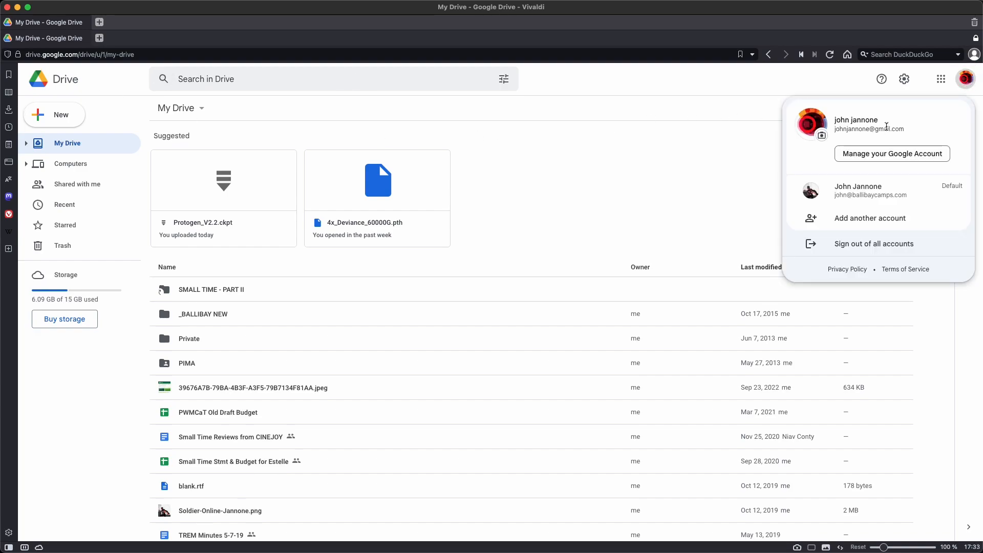
{"action": "mouse_move", "coordinate": [654, 193]}
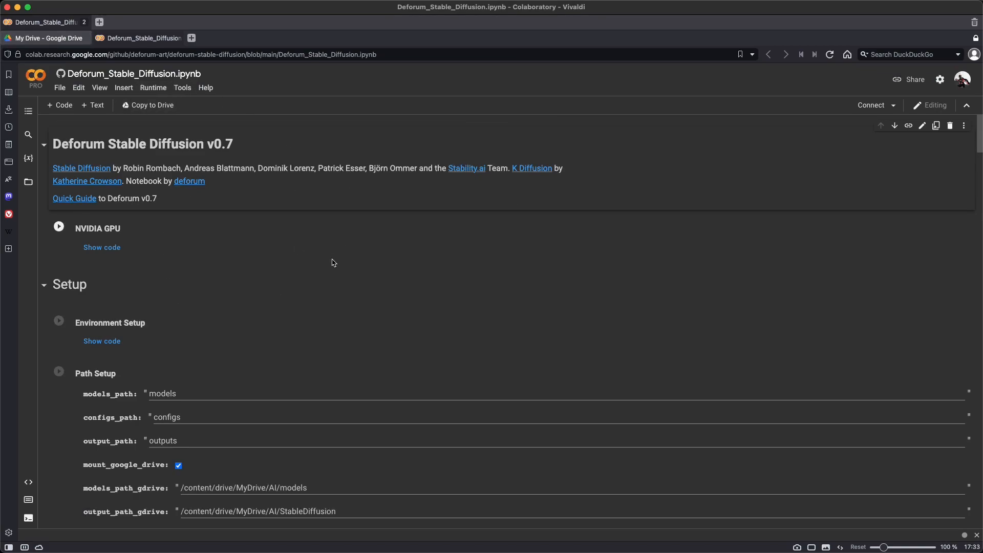
{"action": "mouse_move", "coordinate": [963, 80]}
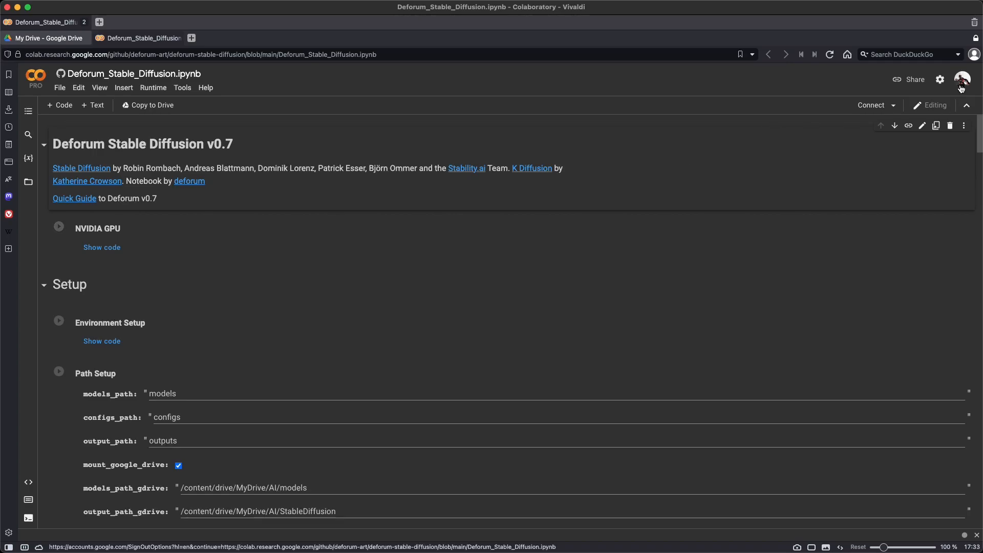
{"action": "left_click", "coordinate": [963, 77]}
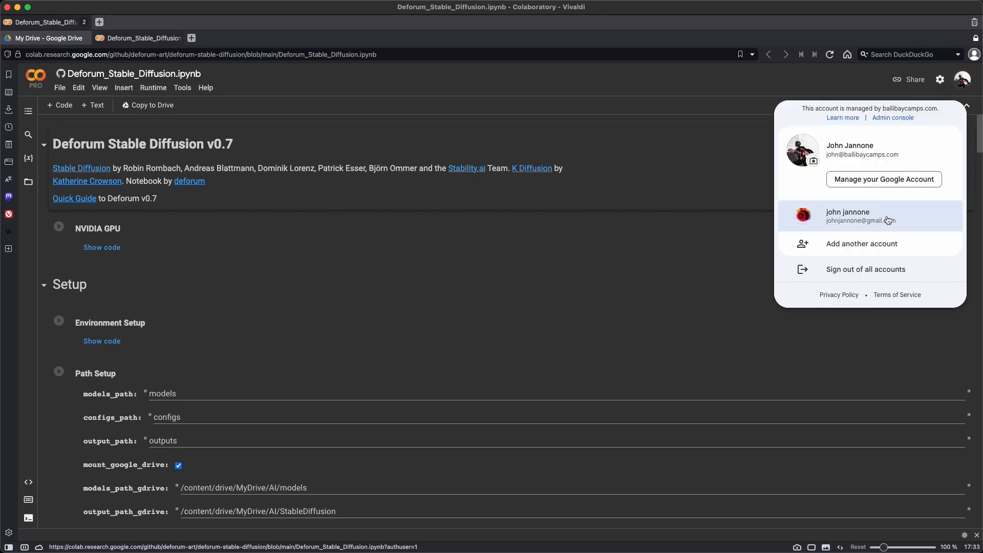
{"action": "left_click", "coordinate": [870, 215]}
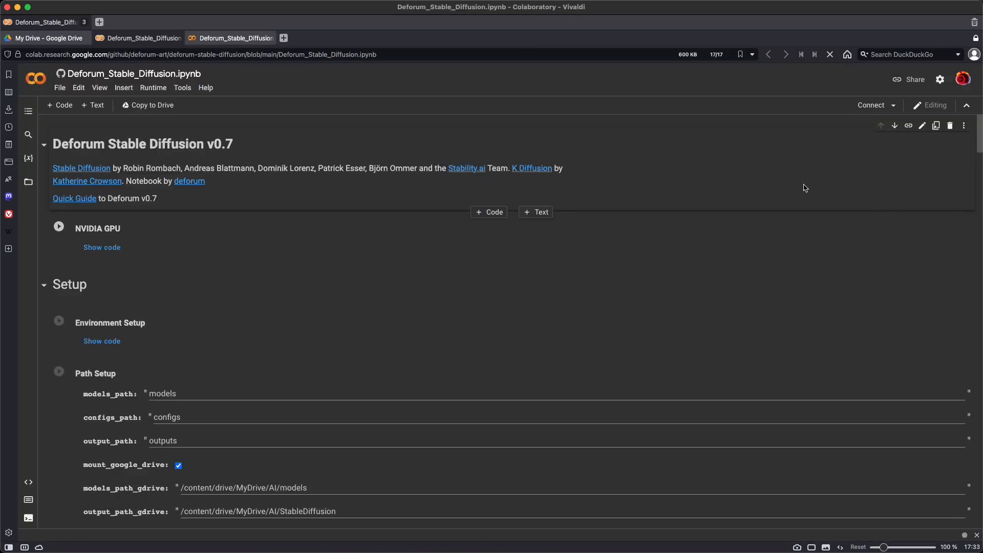
{"action": "left_click", "coordinate": [59, 87]}
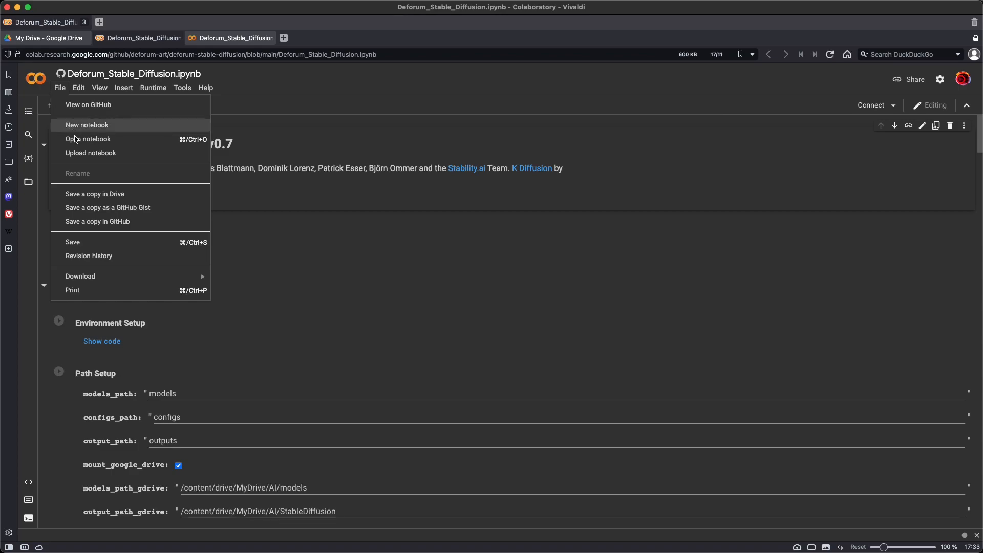
{"action": "mouse_move", "coordinate": [95, 194]}
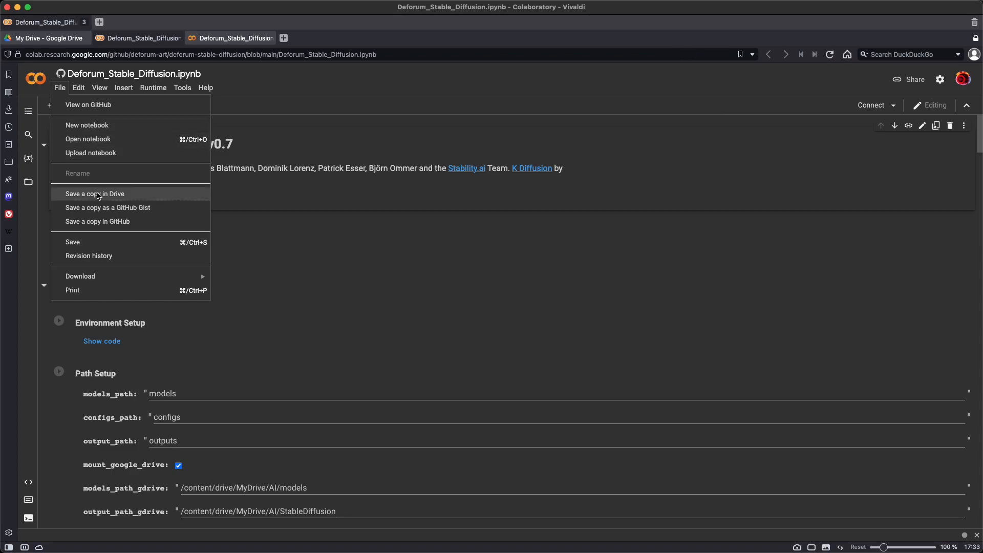
{"action": "left_click", "coordinate": [95, 193]}
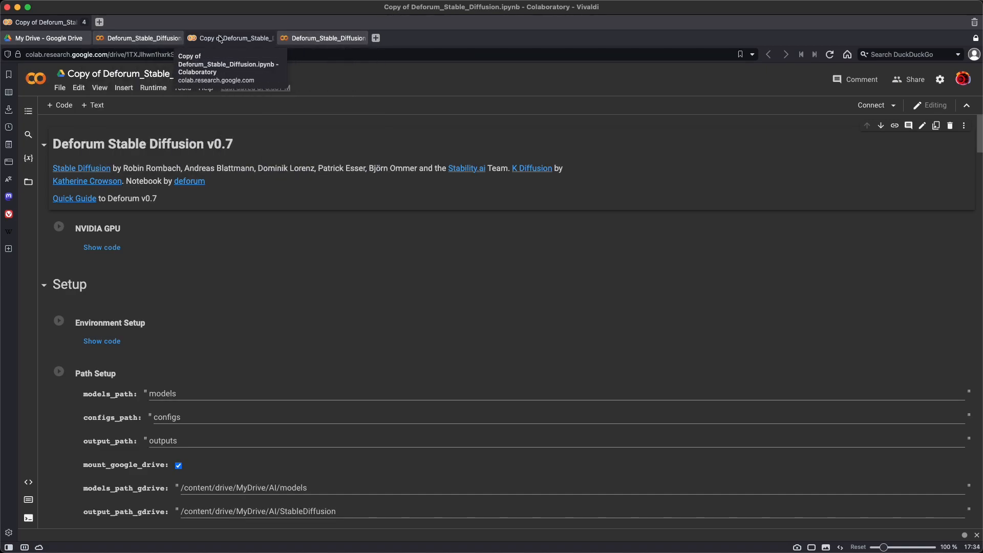
{"action": "mouse_move", "coordinate": [246, 43]}
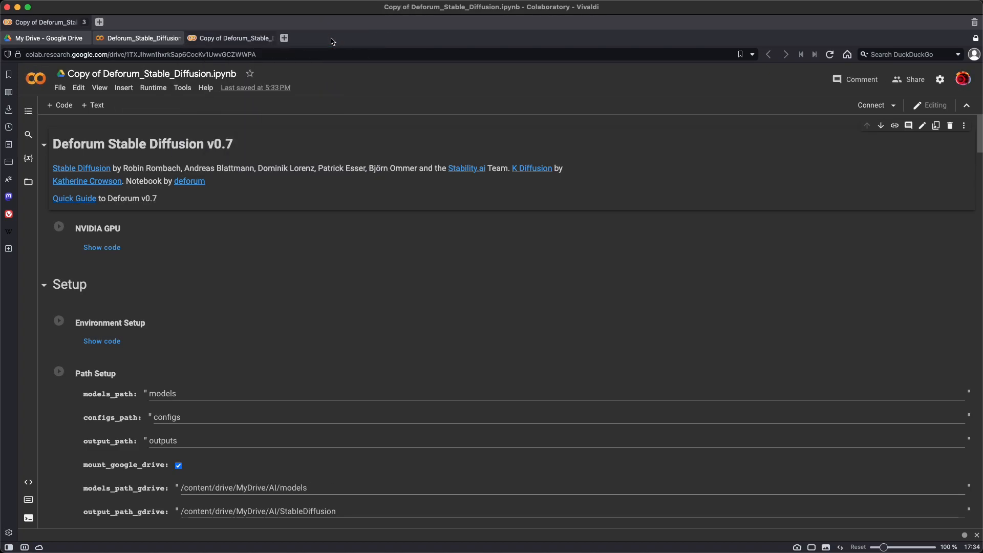
Return to Google Drive and open the Colab Notebooks folder.
{"action": "left_click", "coordinate": [44, 37]}
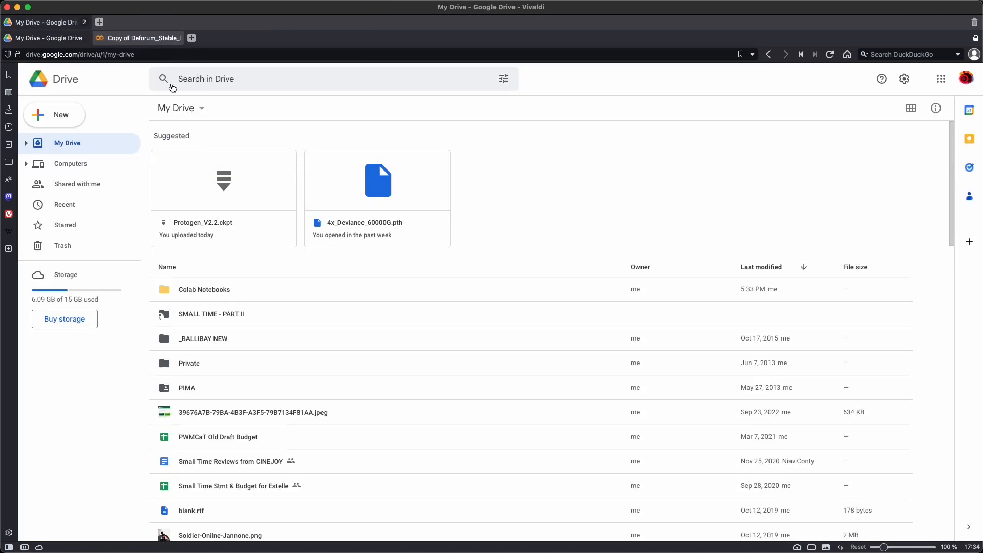
{"action": "mouse_move", "coordinate": [181, 108]}
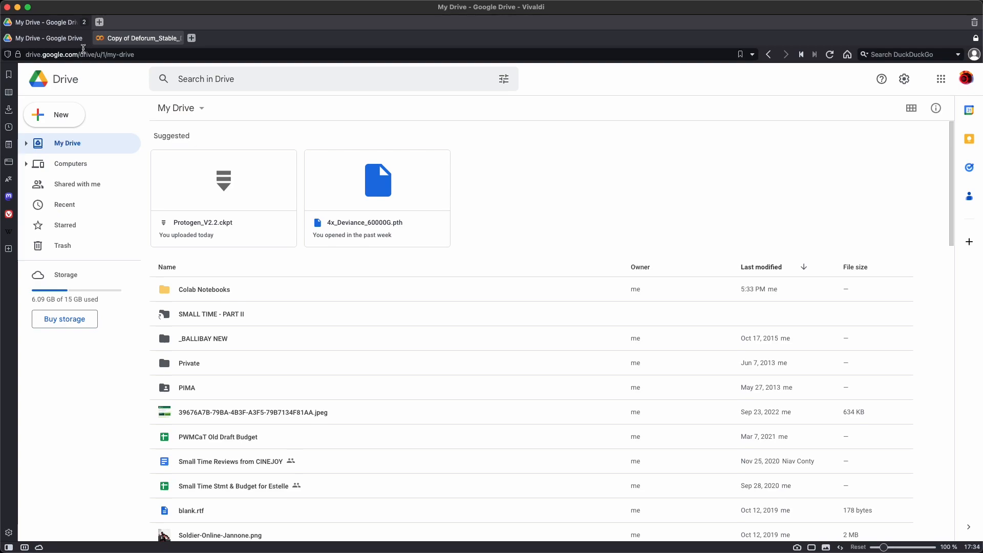
{"action": "mouse_move", "coordinate": [204, 289]}
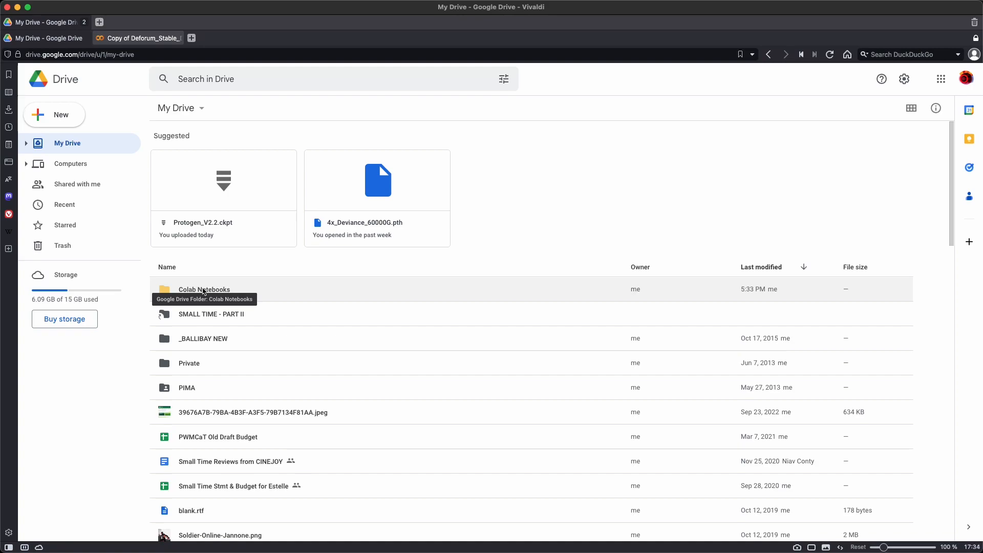
{"action": "double_click", "coordinate": [204, 289]}
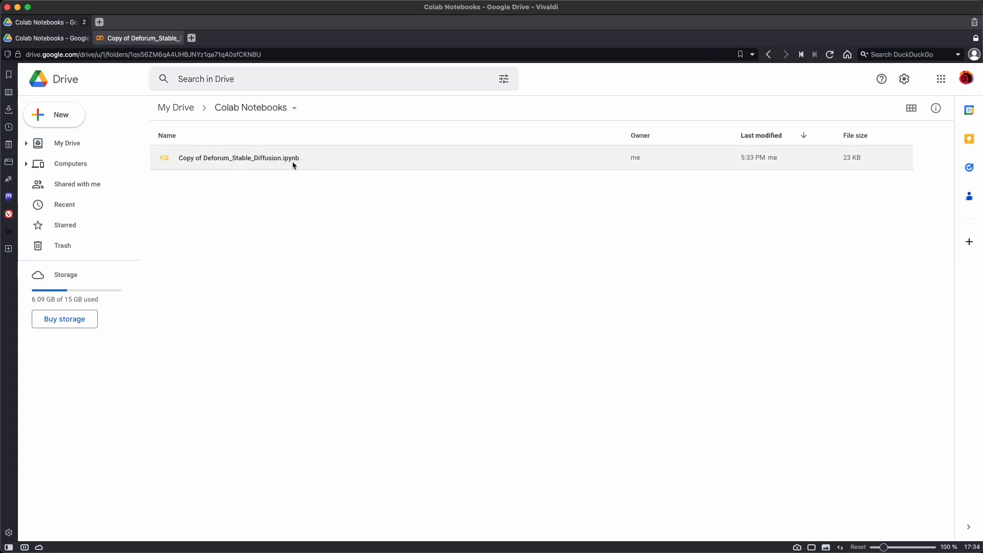
{"action": "mouse_move", "coordinate": [142, 38]}
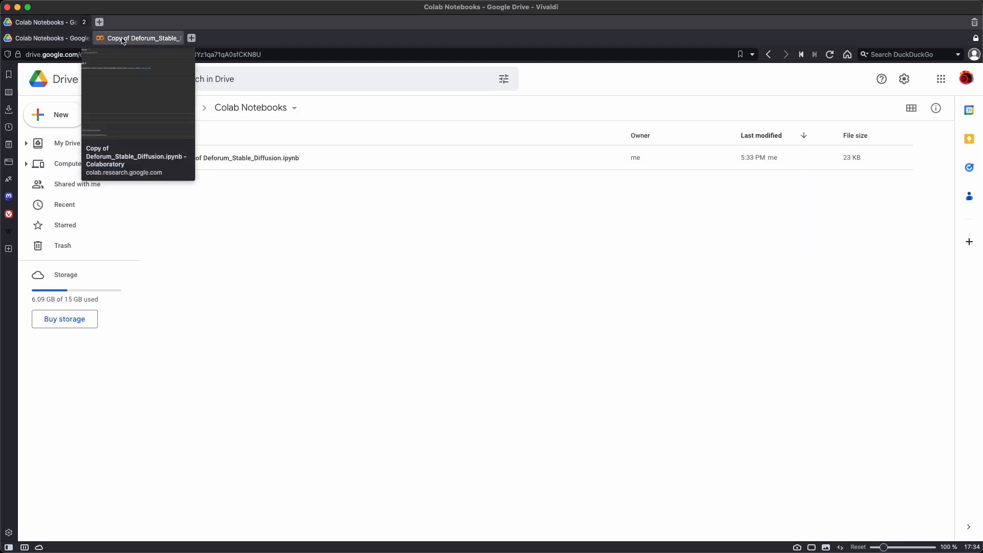
Review Path Setup and the model_checkpoint dropdown in the Copy of Deforum_Stable_Diffusion notebook.
{"action": "left_click", "coordinate": [142, 38]}
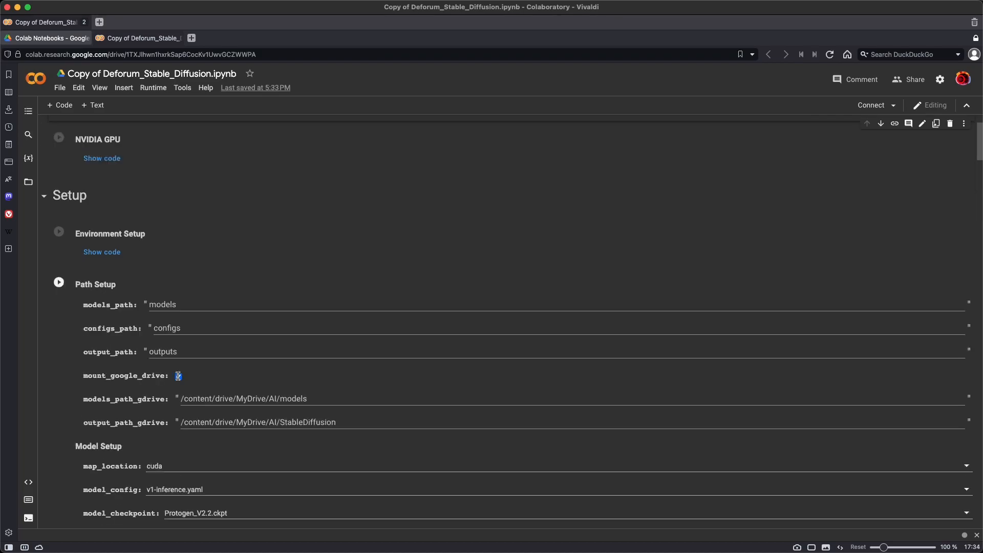
{"action": "scroll", "scroll_direction": "down", "scroll_amount": 3}
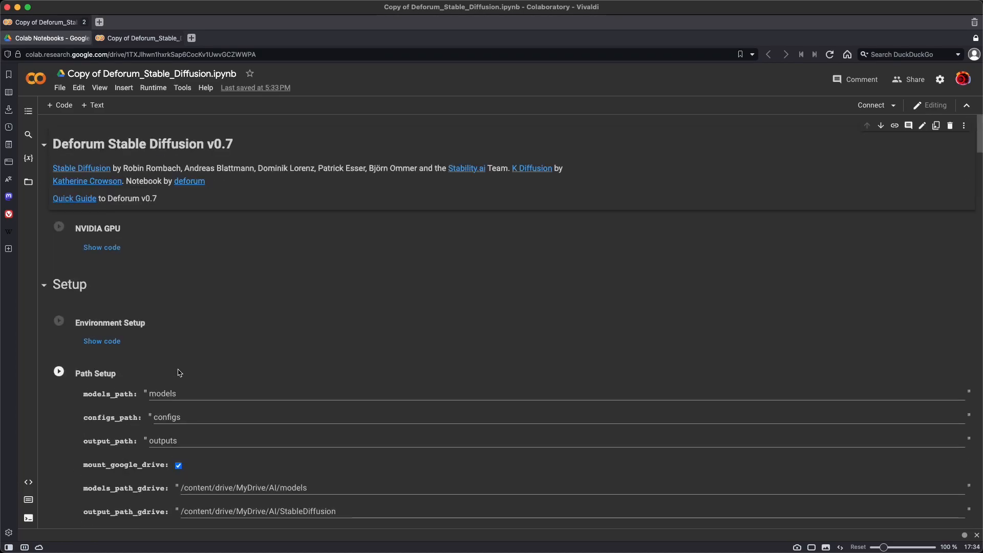
{"action": "left_click", "coordinate": [101, 247]}
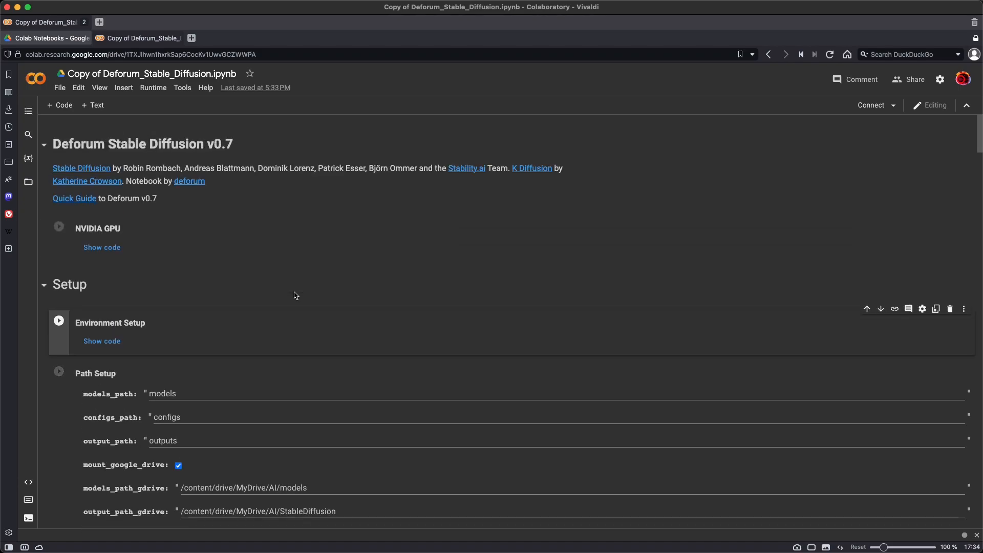
{"action": "scroll", "scroll_direction": "down", "scroll_amount": 3}
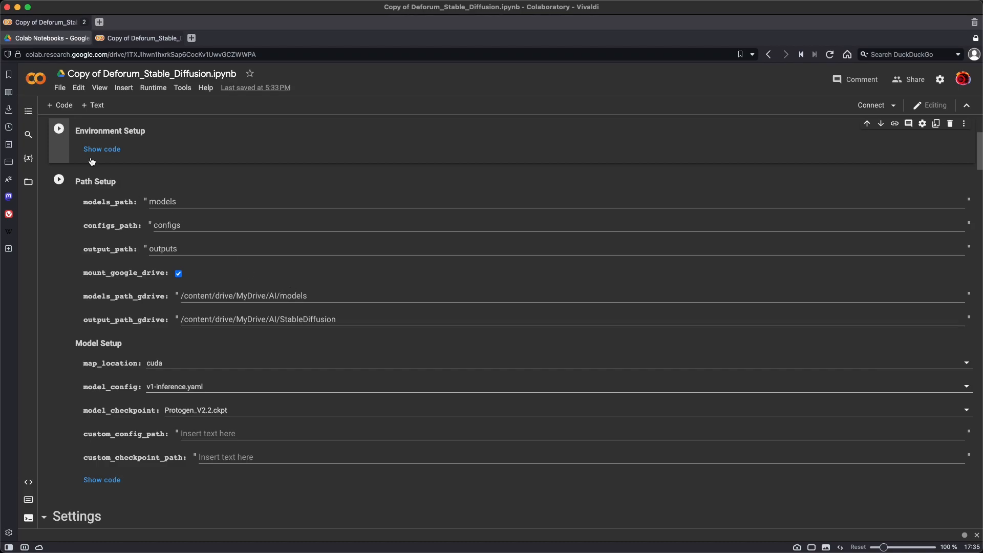
{"action": "mouse_move", "coordinate": [129, 387]}
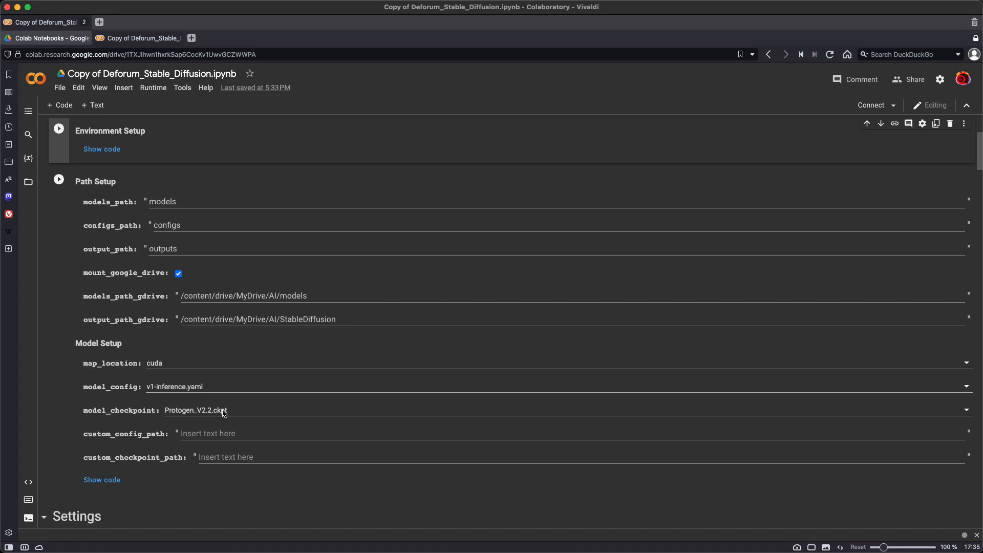
{"action": "mouse_move", "coordinate": [221, 415]}
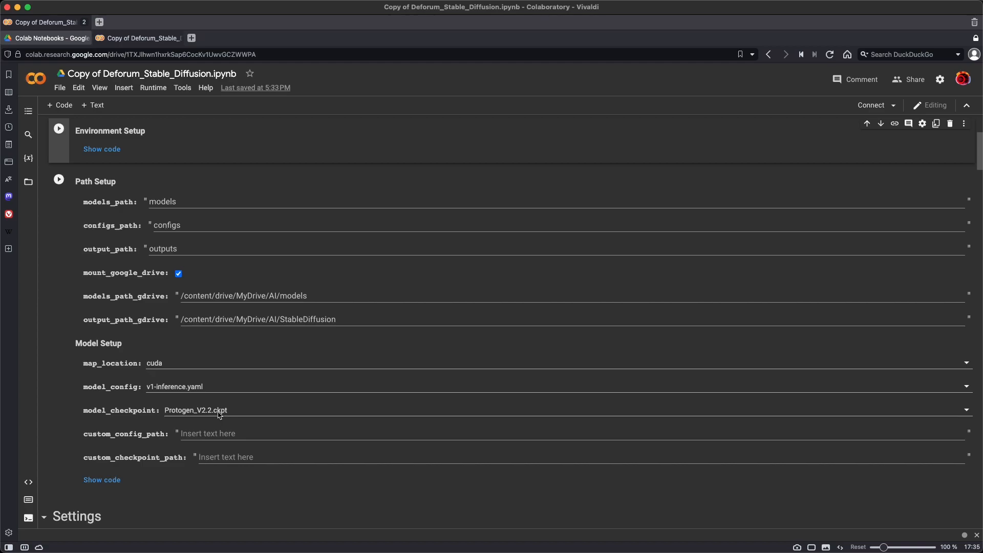
{"action": "mouse_move", "coordinate": [221, 415]}
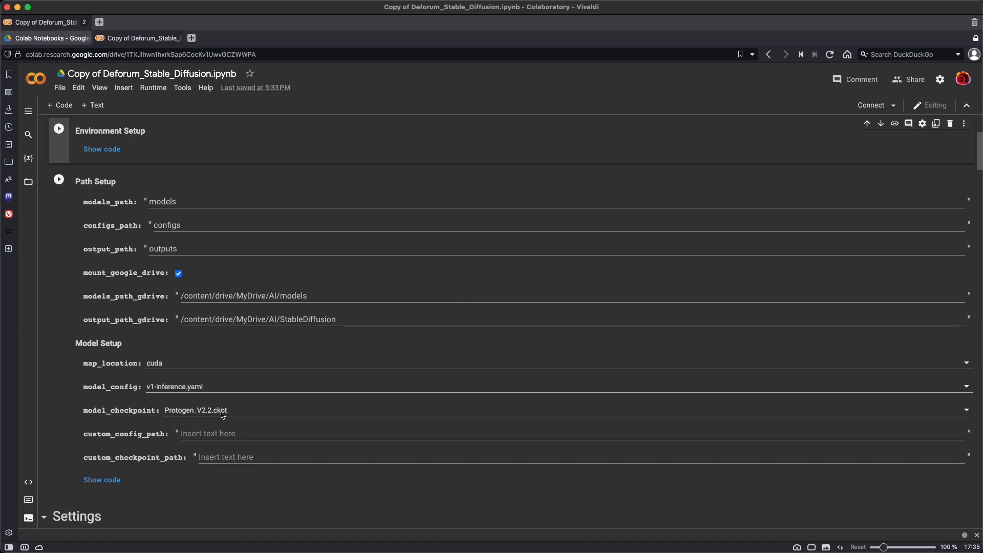
{"action": "mouse_move", "coordinate": [280, 413]}
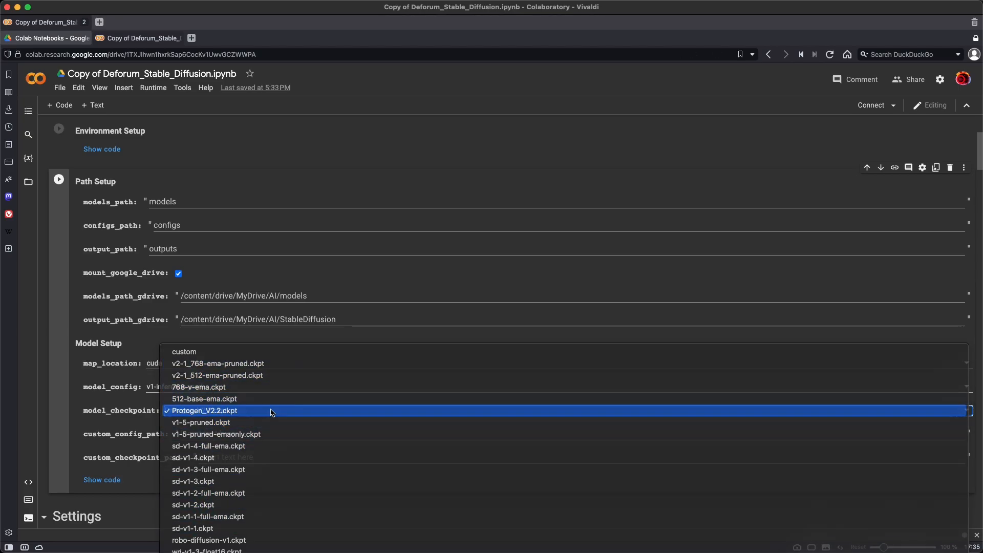
{"action": "left_click", "coordinate": [203, 410]}
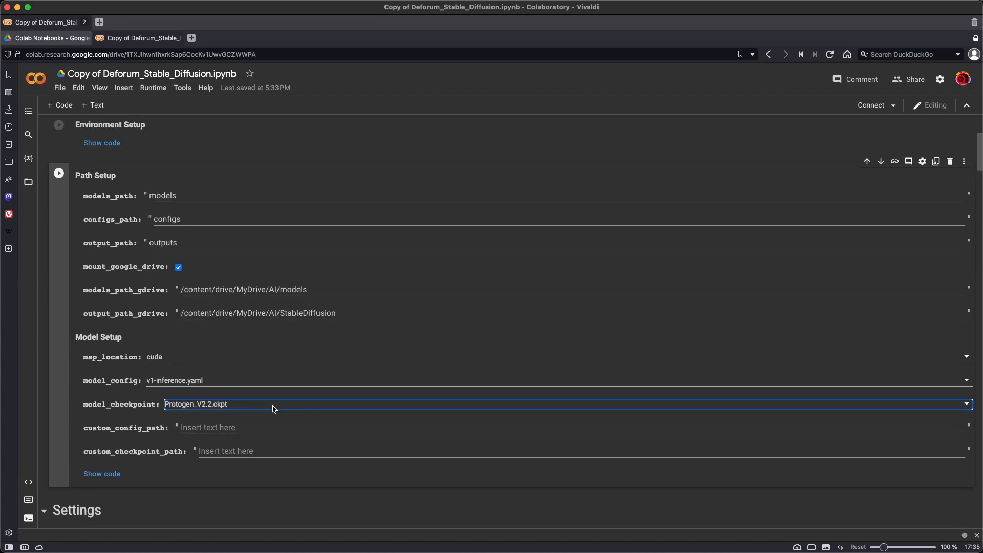
{"action": "scroll", "scroll_direction": "down", "scroll_amount": 3}
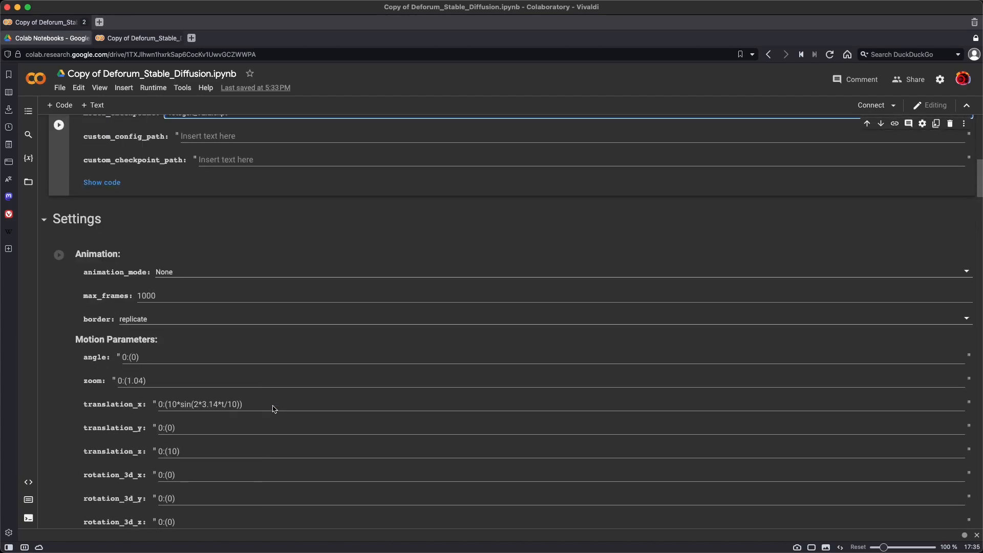
{"action": "scroll", "scroll_direction": "down", "scroll_amount": 3}
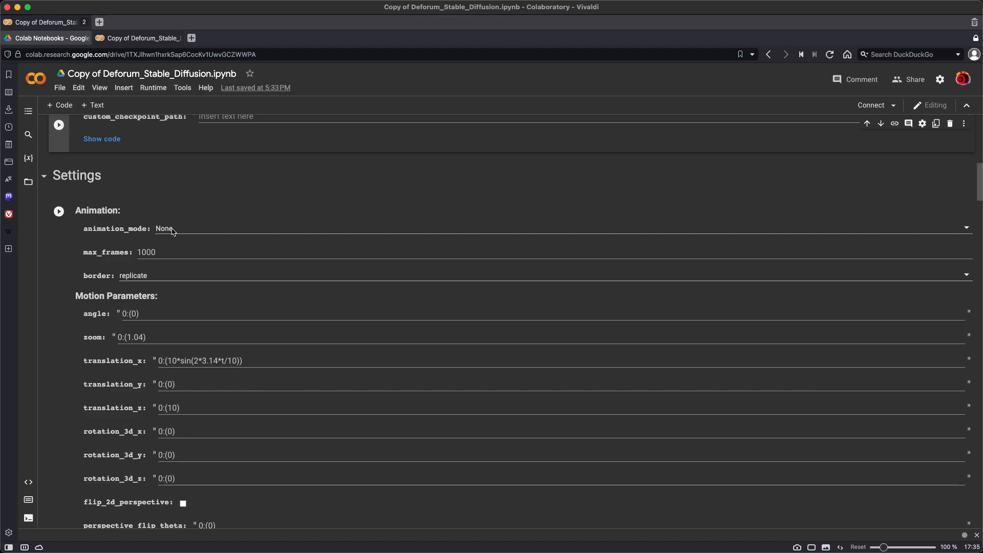
{"action": "left_click", "coordinate": [165, 228]}
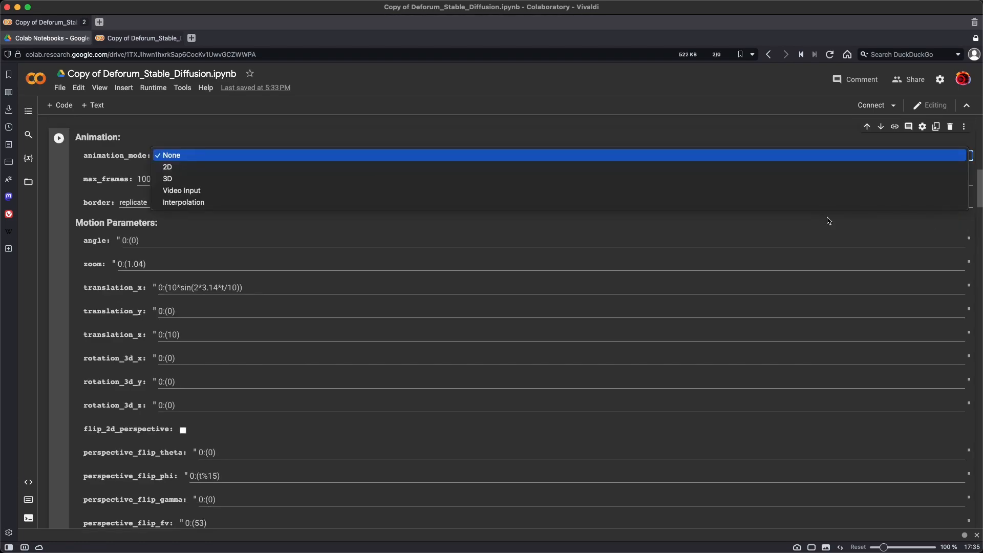
{"action": "mouse_move", "coordinate": [222, 137]}
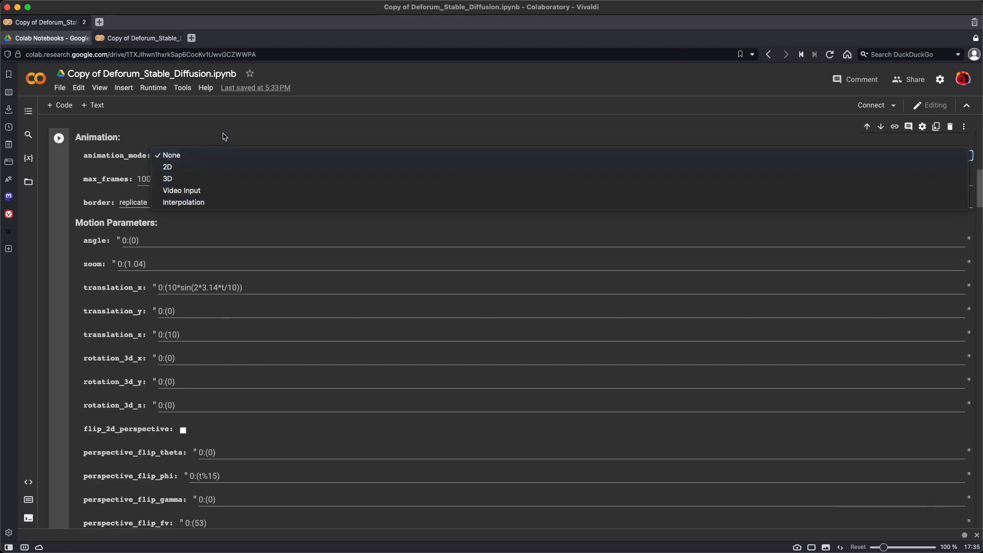
{"action": "left_click", "coordinate": [169, 154]}
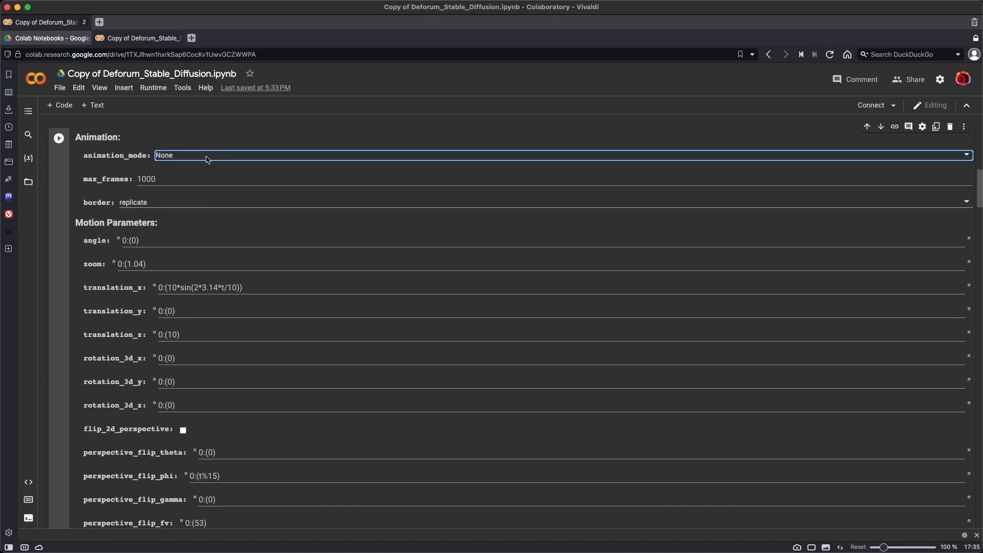
{"action": "scroll", "scroll_direction": "down", "scroll_amount": 3}
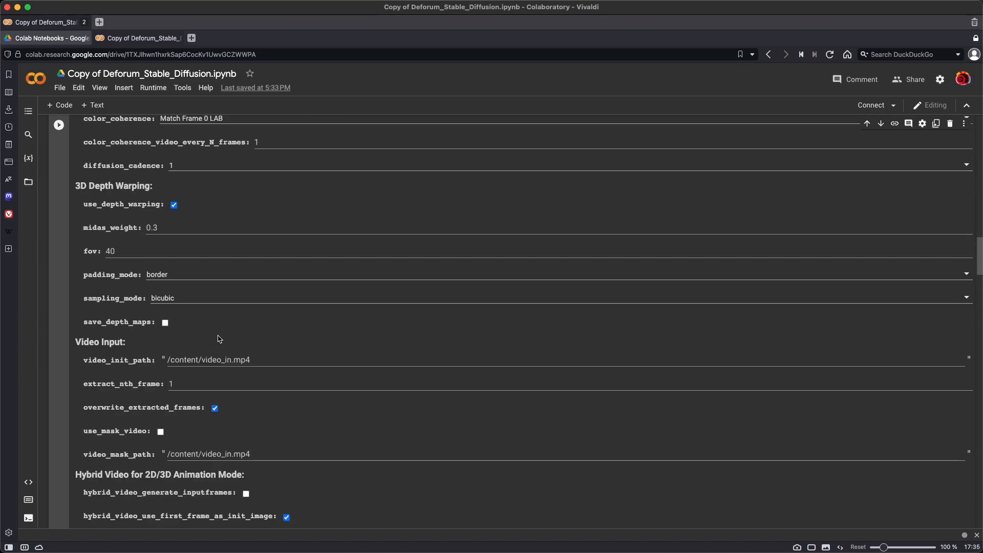
{"action": "scroll", "scroll_direction": "down", "scroll_amount": 3}
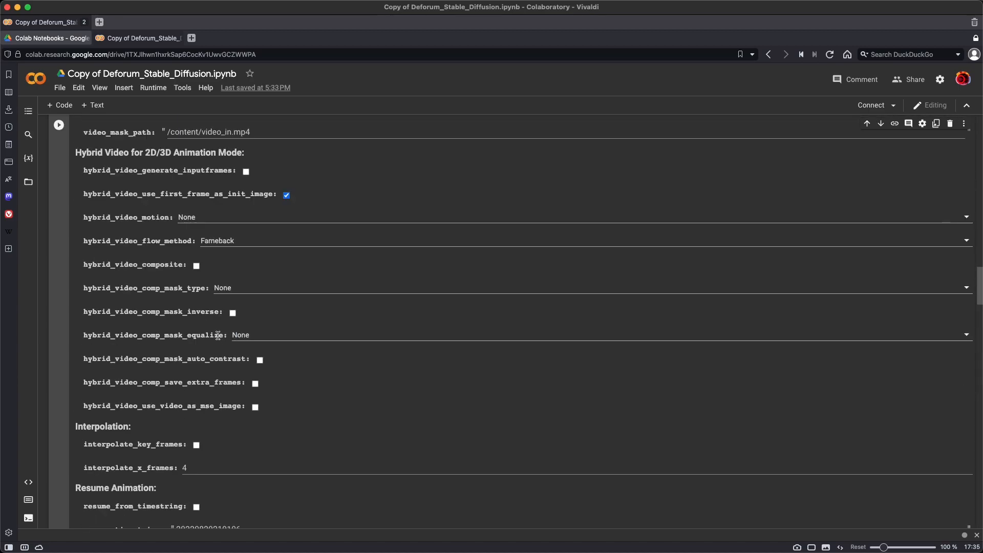
{"action": "scroll", "scroll_direction": "down", "scroll_amount": 3}
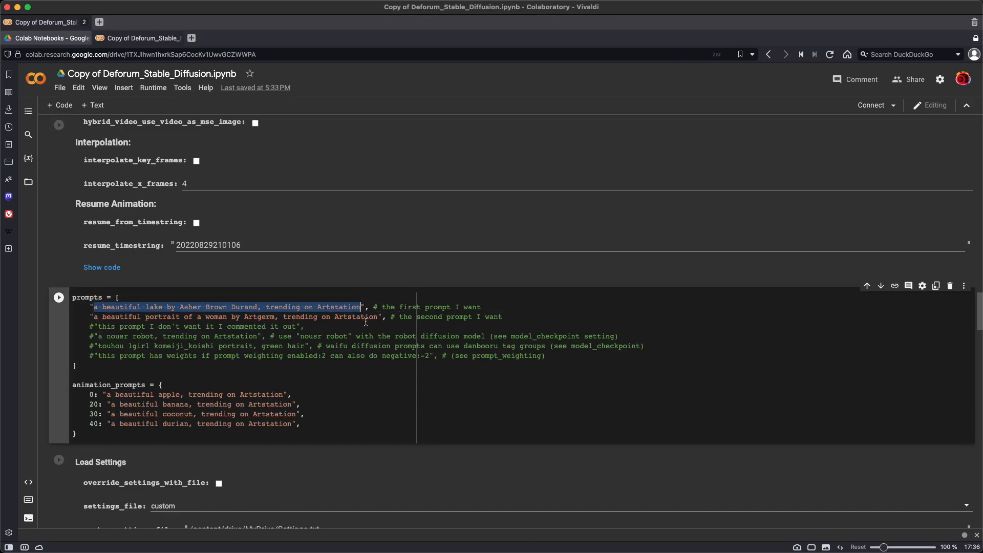
{"action": "left_click", "coordinate": [350, 326]}
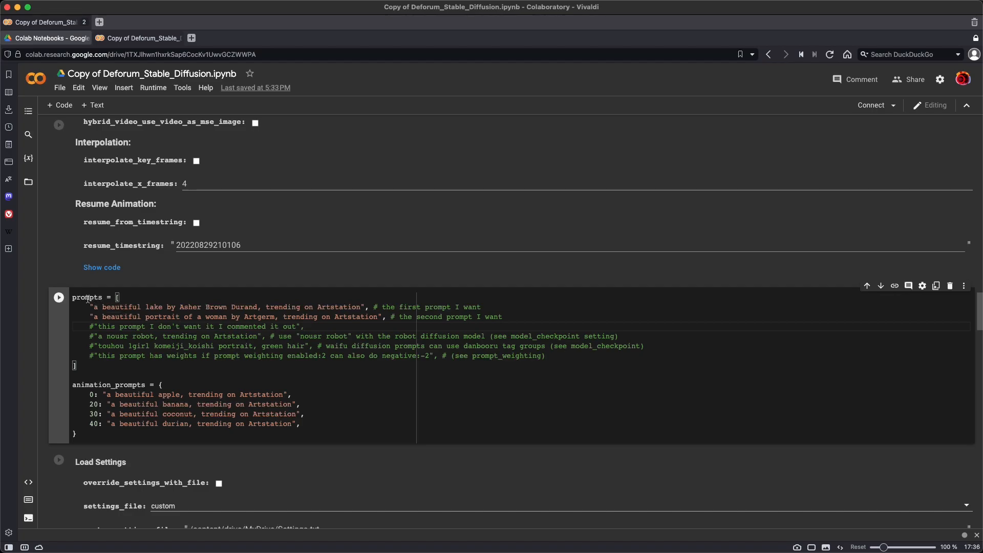
{"action": "double_click", "coordinate": [87, 297]}
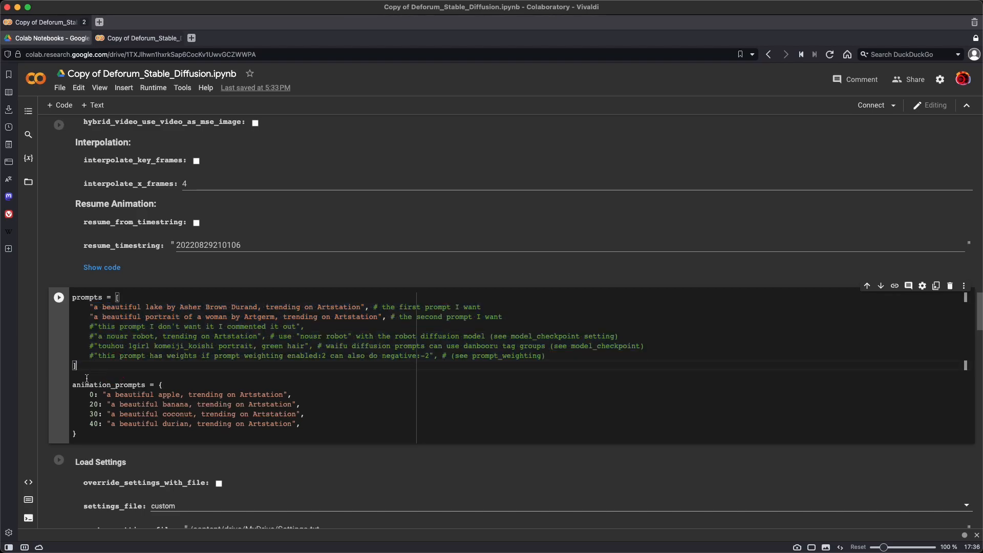
{"action": "mouse_move", "coordinate": [172, 391]}
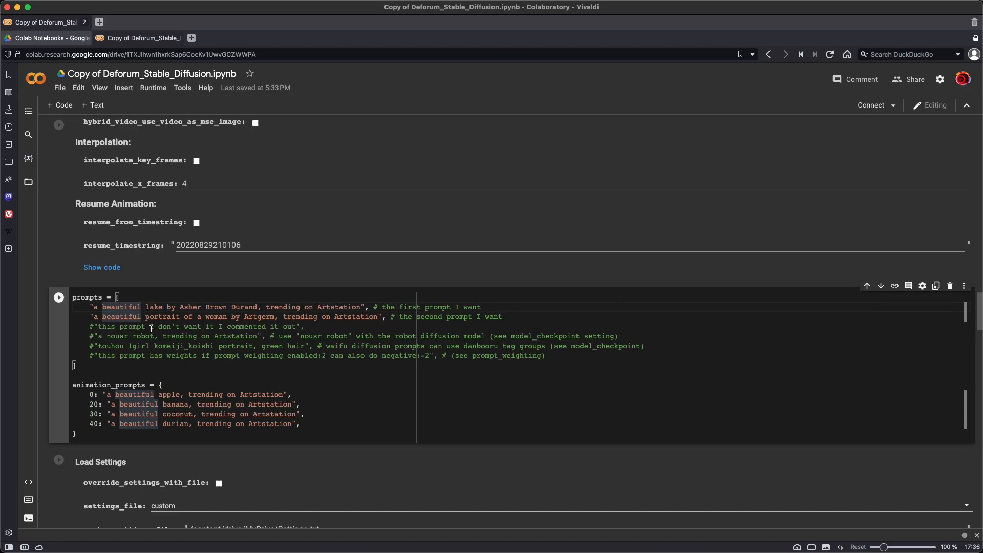
{"action": "left_click_drag", "start_coordinate": [92, 306], "coordinate": [300, 306]}
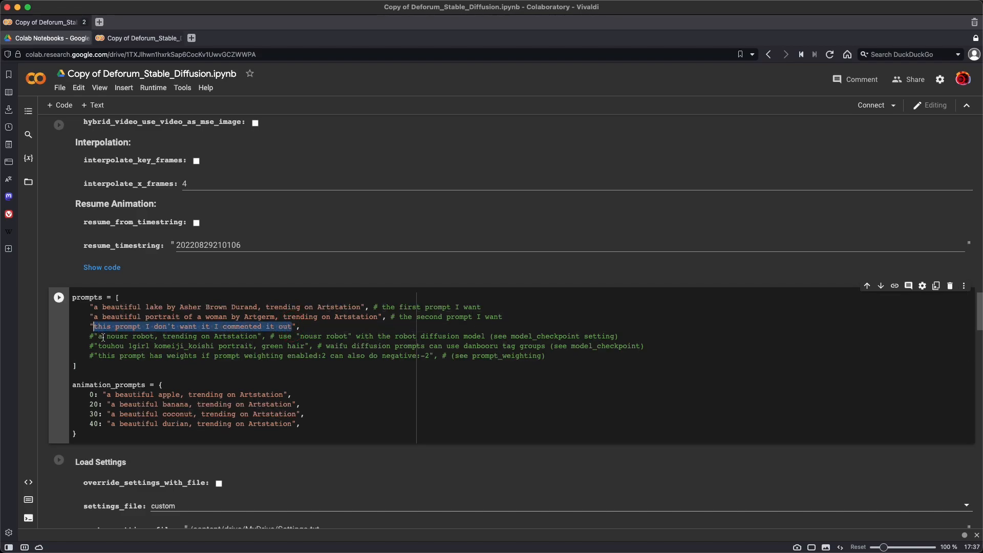
Turn the commented third prompt line into an active "futuristic robot" prompt.
{"action": "type", "text": "futuristic robot\","}
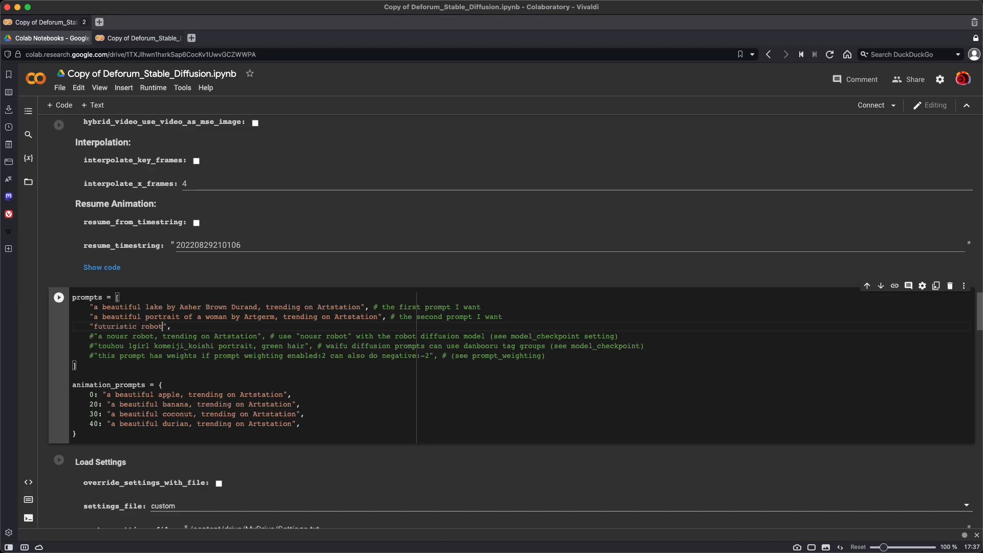
{"action": "left_click_drag", "start_coordinate": [92, 307], "coordinate": [347, 307]}
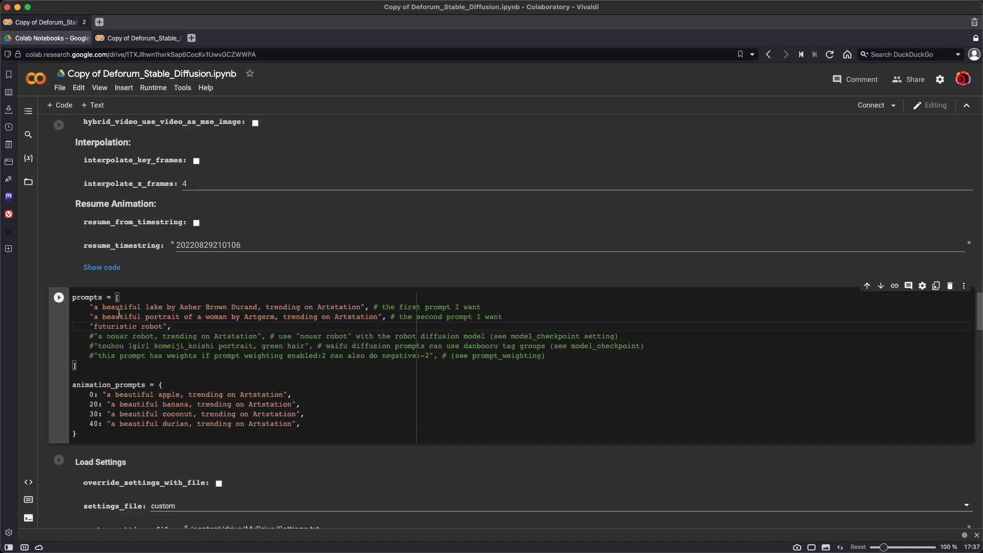
{"action": "left_click_drag", "start_coordinate": [102, 307], "coordinate": [293, 307]}
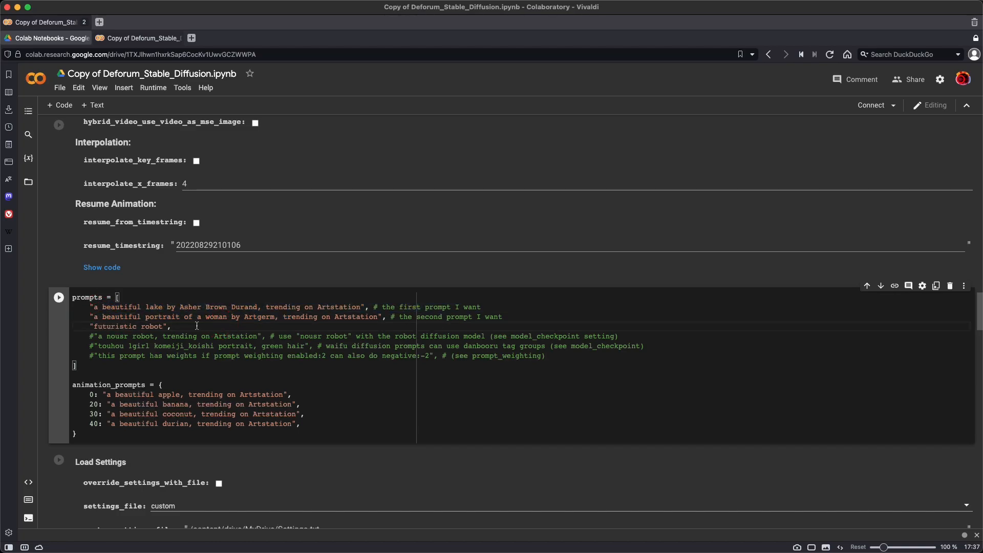
{"action": "scroll", "scroll_direction": "down", "scroll_amount": 3}
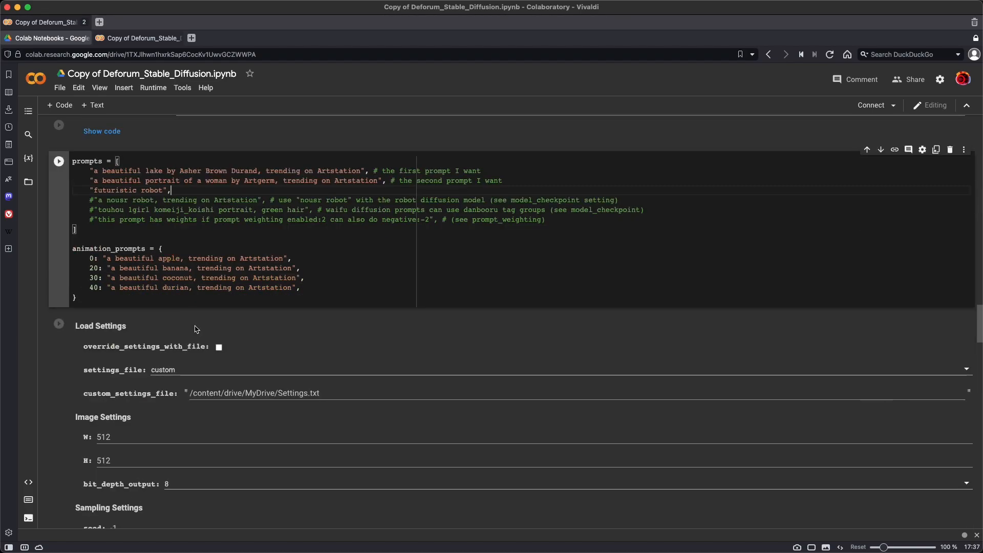
Set image width W to 1024, height H to 768, and seed to 100.
{"action": "scroll", "scroll_direction": "down", "scroll_amount": 3}
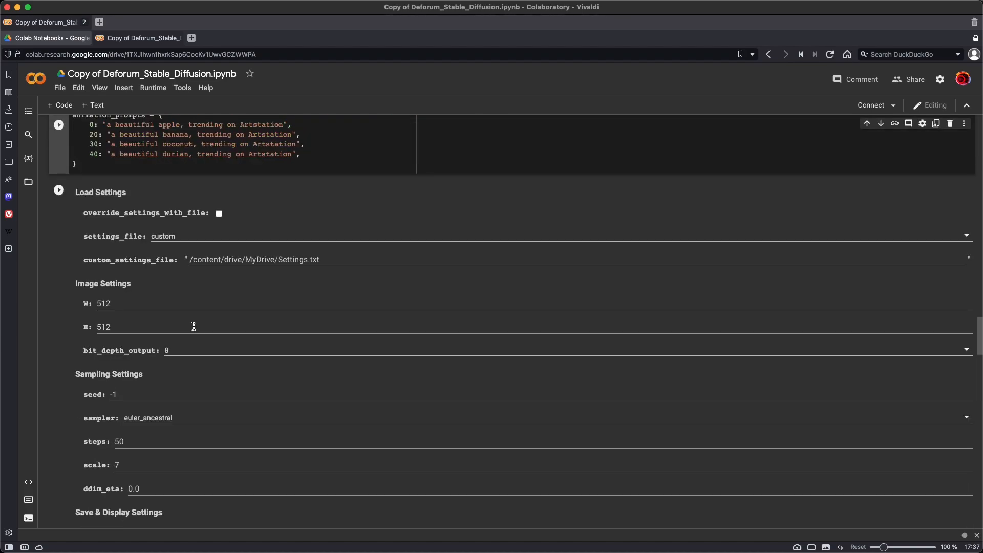
{"action": "scroll", "scroll_direction": "down", "scroll_amount": 3}
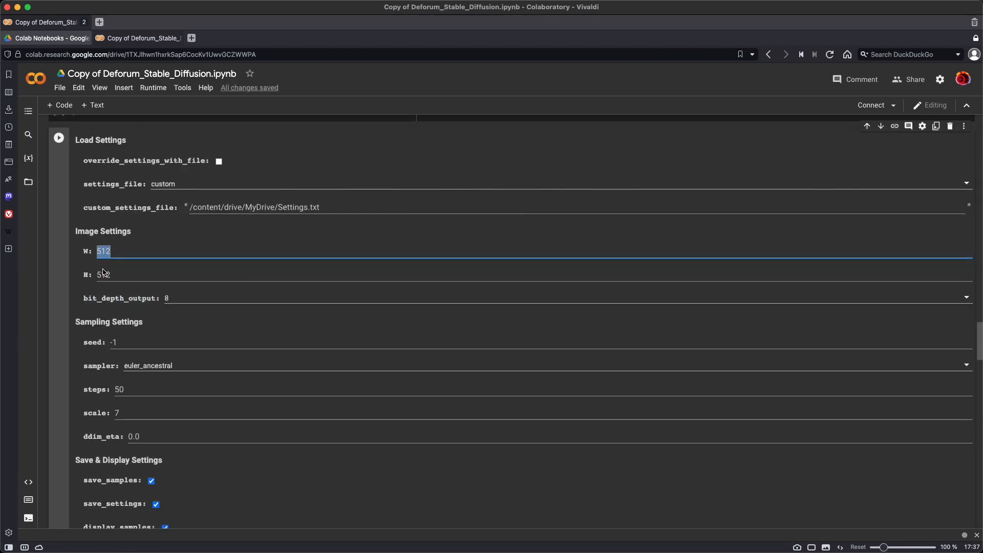
{"action": "left_click", "coordinate": [103, 275]}
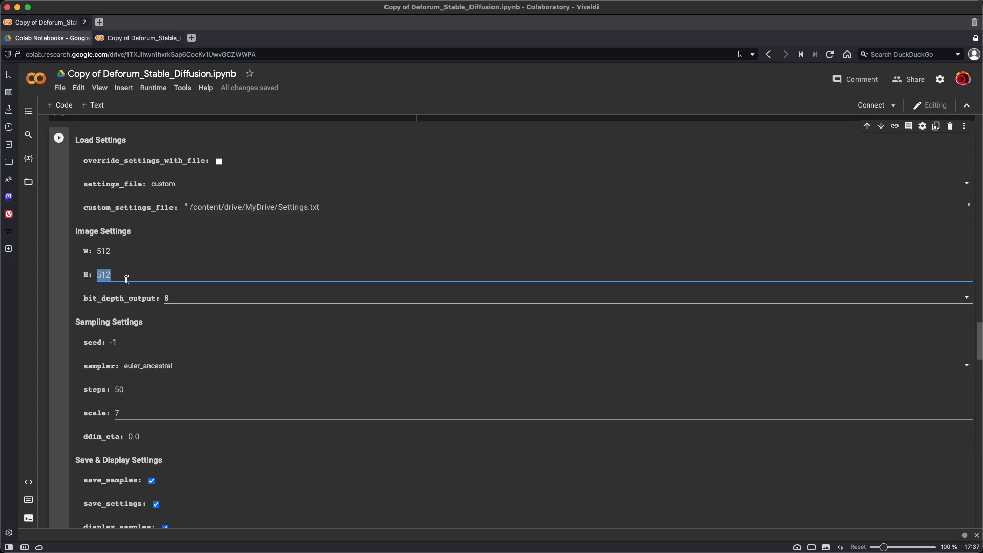
{"action": "left_click", "coordinate": [106, 251]}
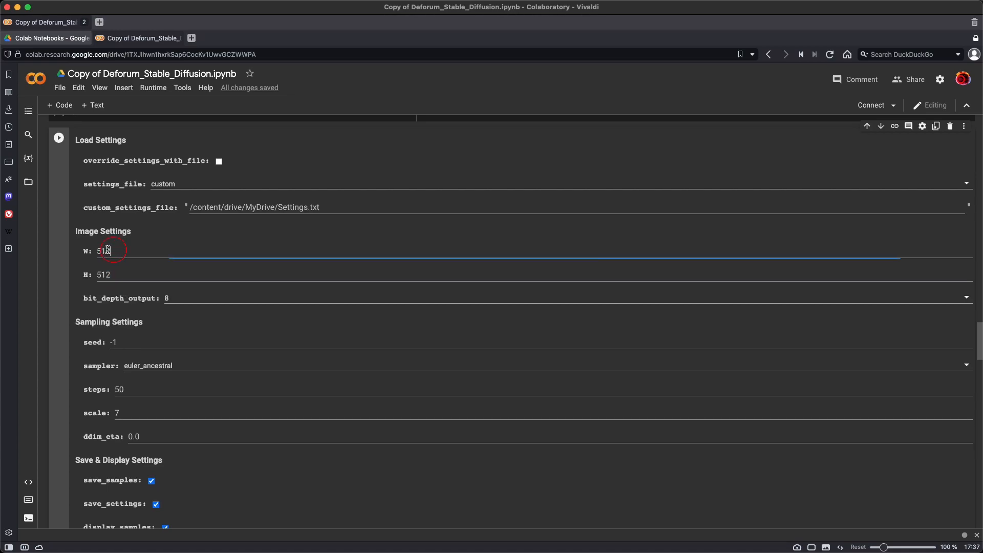
{"action": "type", "text": "10234"}
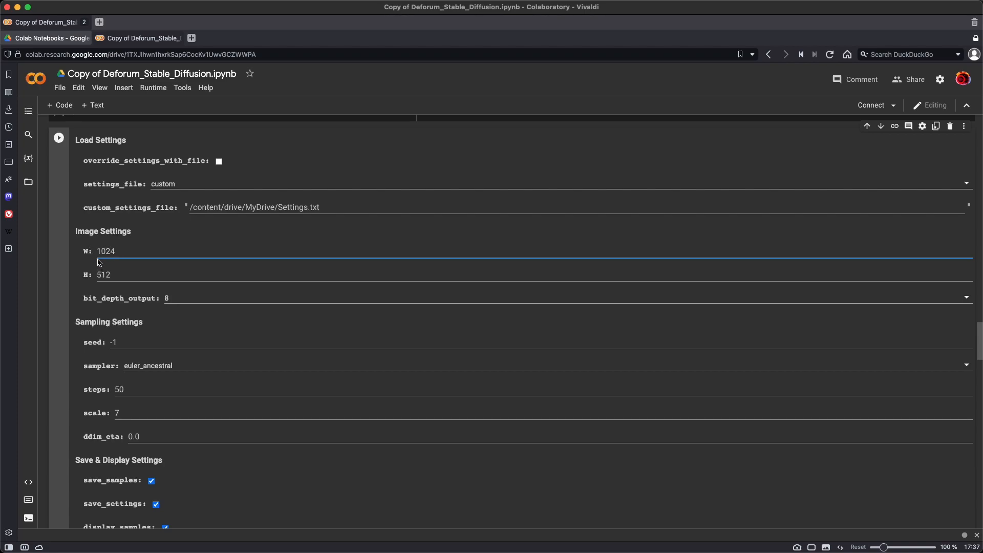
{"action": "double_click", "coordinate": [103, 274]}
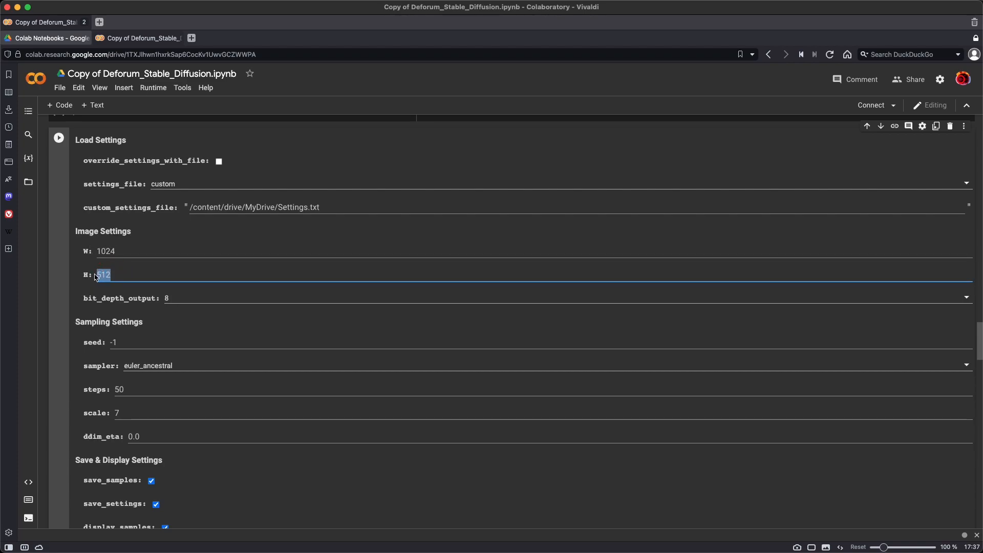
{"action": "type", "text": "768"}
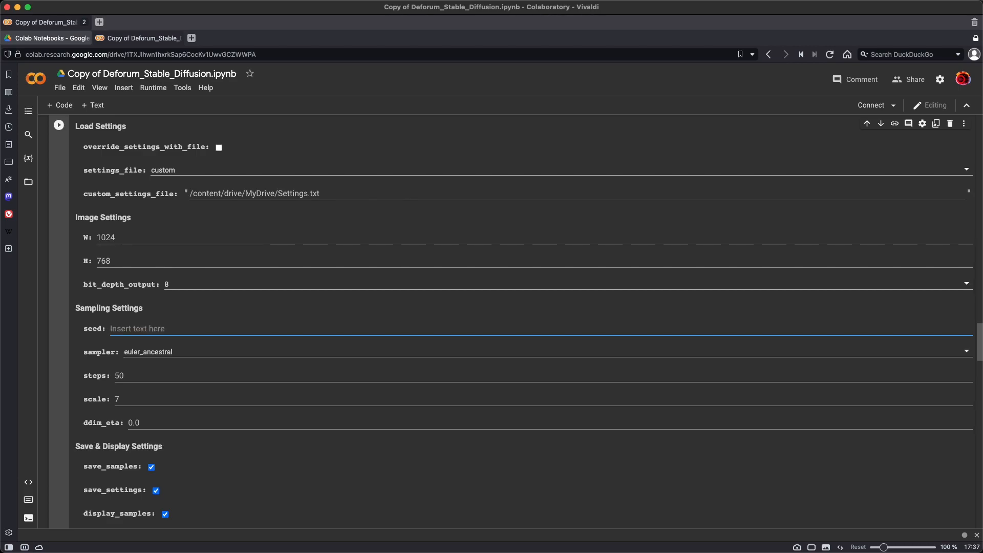
{"action": "type", "text": "100"}
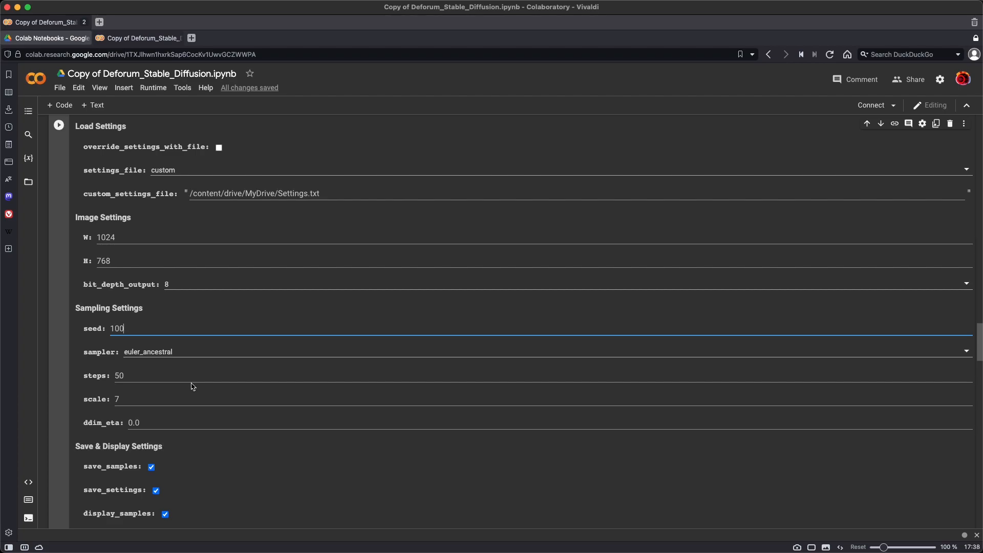
In Batch Settings, select the batch name StableFun.
{"action": "scroll", "scroll_direction": "down", "scroll_amount": 3}
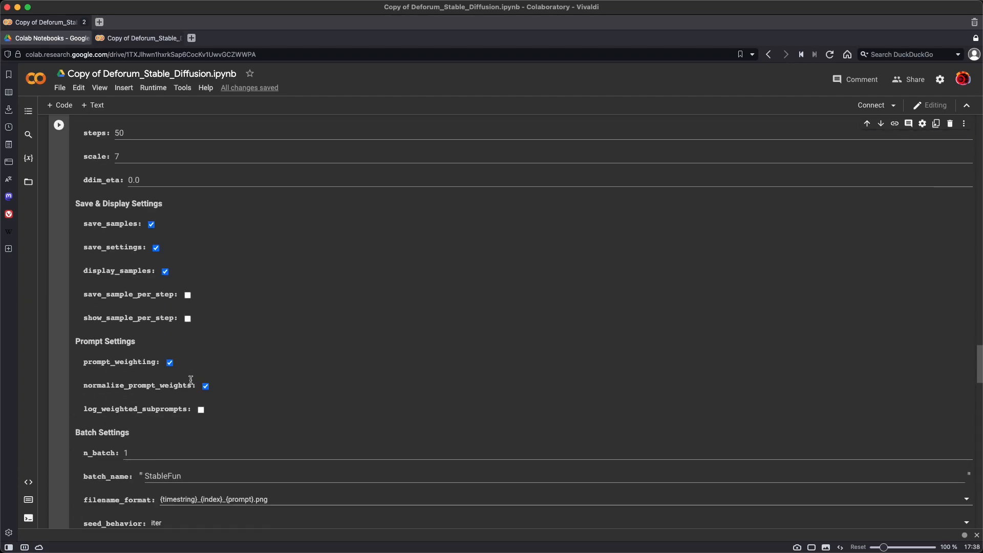
{"action": "scroll", "scroll_direction": "down", "scroll_amount": 3}
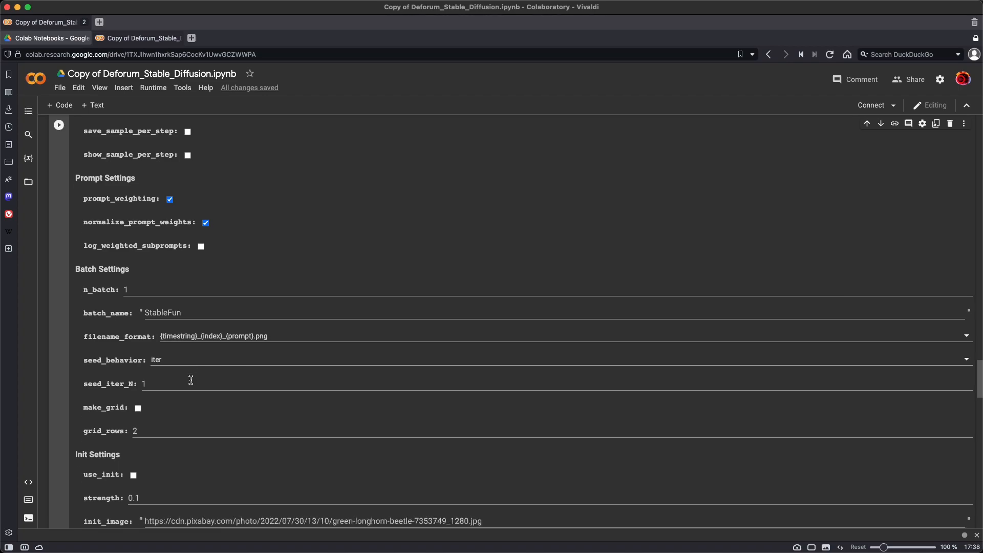
{"action": "scroll", "scroll_direction": "down", "scroll_amount": 3}
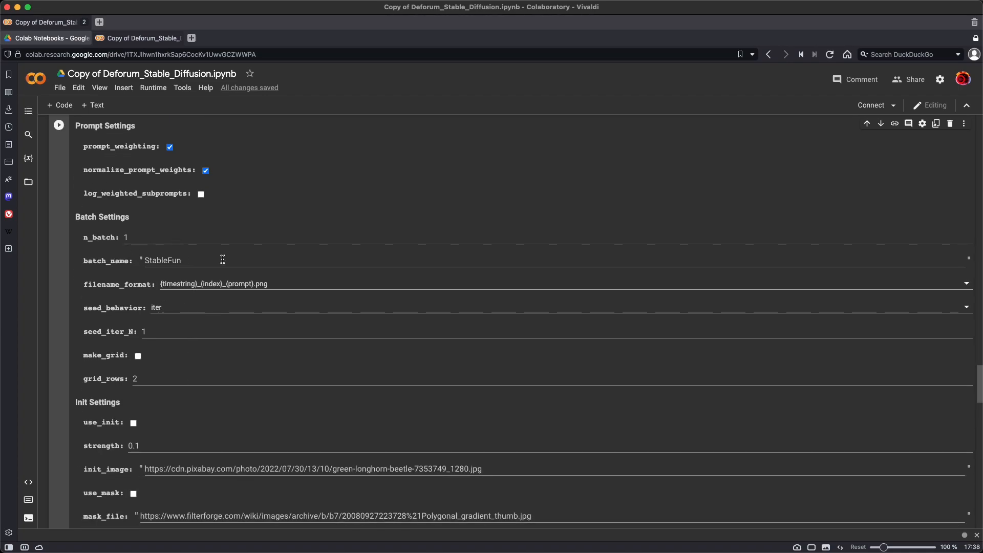
{"action": "double_click", "coordinate": [162, 260]}
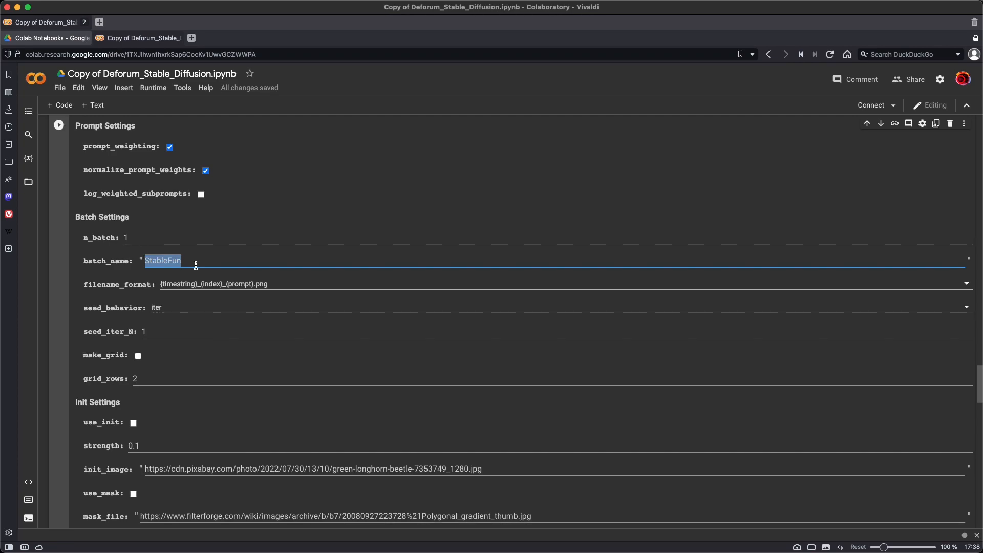
Briefly enable use_init, check init strength 0.1, then switch use_init back off.
{"action": "scroll", "scroll_direction": "down", "scroll_amount": 3}
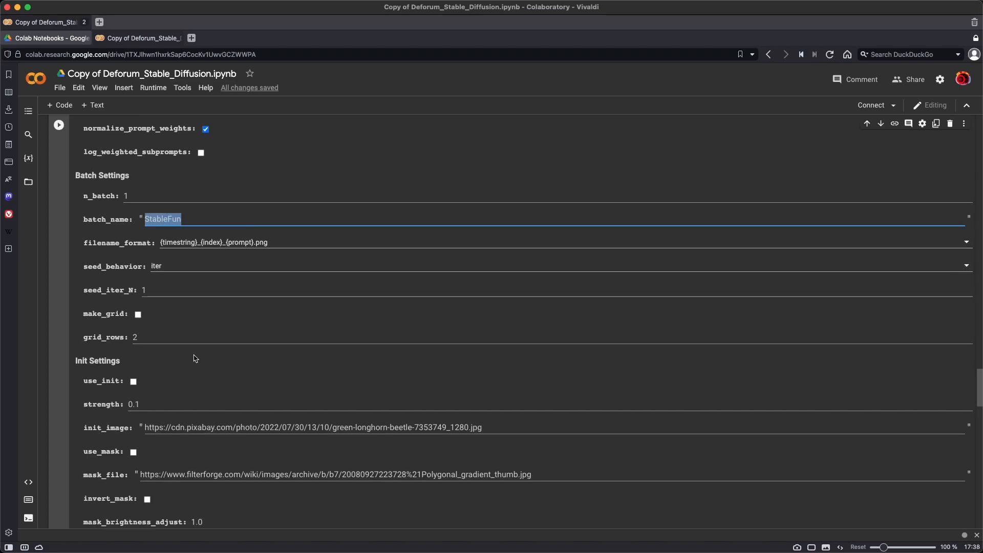
{"action": "scroll", "scroll_direction": "down", "scroll_amount": 3}
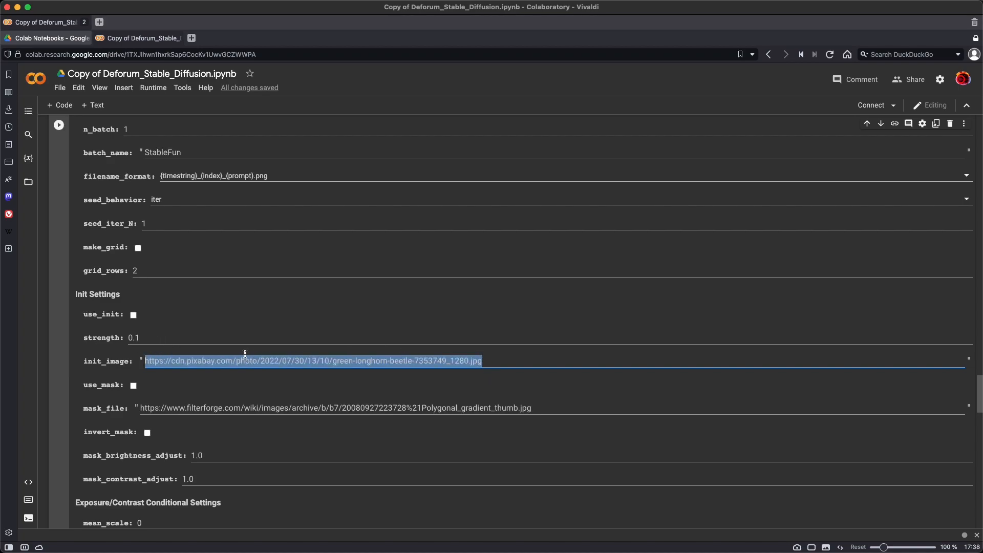
{"action": "left_click", "coordinate": [133, 314]}
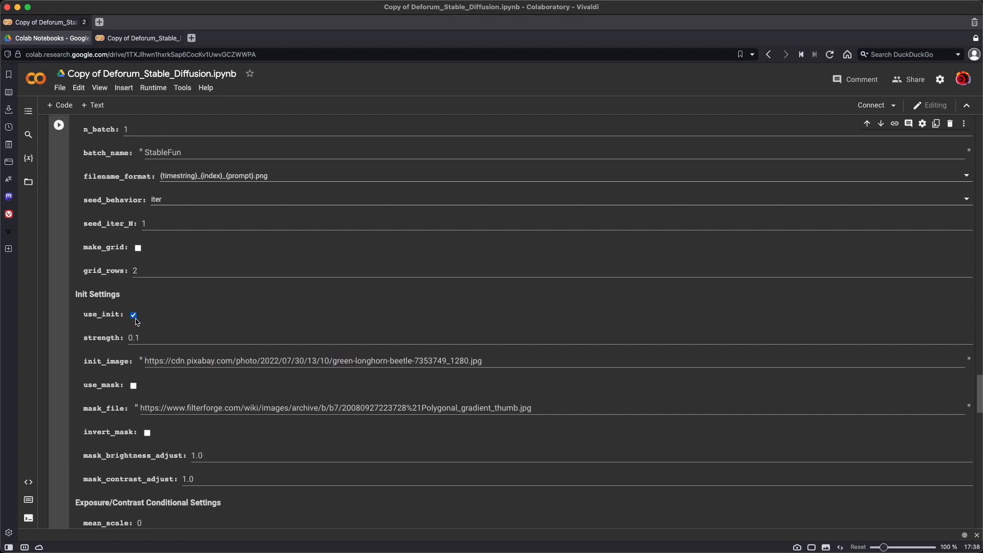
{"action": "double_click", "coordinate": [133, 338]}
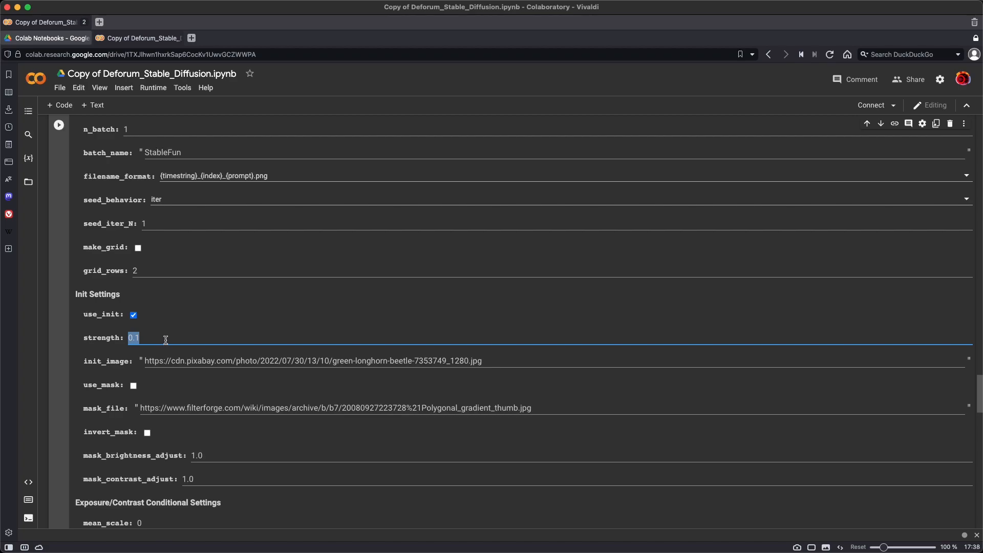
{"action": "left_click", "coordinate": [134, 314]}
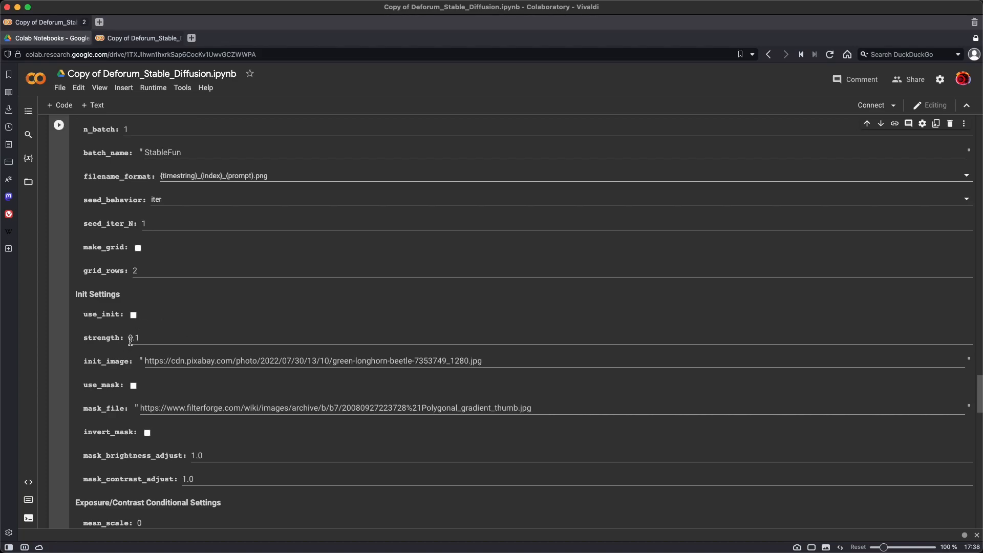
Reselect the StableFun batch name and bring Create Video From Frames into view.
{"action": "scroll", "scroll_direction": "down", "scroll_amount": 3}
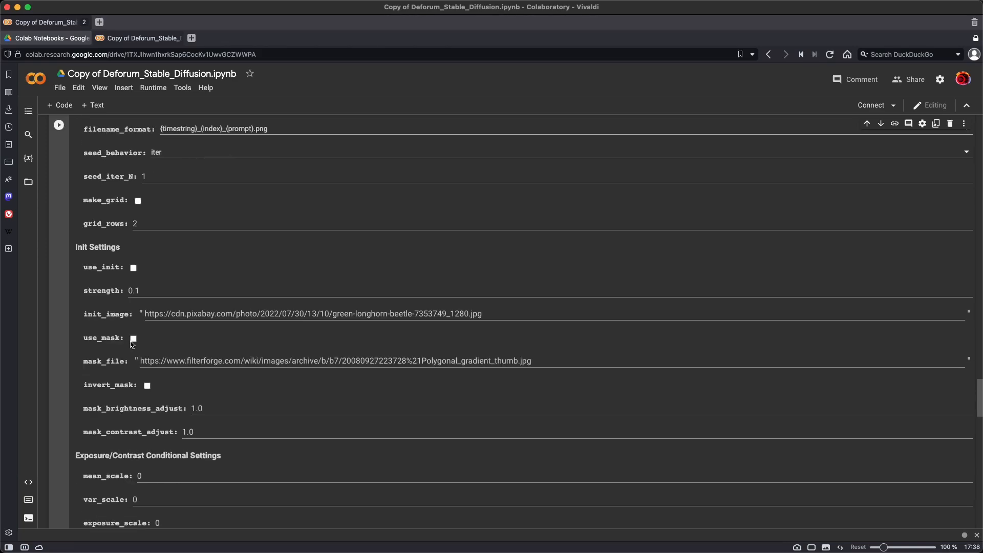
{"action": "scroll", "scroll_direction": "down", "scroll_amount": 3}
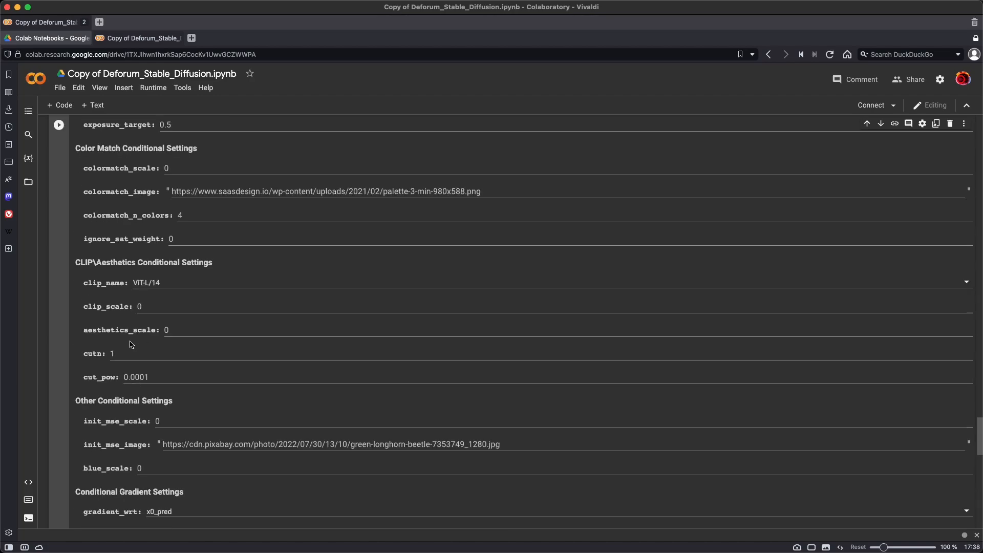
{"action": "scroll", "scroll_direction": "down", "scroll_amount": 3}
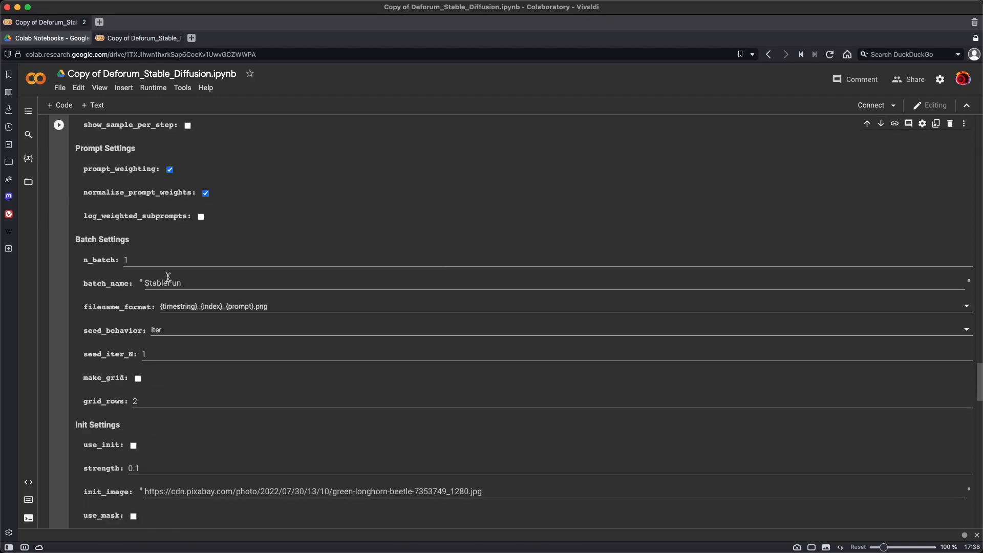
{"action": "double_click", "coordinate": [162, 283]}
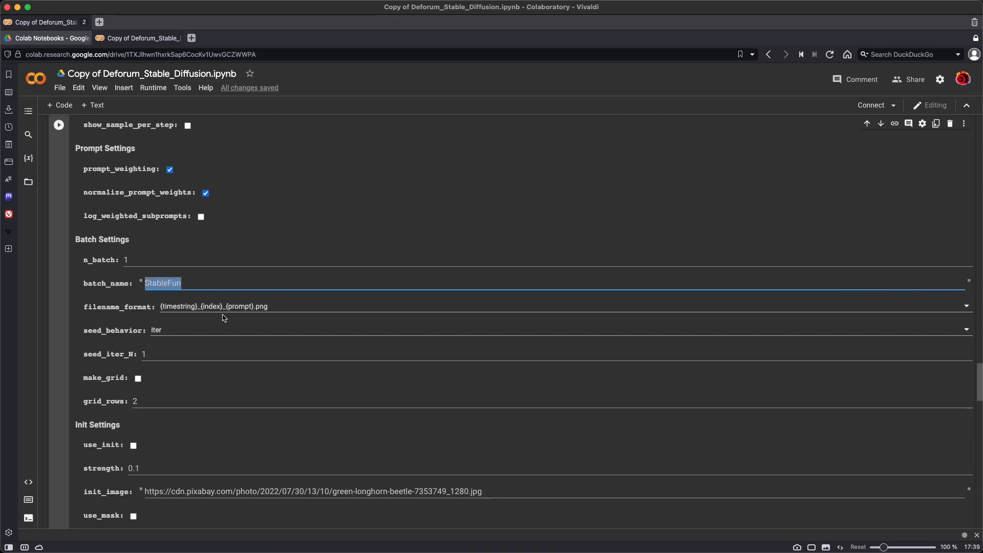
{"action": "mouse_move", "coordinate": [220, 341]}
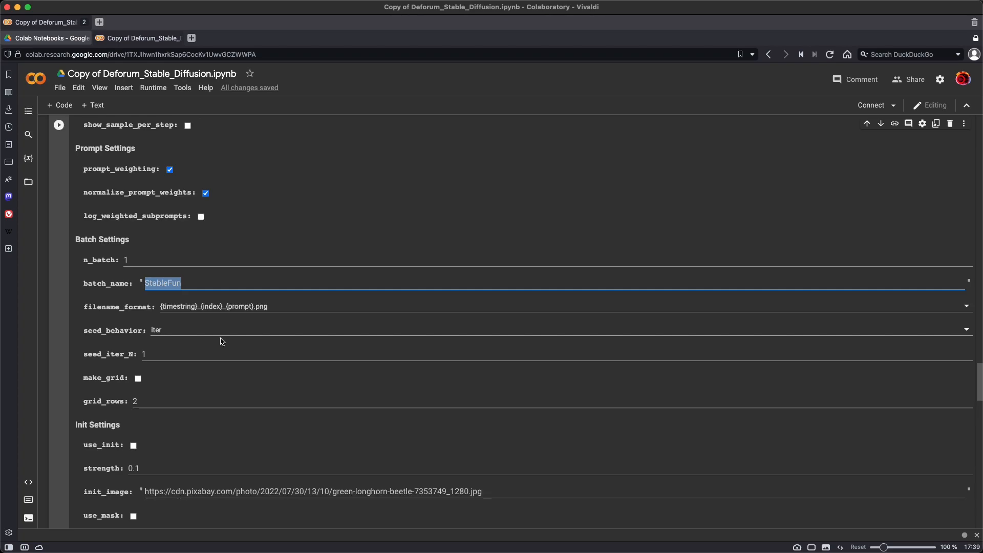
{"action": "scroll", "scroll_direction": "down", "scroll_amount": 3}
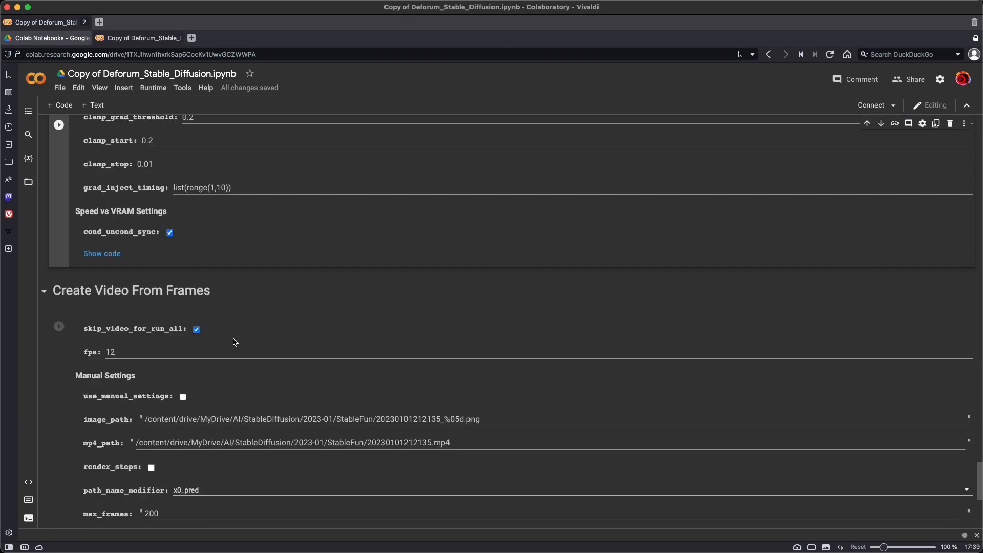
{"action": "scroll", "scroll_direction": "down", "scroll_amount": 3}
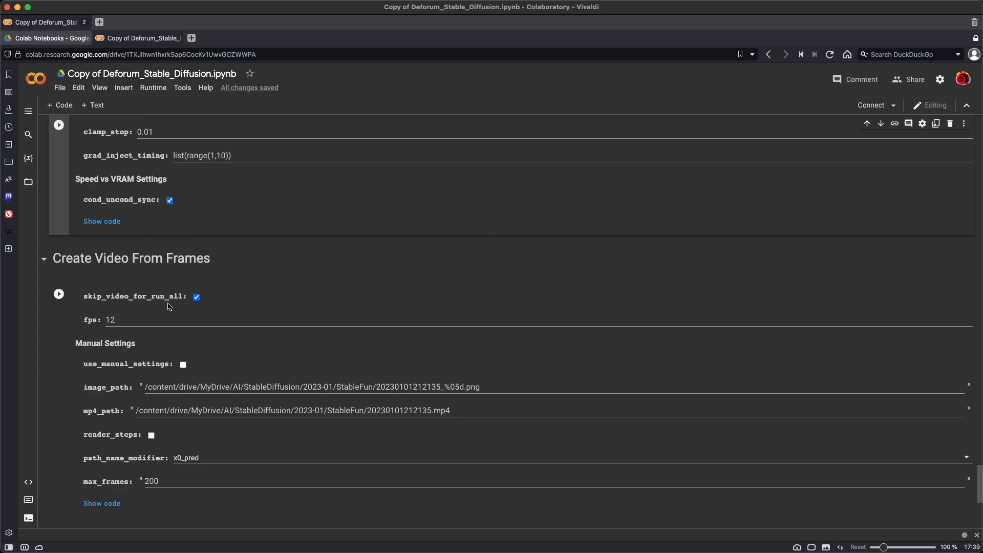
{"action": "left_click", "coordinate": [85, 297]}
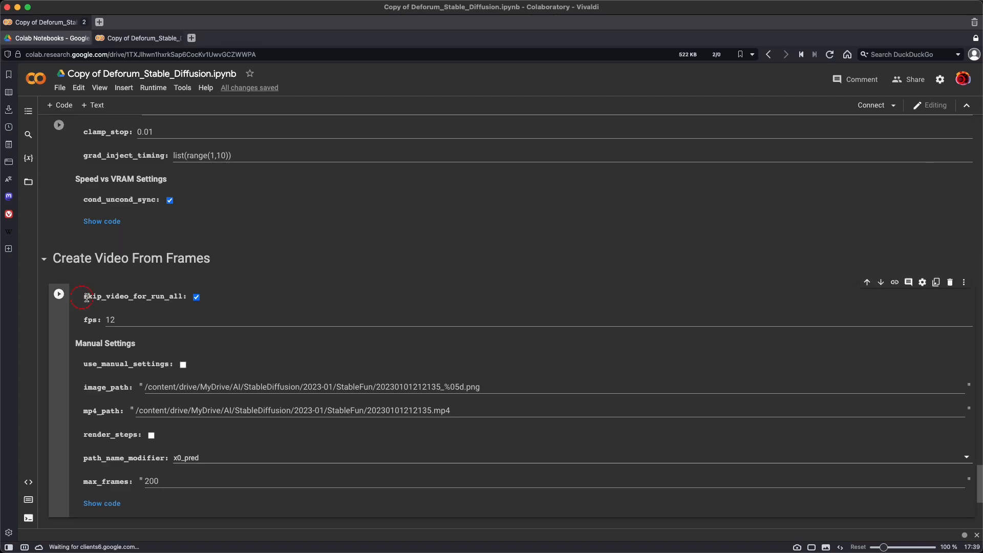
{"action": "double_click", "coordinate": [134, 296]}
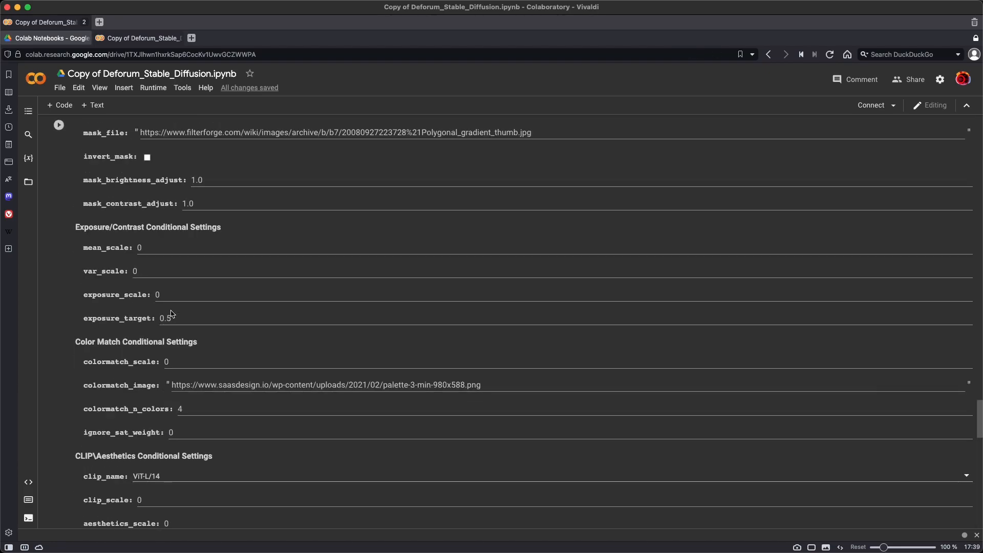
{"action": "scroll", "scroll_direction": "up", "scroll_amount": 3}
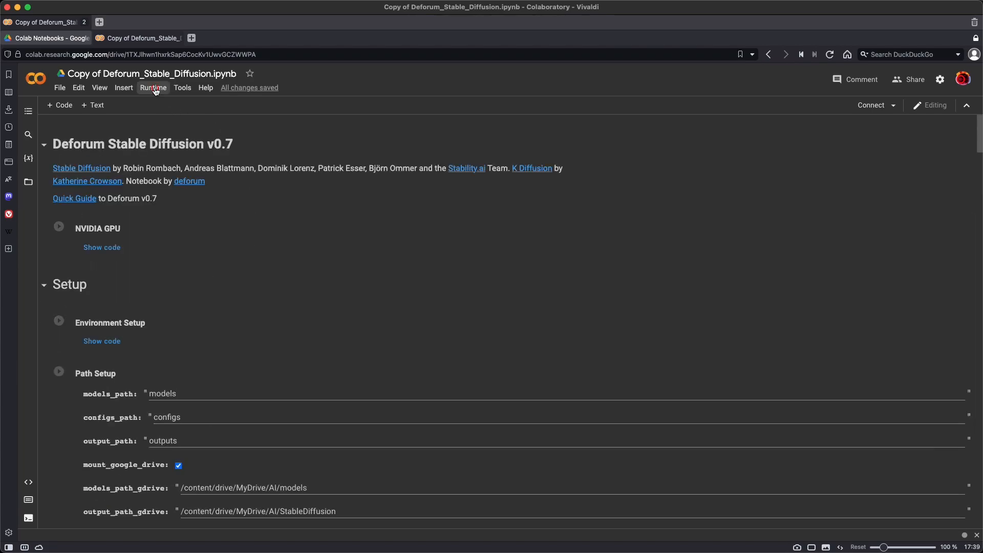
Run all cells, connecting a Tesla T4 GPU runtime and starting Environment Setup.
{"action": "left_click", "coordinate": [153, 87]}
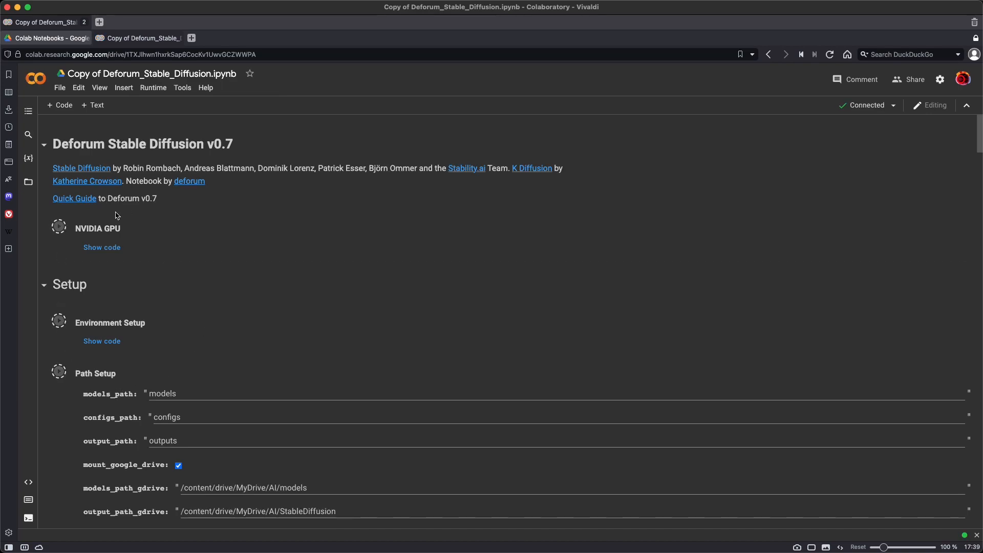
{"action": "left_click", "coordinate": [58, 227]}
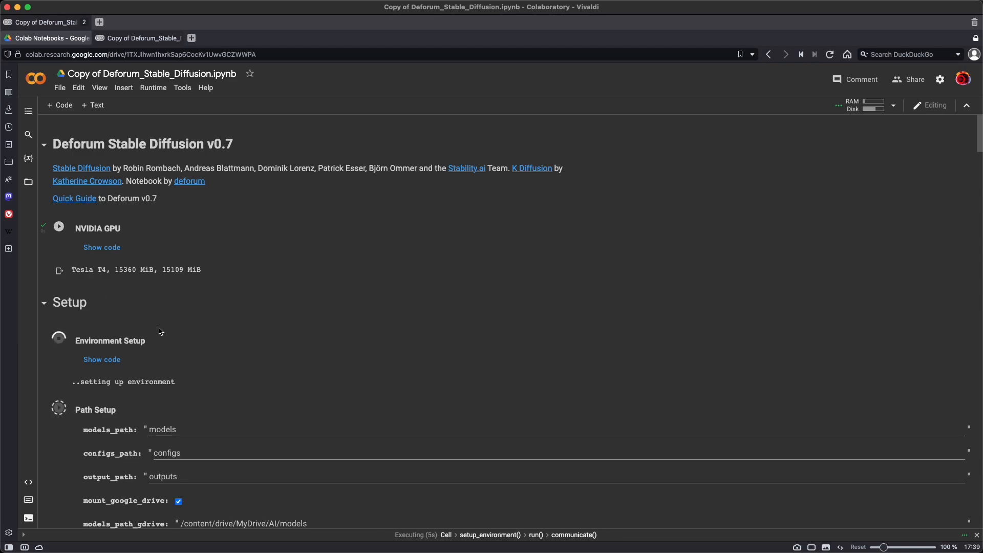
{"action": "scroll", "scroll_direction": "down", "scroll_amount": 3}
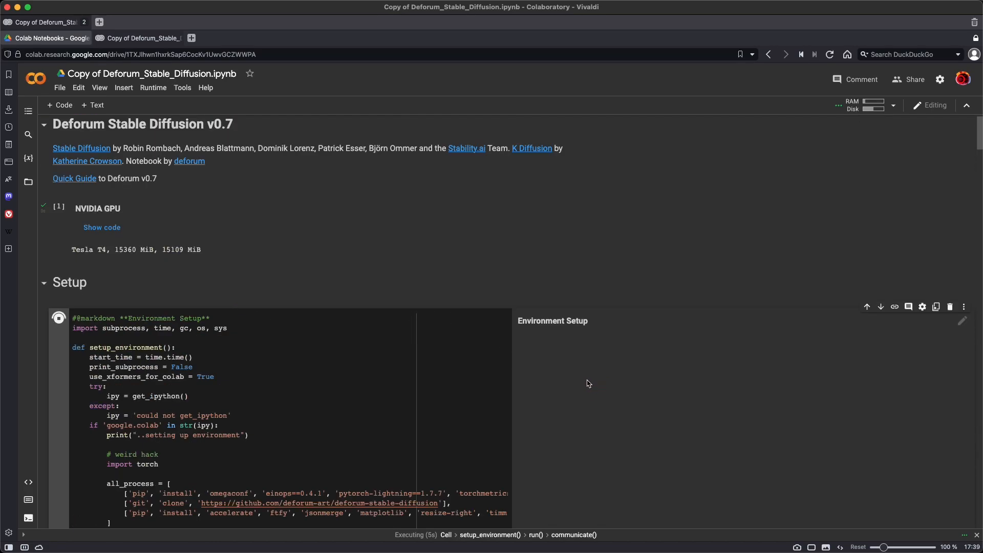
{"action": "scroll", "scroll_direction": "down", "scroll_amount": 3}
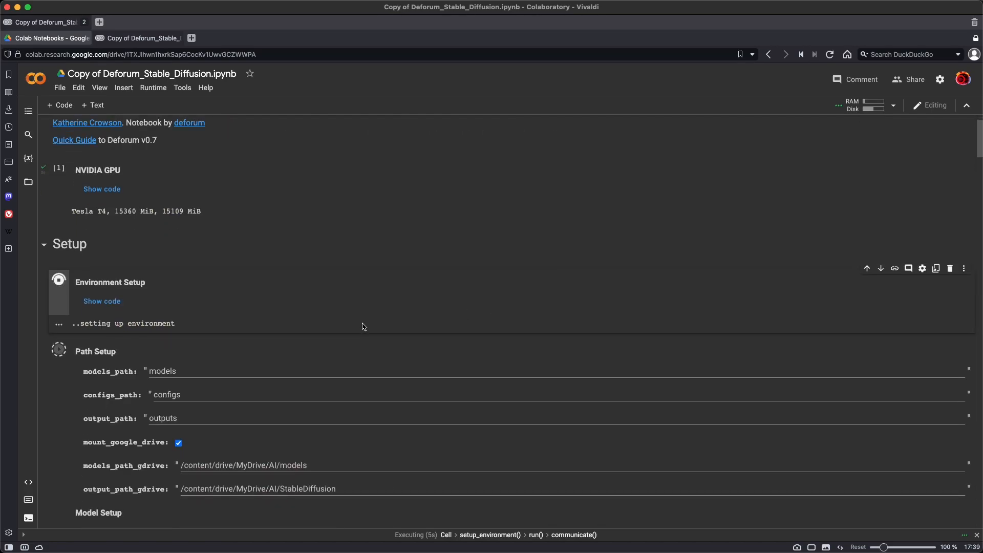
{"action": "scroll", "scroll_direction": "down", "scroll_amount": 3}
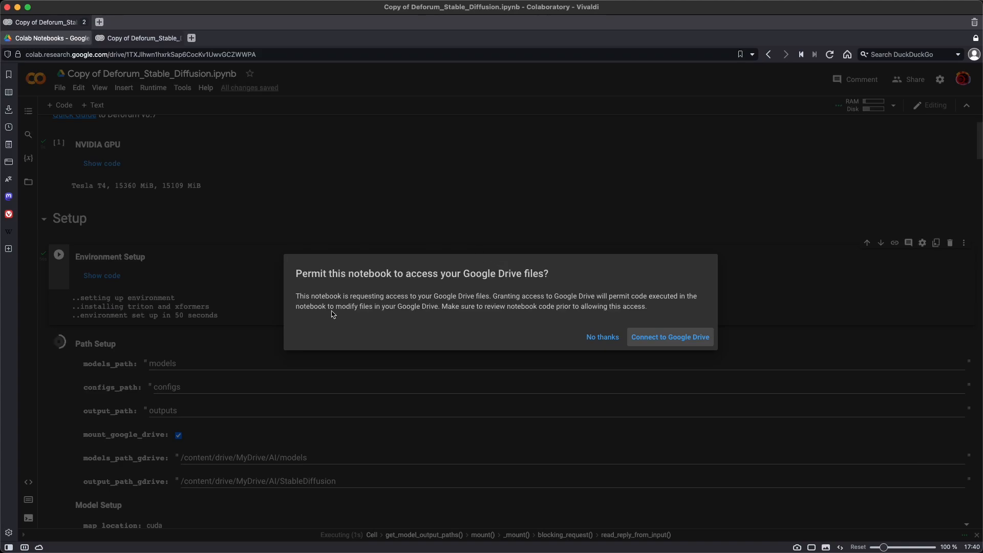
{"action": "mouse_move", "coordinate": [550, 293]}
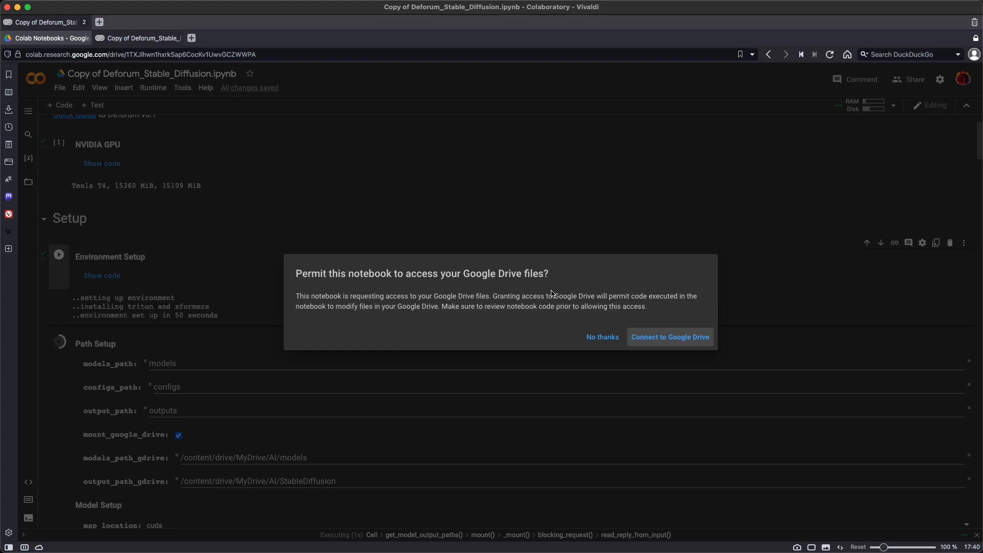
Connect to Google Drive, pick the signed-in account, and allow file access.
{"action": "left_click", "coordinate": [669, 337]}
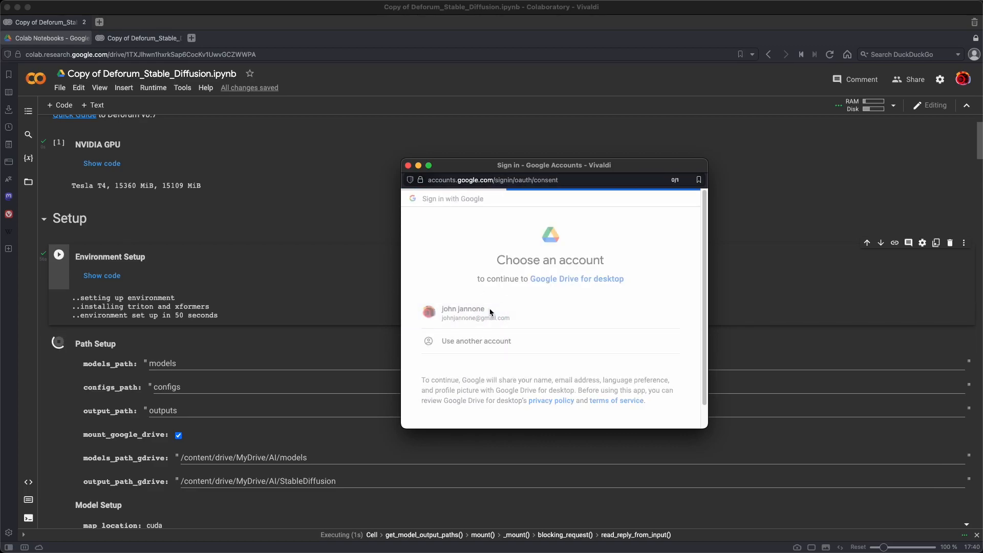
{"action": "left_click", "coordinate": [462, 312]}
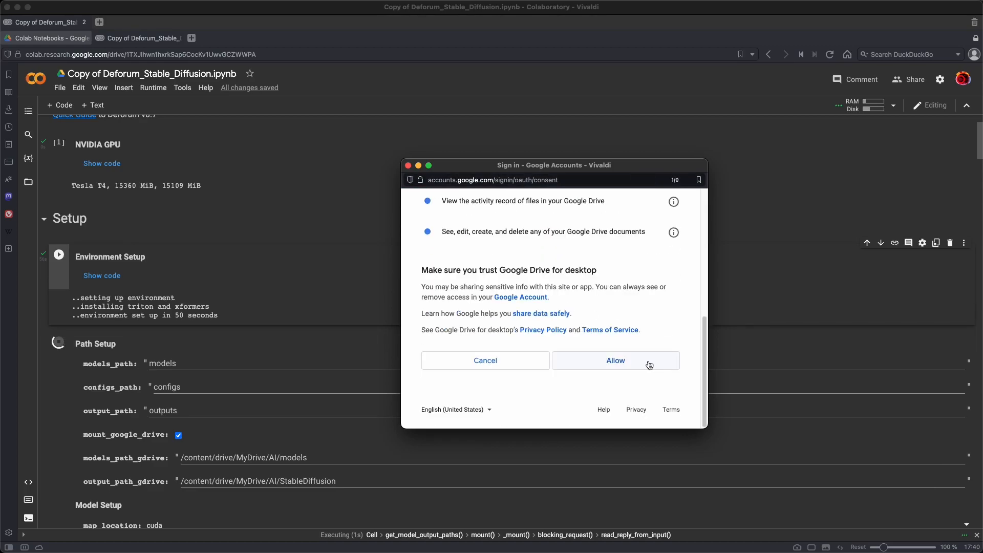
{"action": "left_click", "coordinate": [614, 360]}
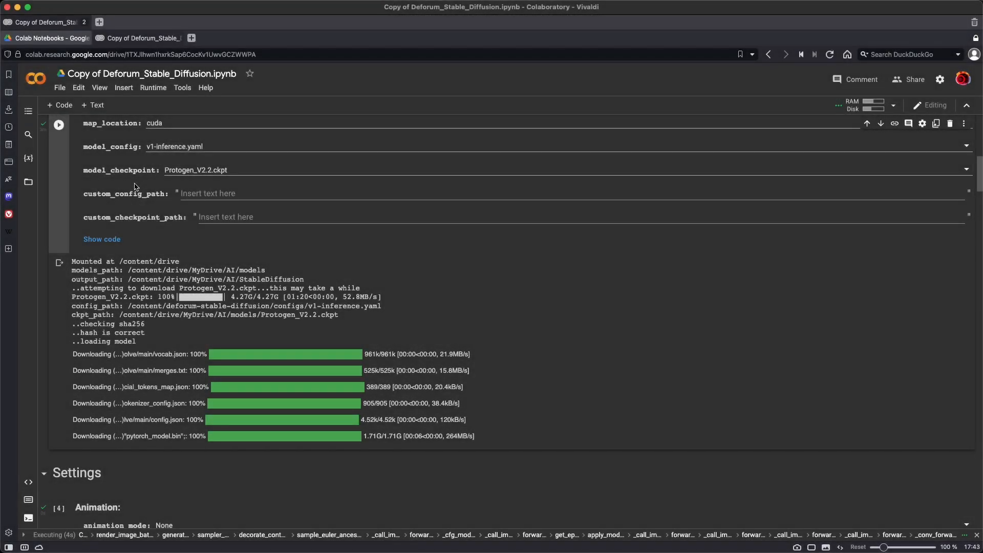
{"action": "mouse_move", "coordinate": [140, 285]}
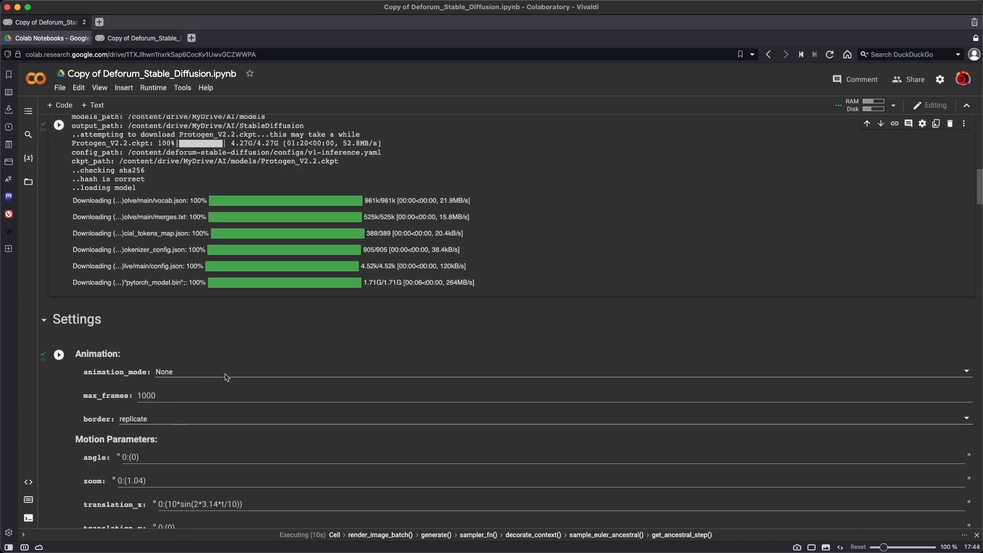
Scroll to the run output and watch the mountain lake image render.
{"action": "scroll", "scroll_direction": "down", "scroll_amount": 3}
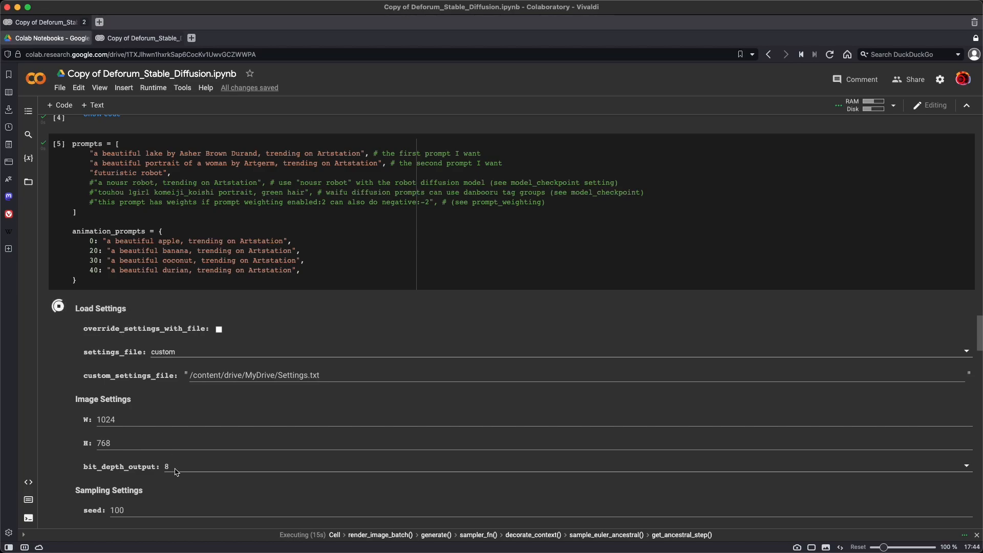
{"action": "scroll", "scroll_direction": "down", "scroll_amount": 3}
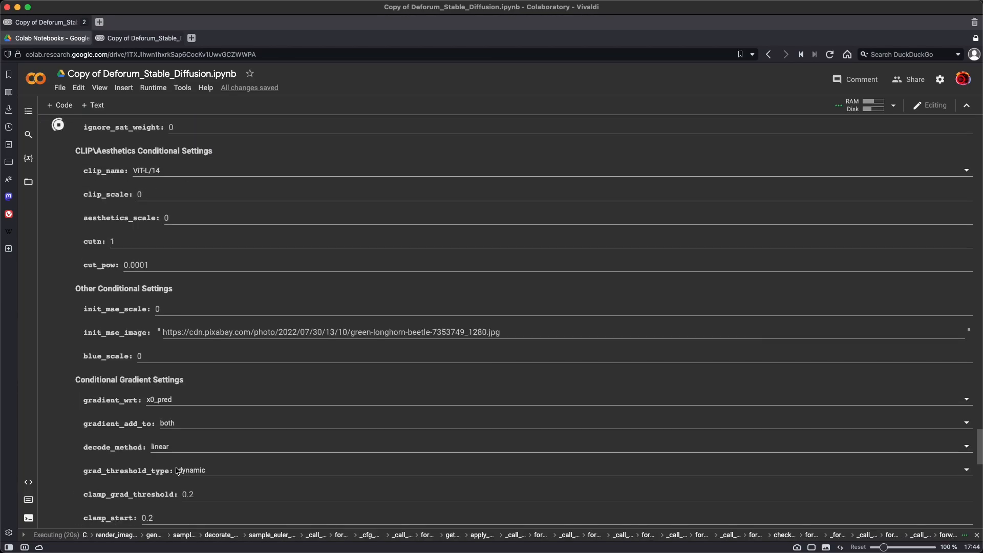
{"action": "scroll", "scroll_direction": "down", "scroll_amount": 3}
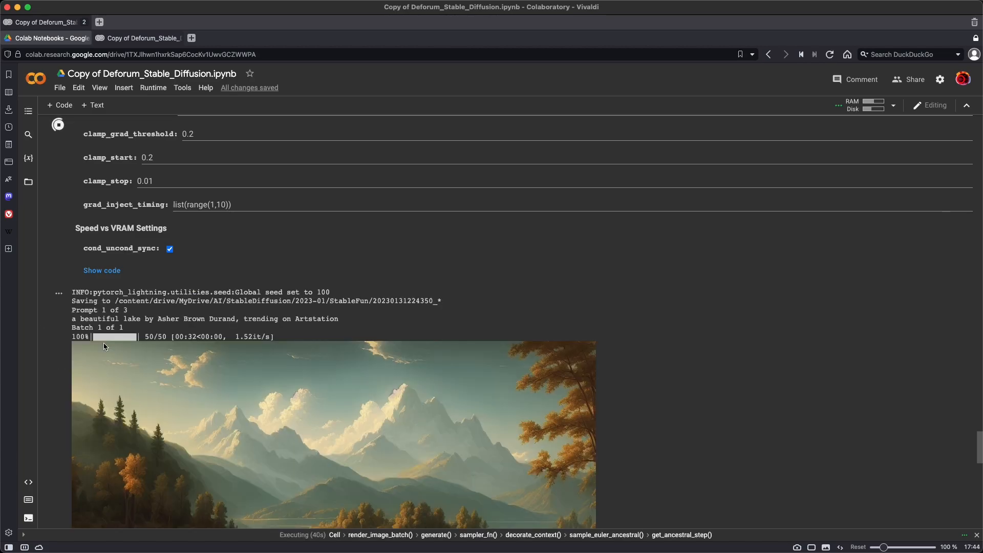
{"action": "scroll", "scroll_direction": "down", "scroll_amount": 3}
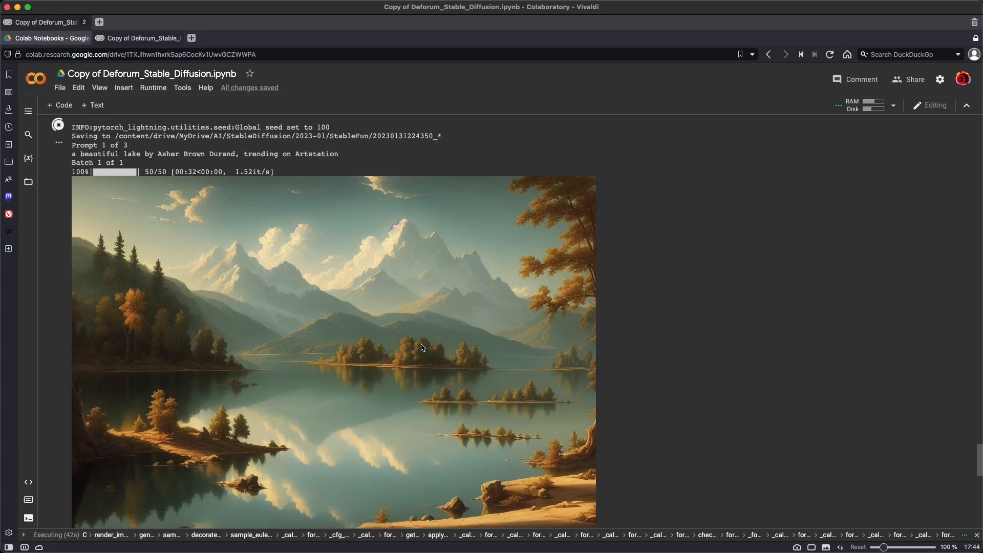
{"action": "mouse_move", "coordinate": [44, 37]}
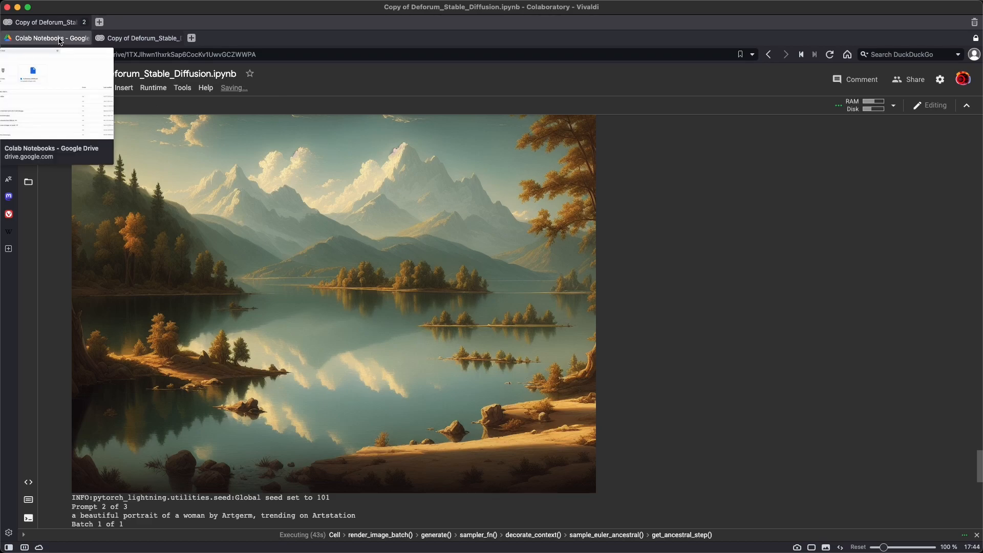
In Google Drive, browse through the AI folder into StableDiffusion.
{"action": "left_click", "coordinate": [47, 37]}
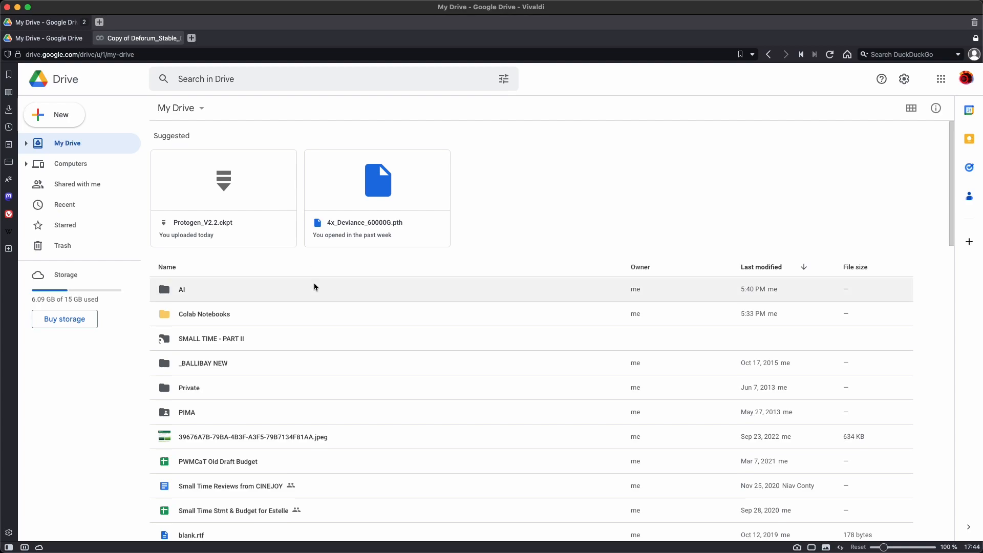
{"action": "left_click", "coordinate": [204, 313]}
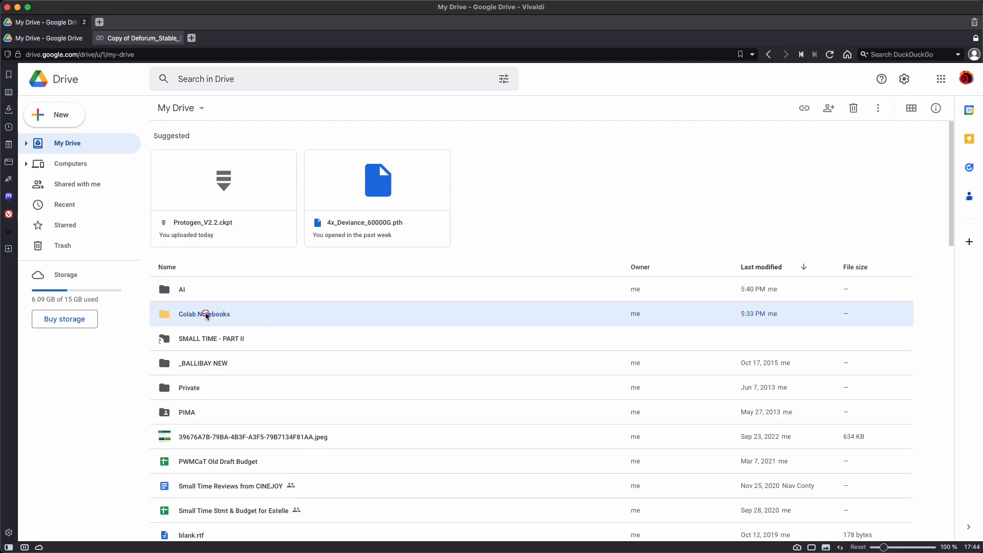
{"action": "double_click", "coordinate": [204, 314]}
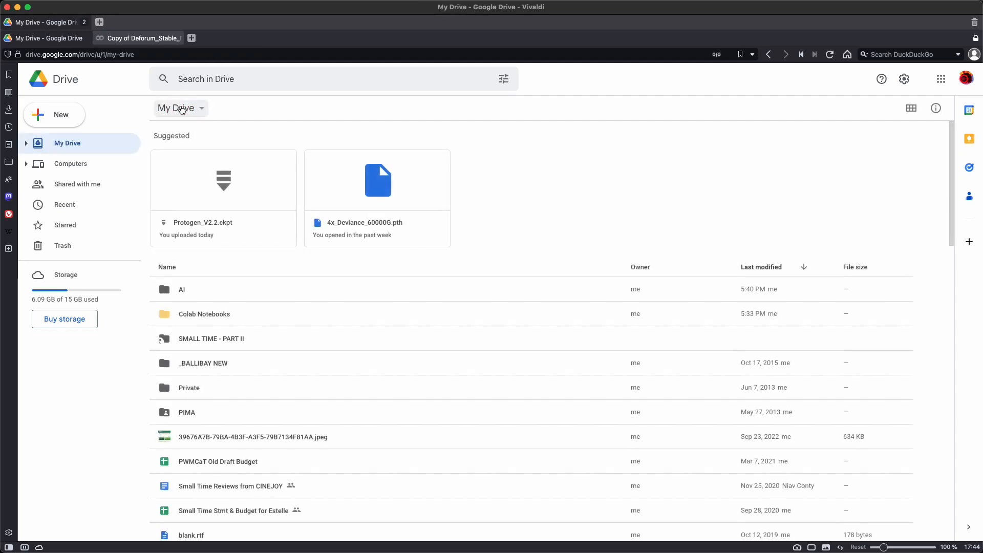
{"action": "double_click", "coordinate": [182, 289]}
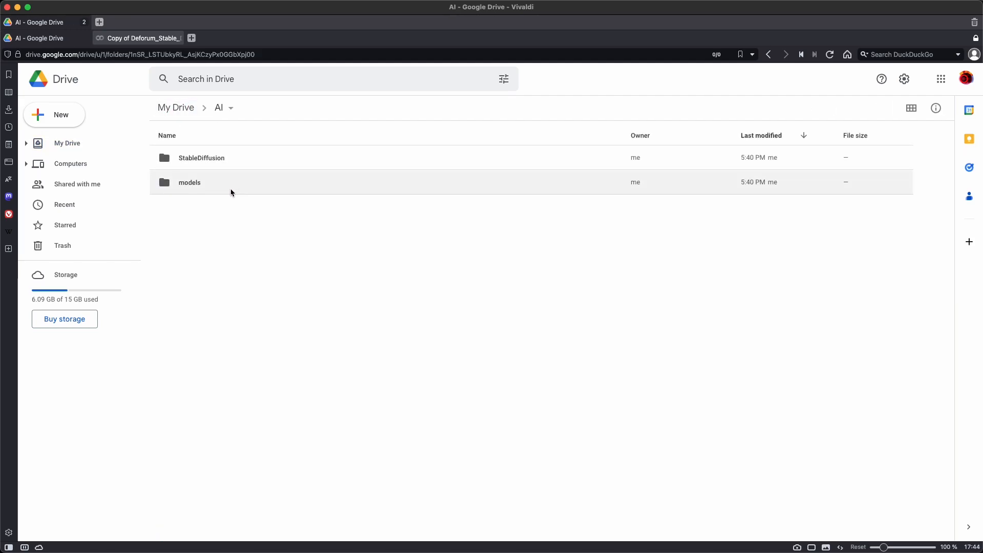
{"action": "double_click", "coordinate": [190, 182]}
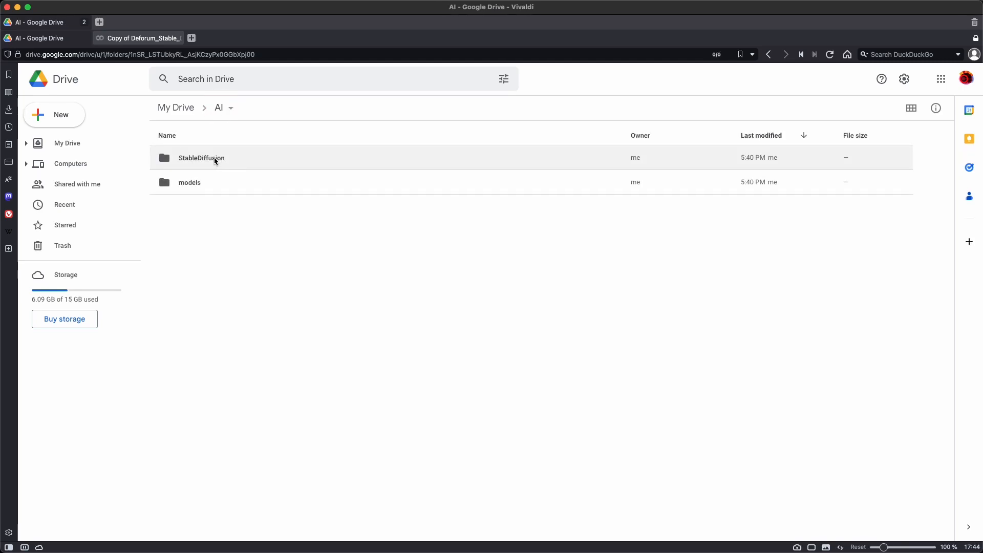
{"action": "double_click", "coordinate": [202, 157]}
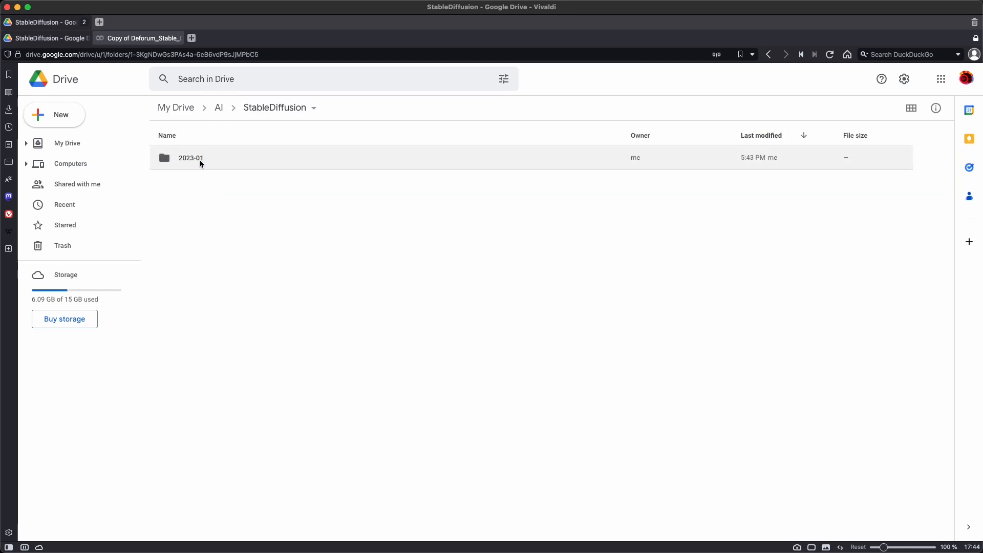
{"action": "mouse_move", "coordinate": [191, 157]}
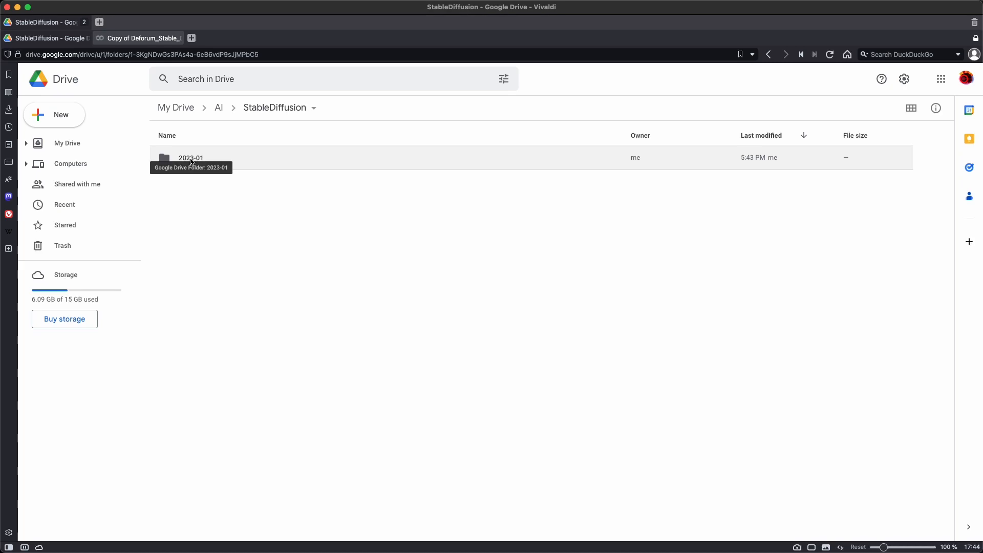
Open 2023-01 > StableFun, preview the beautiful_lake PNG, and return to the notebook.
{"action": "double_click", "coordinate": [190, 157]}
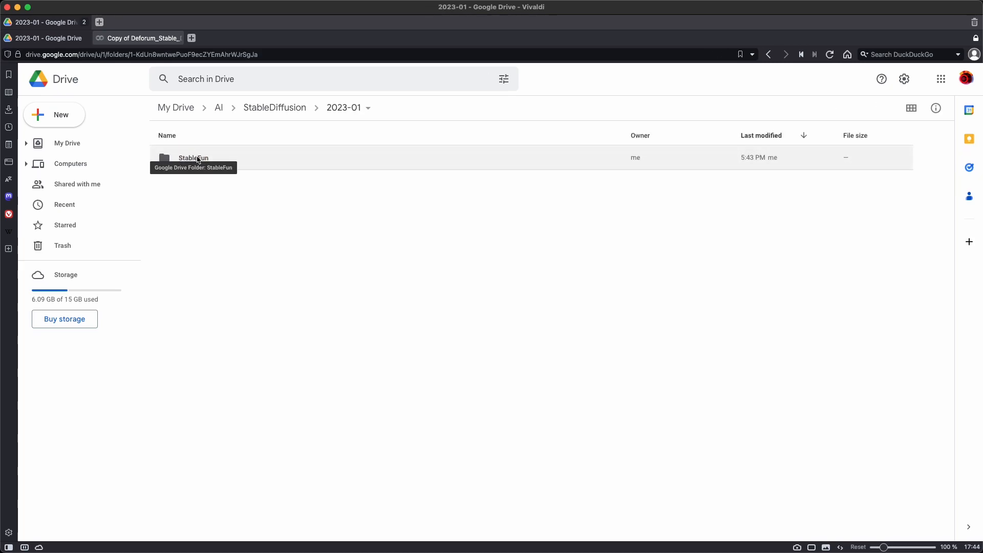
{"action": "double_click", "coordinate": [193, 158]}
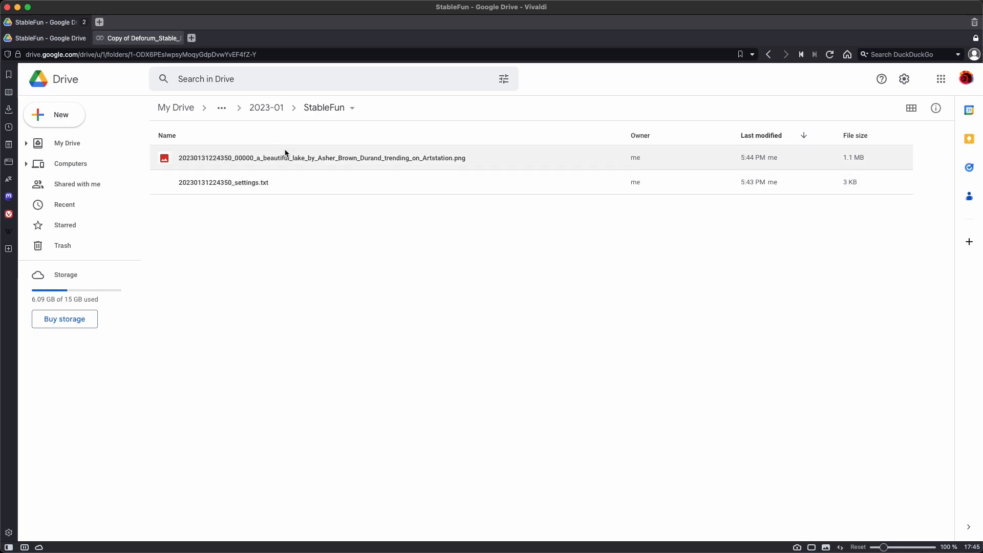
{"action": "mouse_move", "coordinate": [310, 157]}
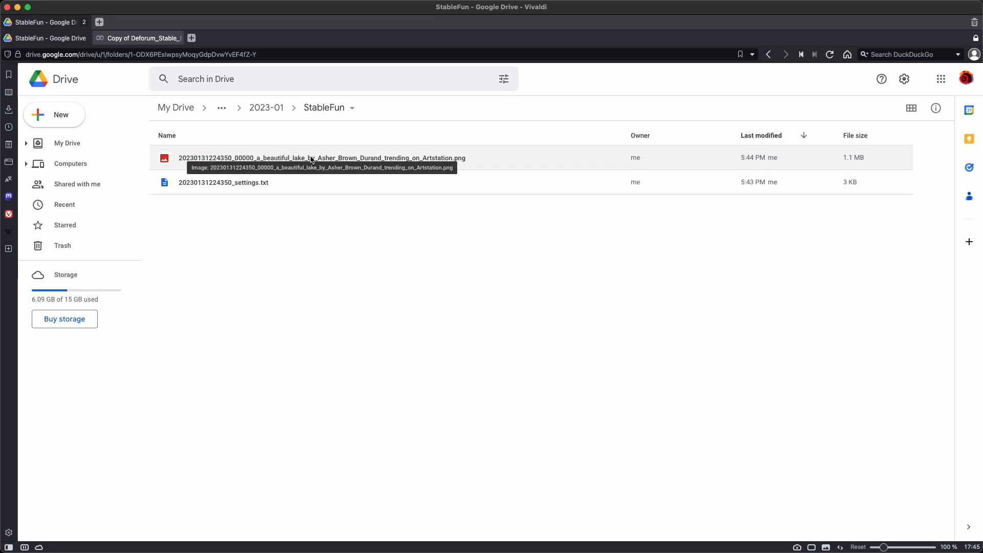
{"action": "double_click", "coordinate": [322, 158]}
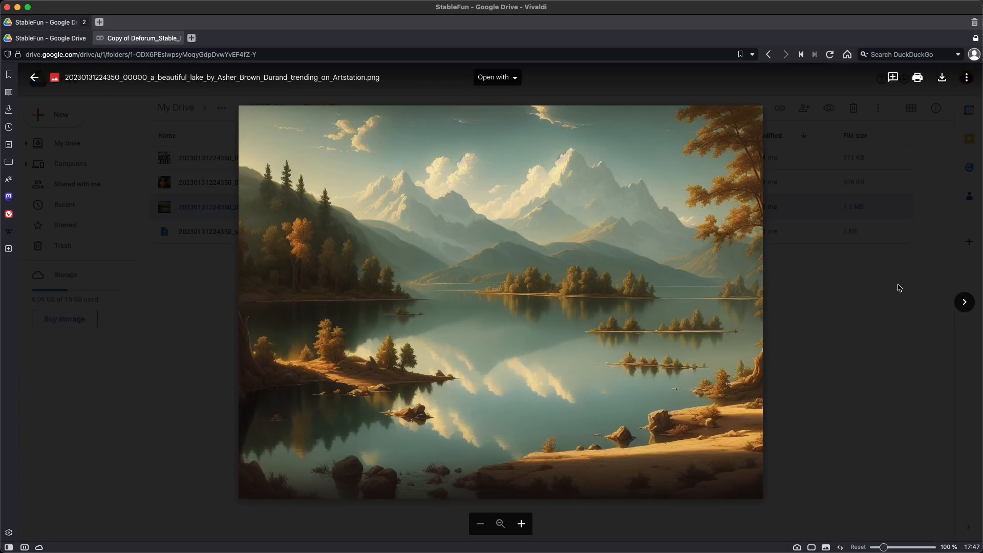
{"action": "left_click", "coordinate": [144, 38]}
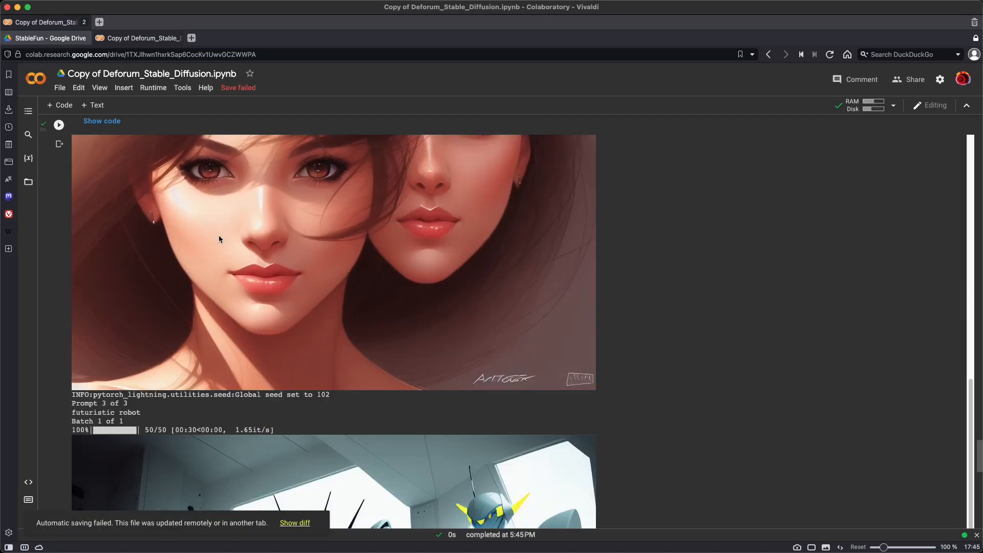
{"action": "scroll", "scroll_direction": "down", "scroll_amount": 3}
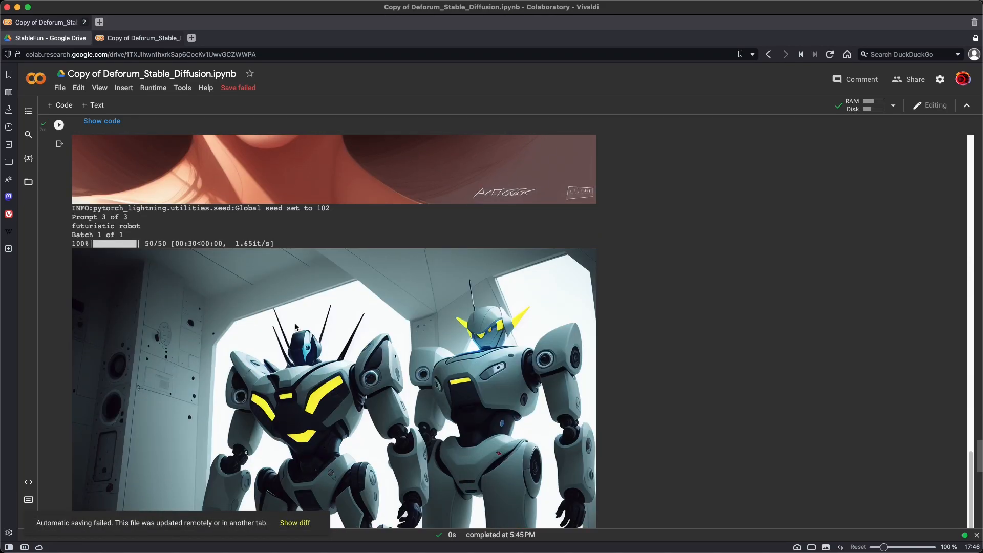
{"action": "scroll", "scroll_direction": "down", "scroll_amount": 3}
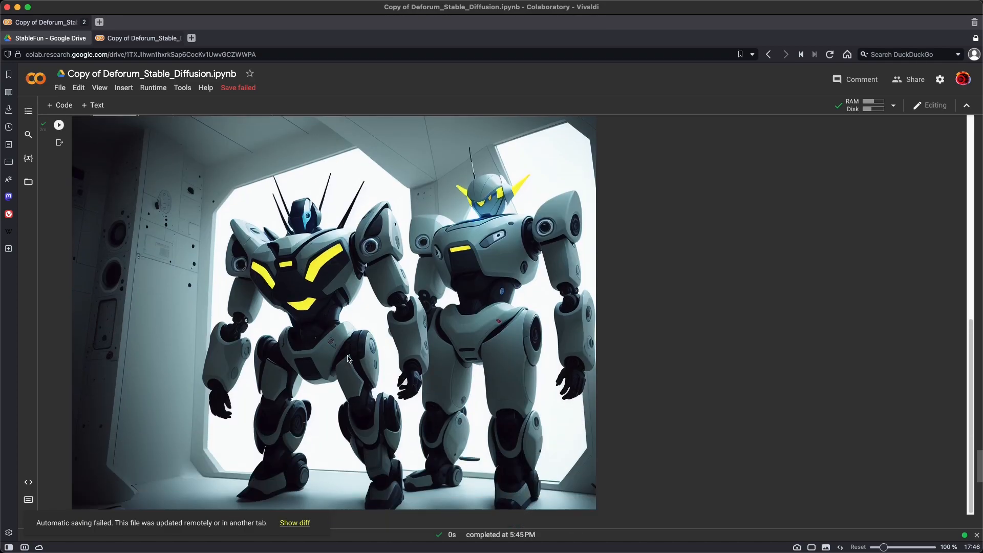
{"action": "scroll", "scroll_direction": "down", "scroll_amount": 3}
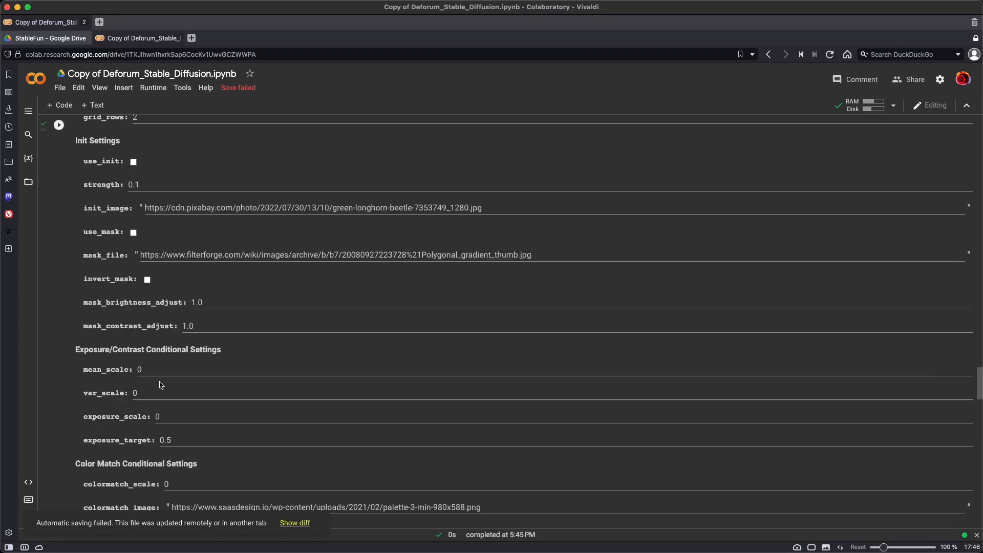
{"action": "scroll", "scroll_direction": "up", "scroll_amount": 3}
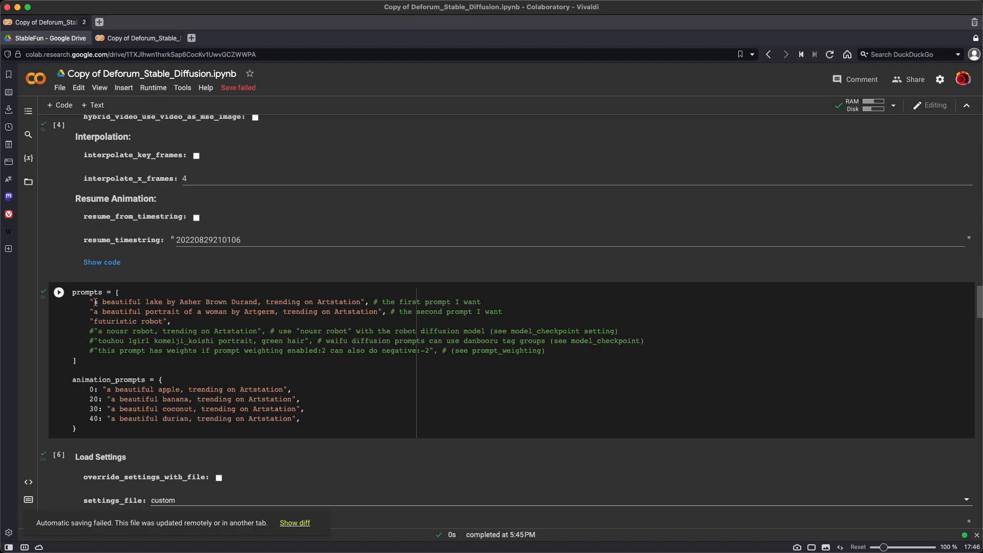
Replace the prompt lines with 'robot teacher teaching a class of cat students' and re-run the cell.
{"action": "left_click_drag", "start_coordinate": [92, 302], "coordinate": [165, 321]}
{"action": "type", "text": "\"robot\","}
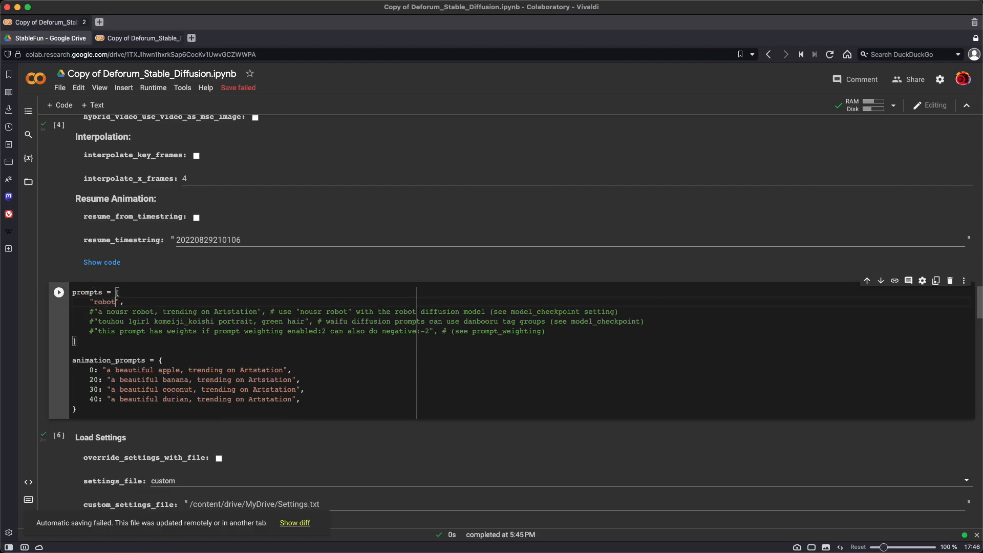
{"action": "type", "text": "teacher teachi"}
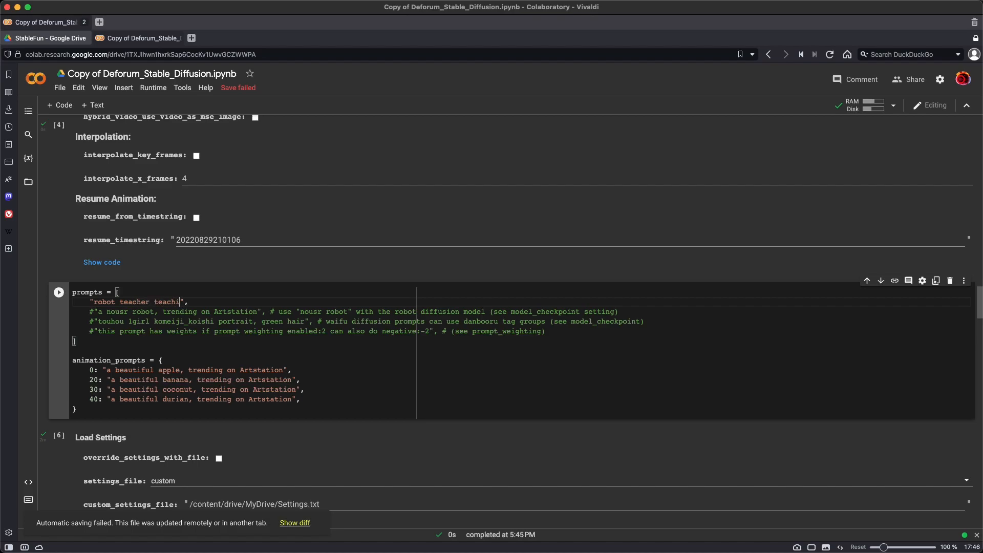
{"action": "type", "text": "ing a class of cat"}
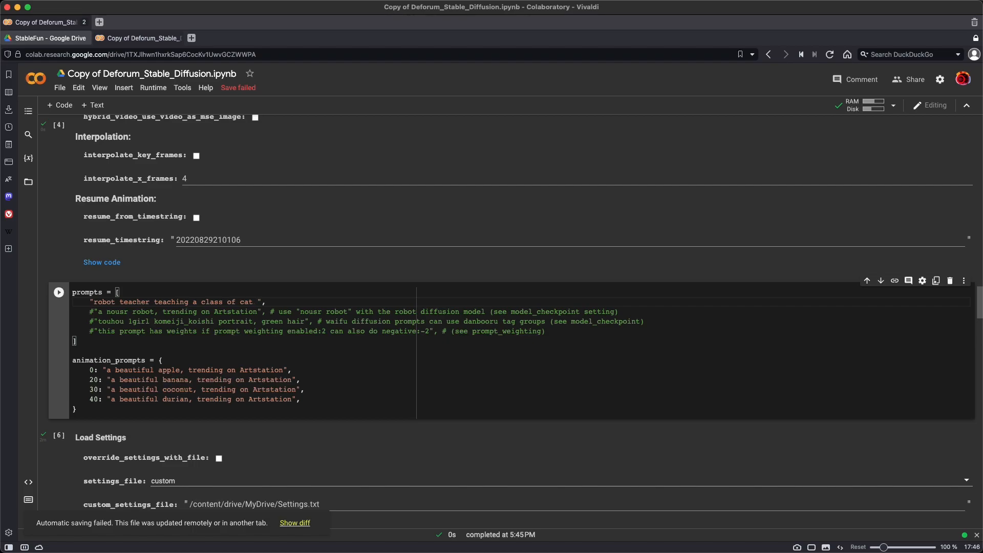
{"action": "type", "text": "student"}
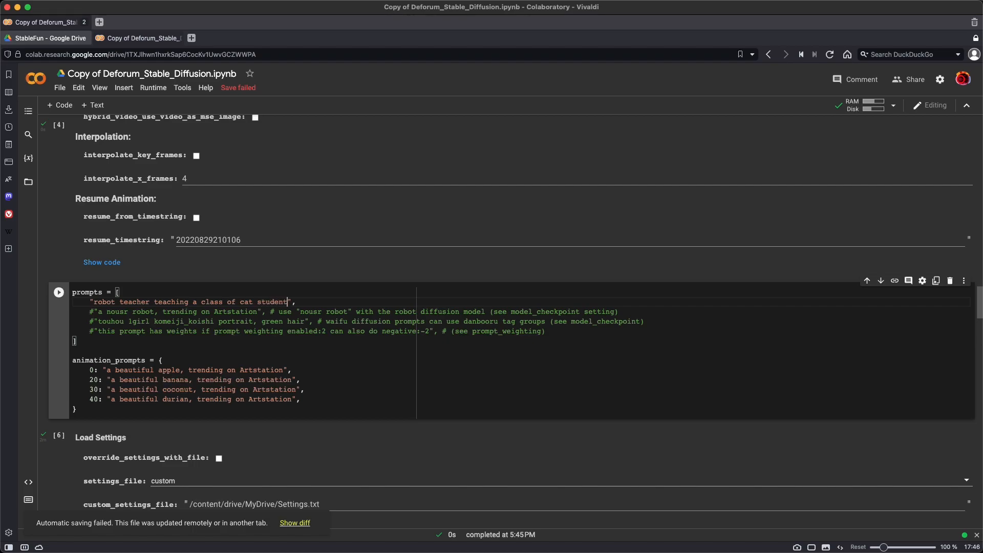
{"action": "type", "text": "s"}
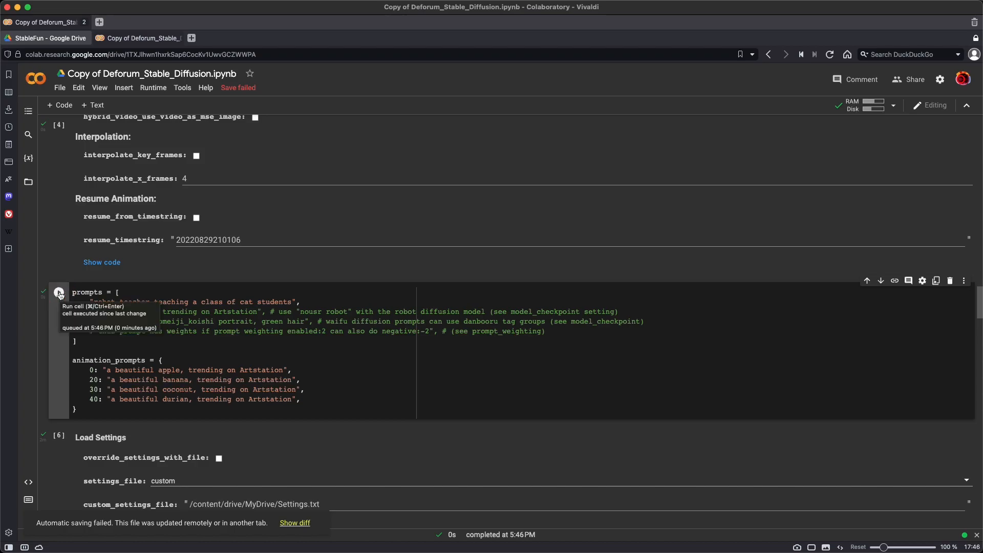
{"action": "left_click", "coordinate": [59, 291]}
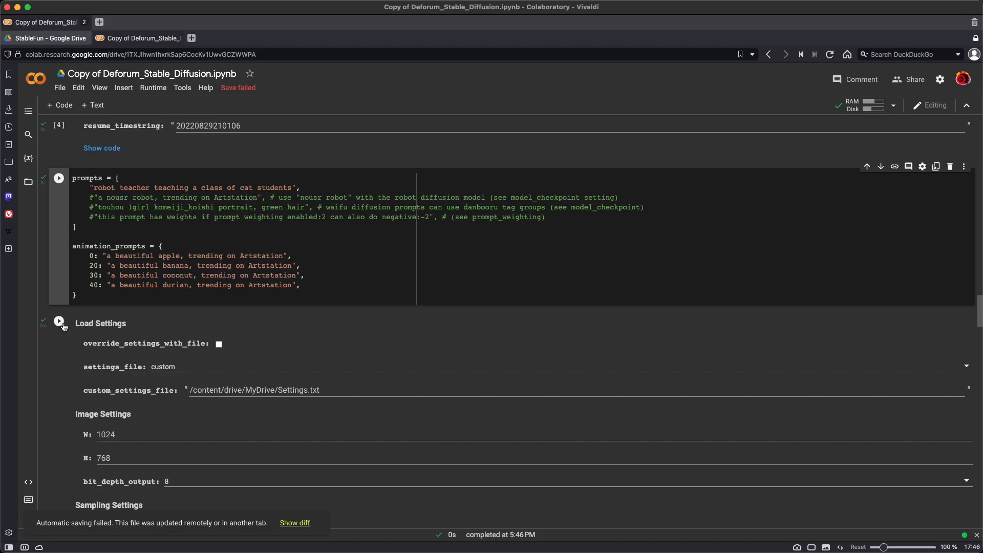
Change batch_name from StableFun to Robot_Cat and start generating the robot teacher image.
{"action": "scroll", "scroll_direction": "down", "scroll_amount": 3}
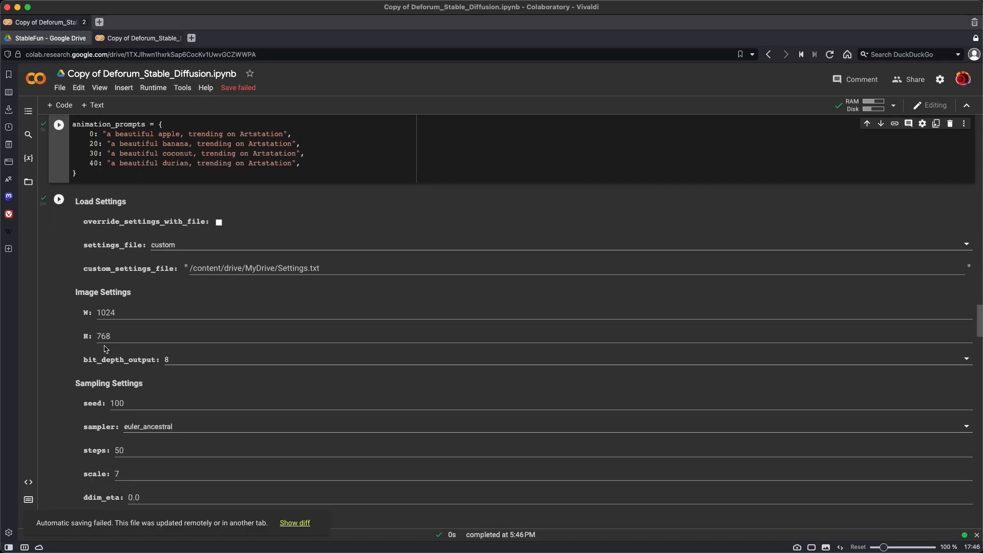
{"action": "scroll", "scroll_direction": "down", "scroll_amount": 3}
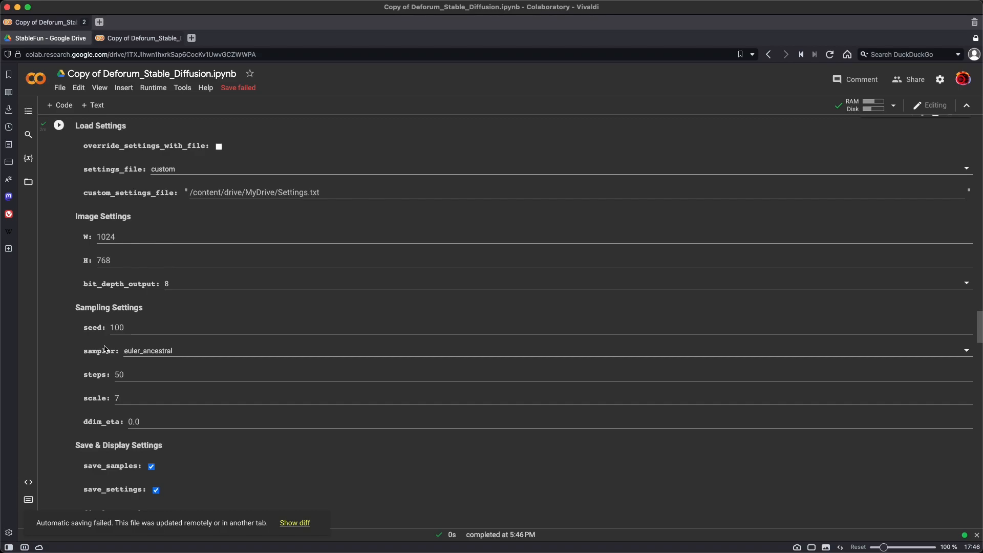
{"action": "scroll", "scroll_direction": "down", "scroll_amount": 3}
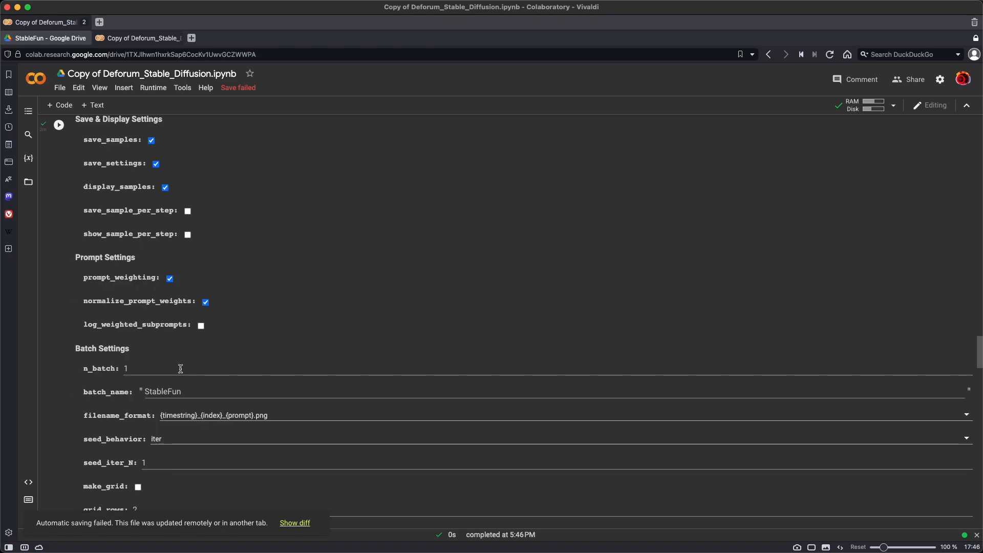
{"action": "double_click", "coordinate": [162, 391]}
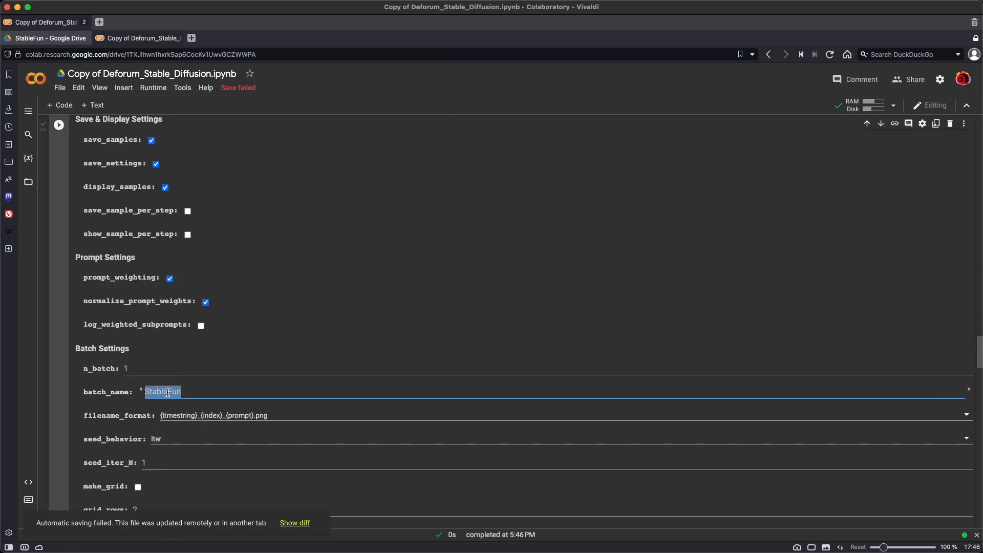
{"action": "type", "text": "Robot"}
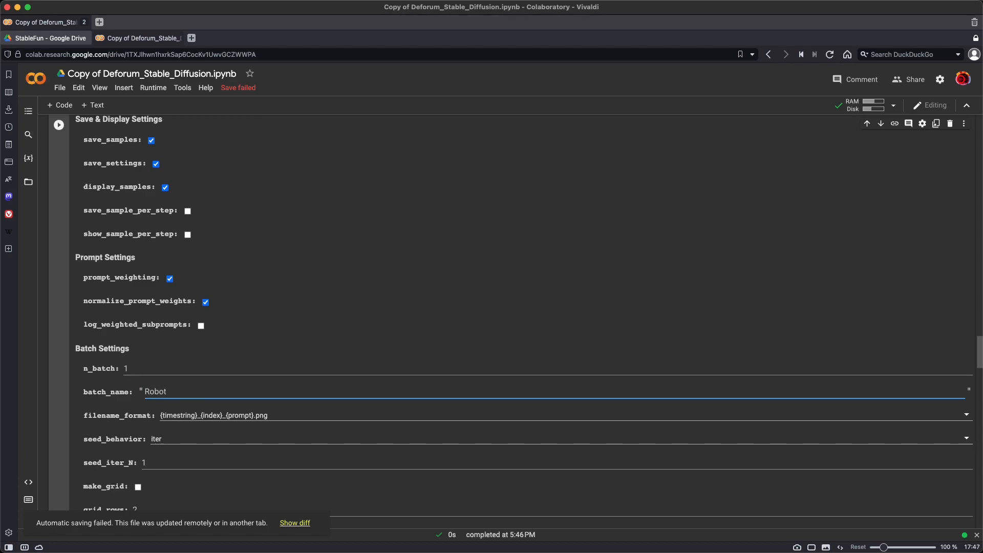
{"action": "type", "text": "_Cat"}
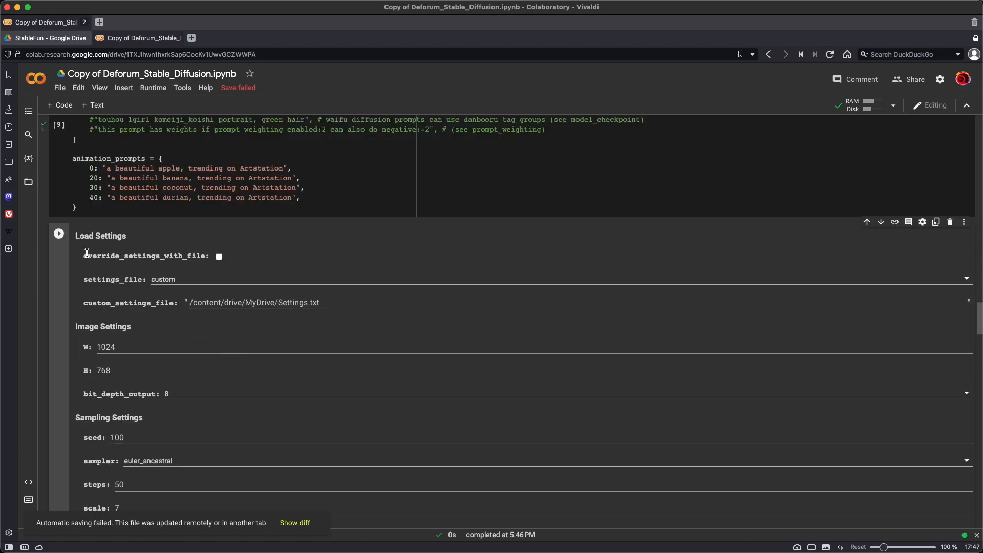
{"action": "left_click", "coordinate": [58, 233]}
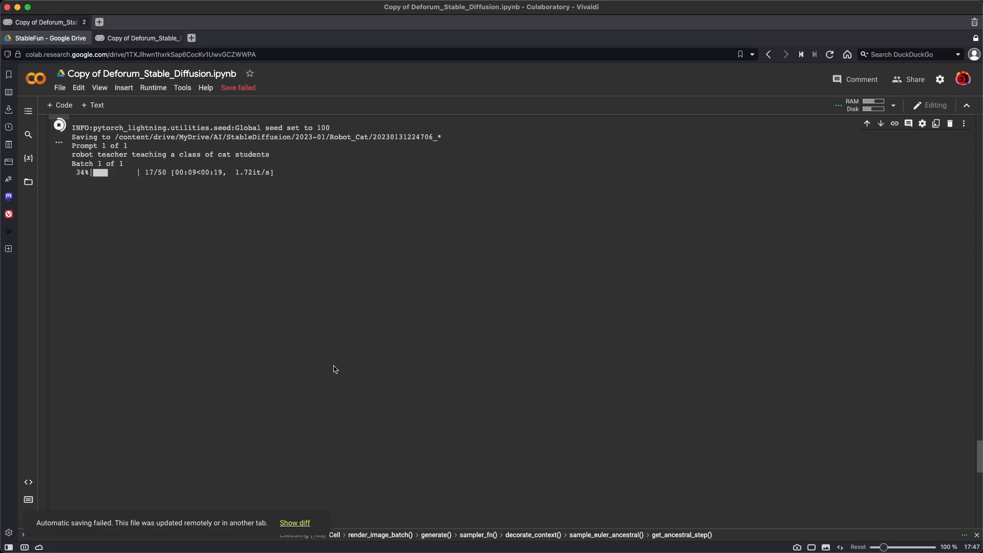
In Drive, close the image preview and go up to 2023-01 to see the new Robot_Cat folder.
{"action": "left_click", "coordinate": [44, 22]}
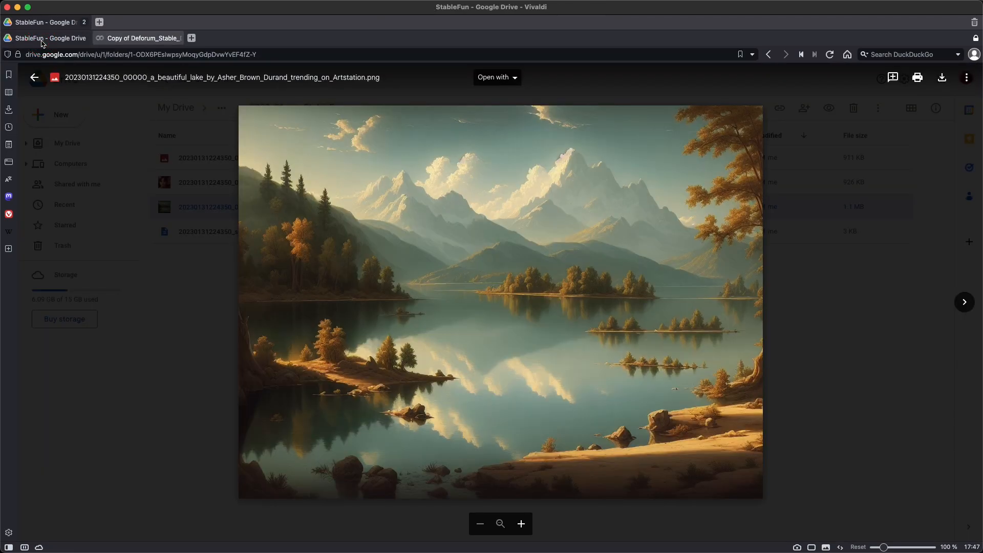
{"action": "mouse_move", "coordinate": [646, 119]}
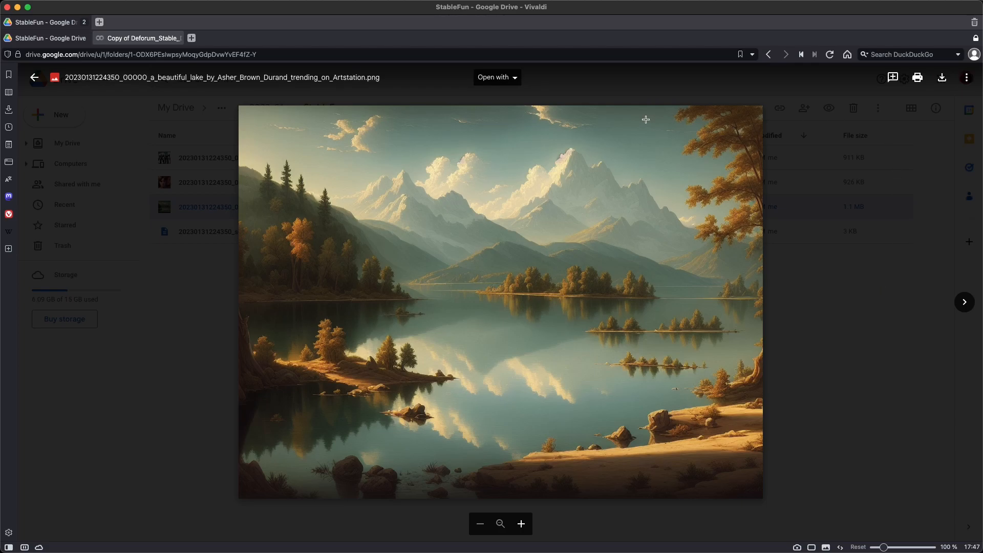
{"action": "left_click", "coordinate": [34, 77]}
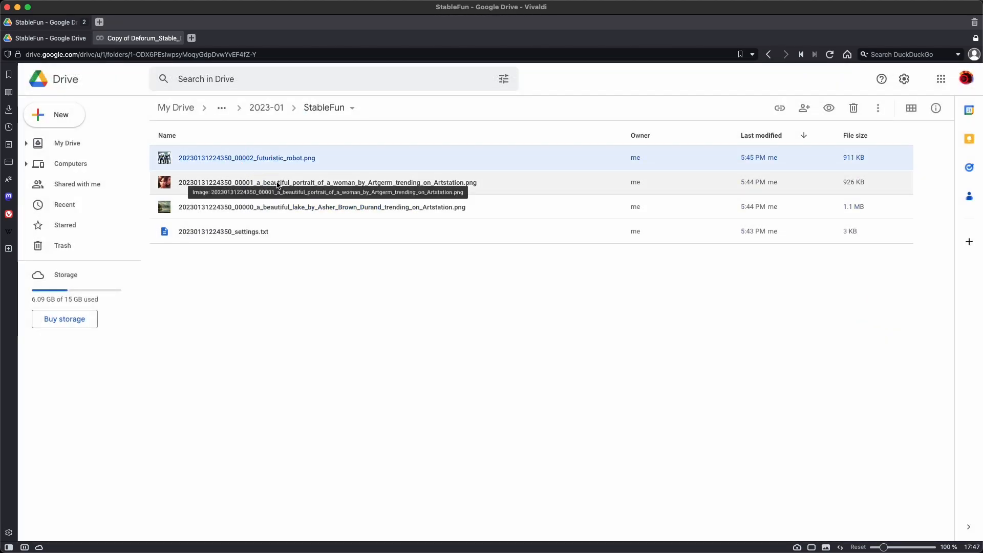
{"action": "left_click", "coordinate": [322, 207]}
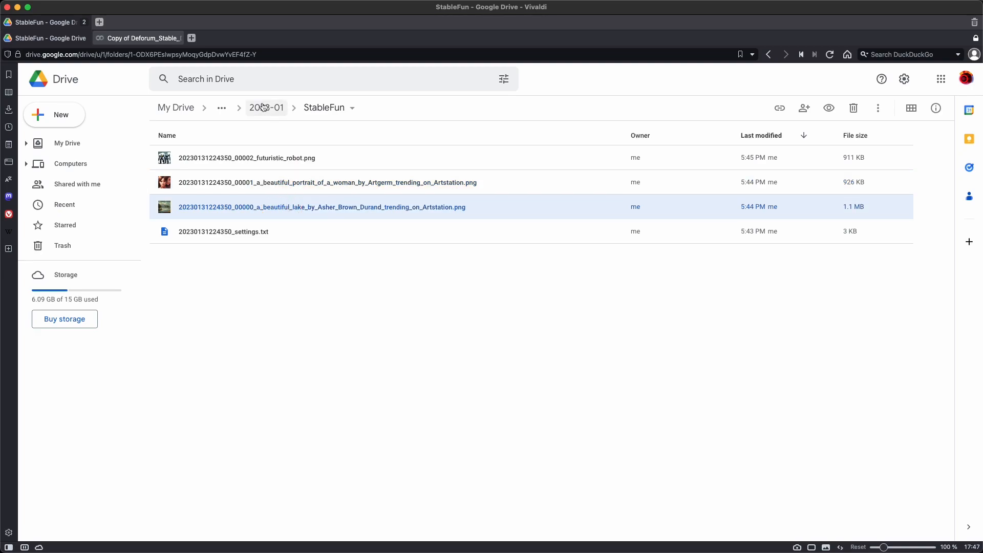
{"action": "left_click", "coordinate": [265, 107]}
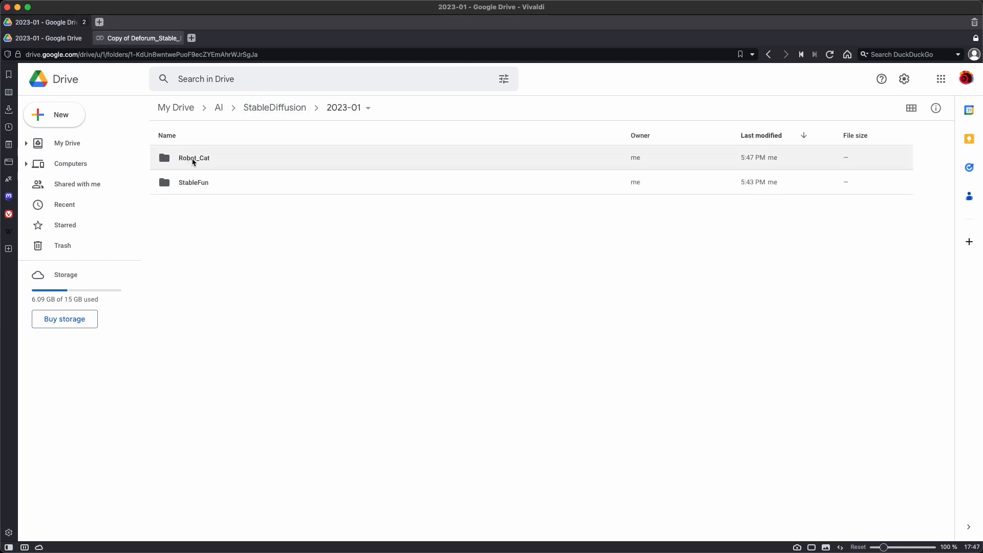
{"action": "mouse_move", "coordinate": [193, 158]}
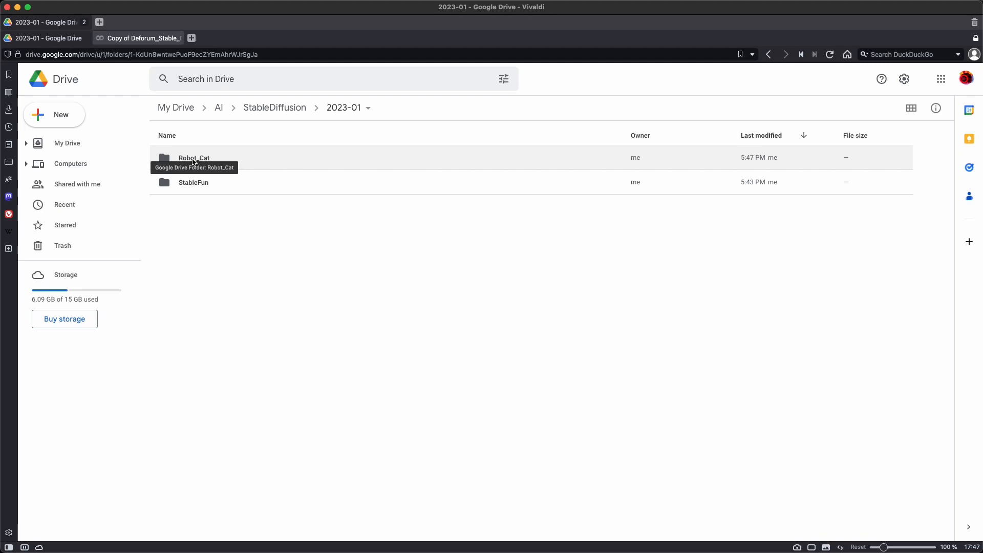
{"action": "left_click", "coordinate": [141, 37]}
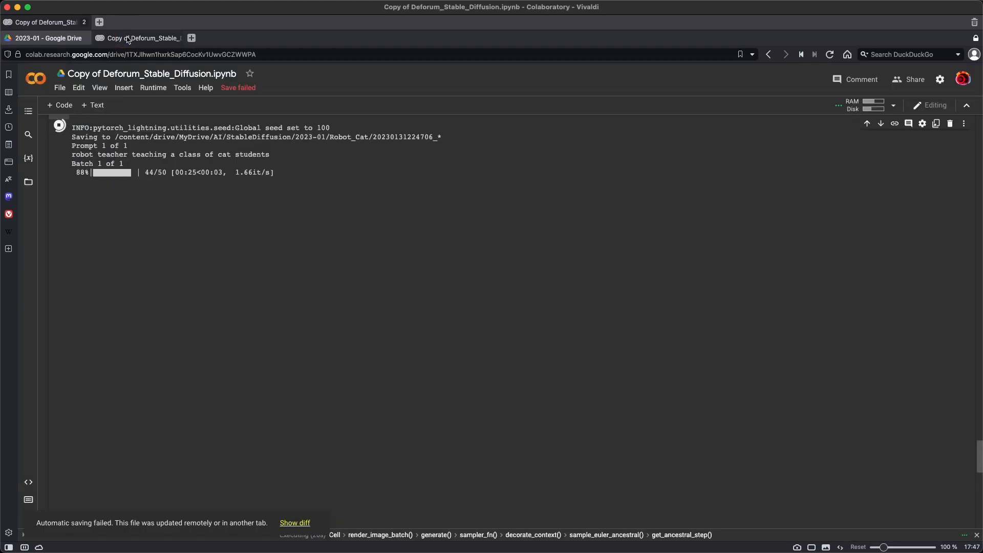
{"action": "mouse_move", "coordinate": [121, 190]}
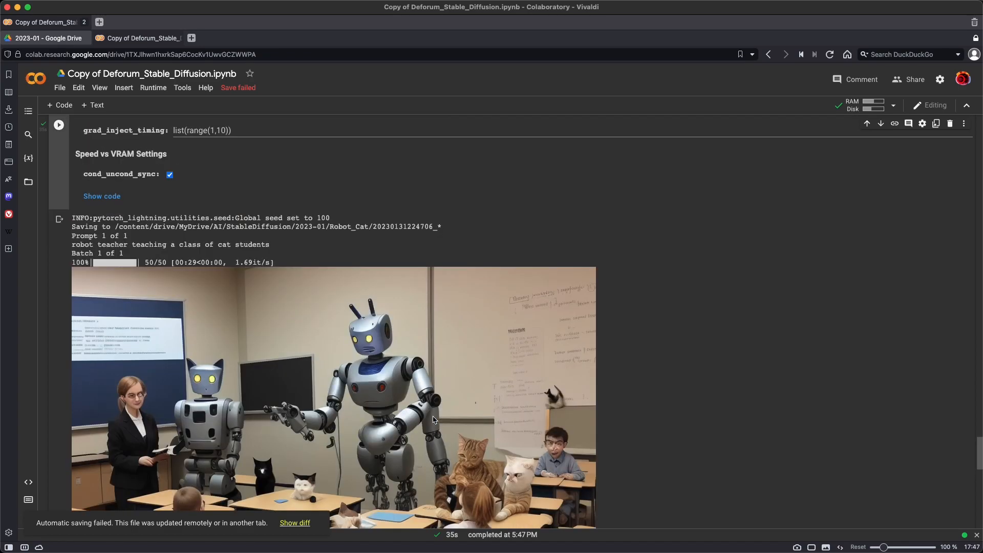
{"action": "mouse_move", "coordinate": [87, 26]}
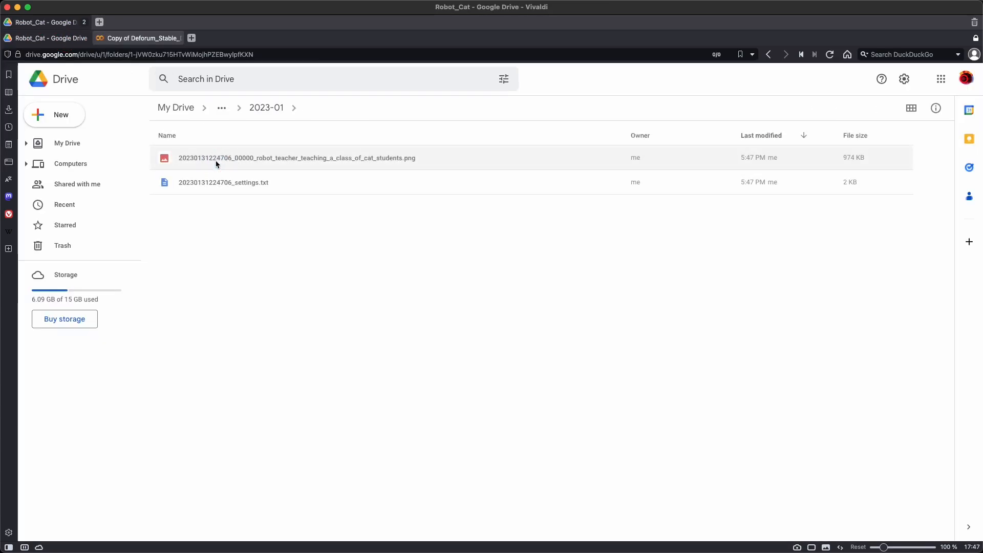
Select the generated robot teacher PNG in Drive, then return to the Deforum notebook.
{"action": "left_click", "coordinate": [296, 158]}
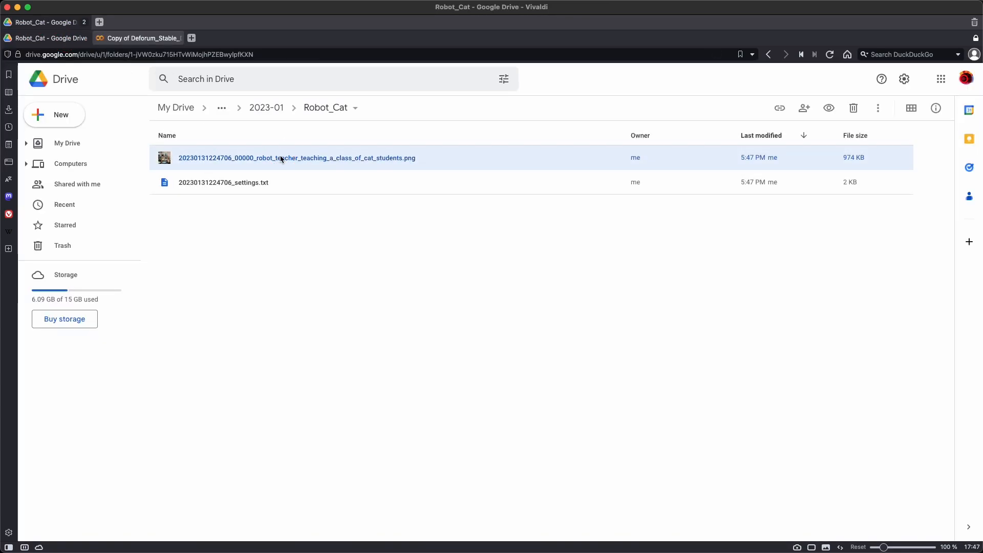
{"action": "left_click", "coordinate": [139, 37]}
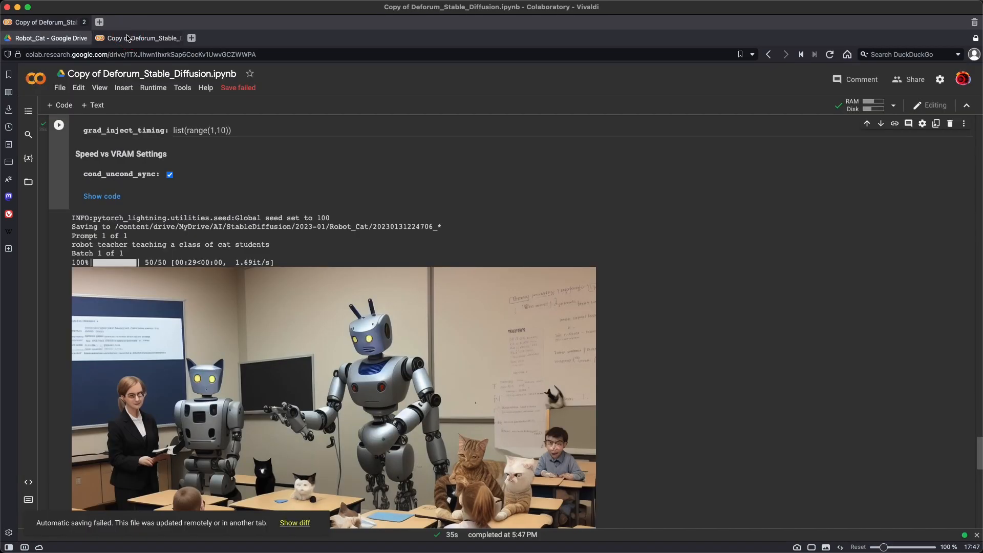
{"action": "scroll", "scroll_direction": "down", "scroll_amount": 3}
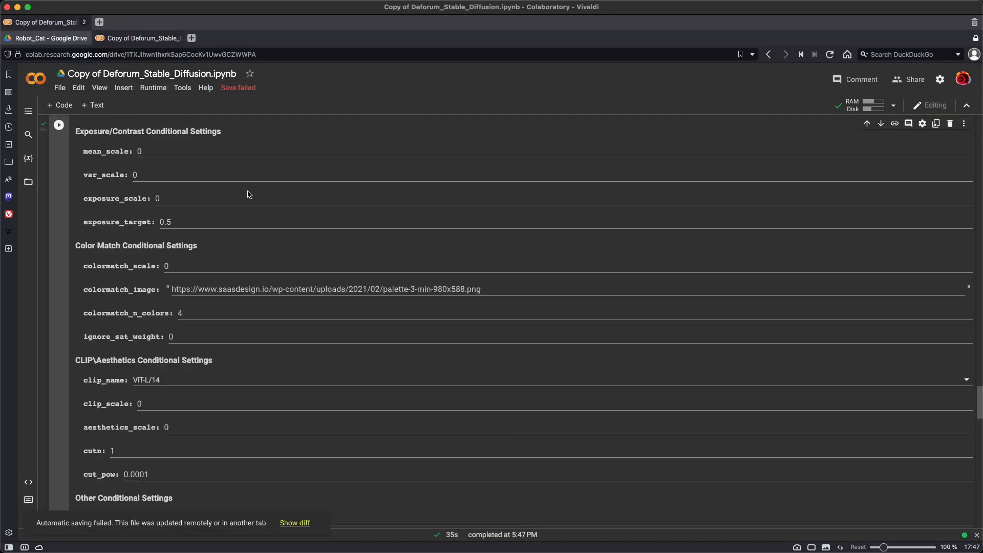
Set the image width and height to 512 in Image Settings.
{"action": "scroll", "scroll_direction": "down", "scroll_amount": 3}
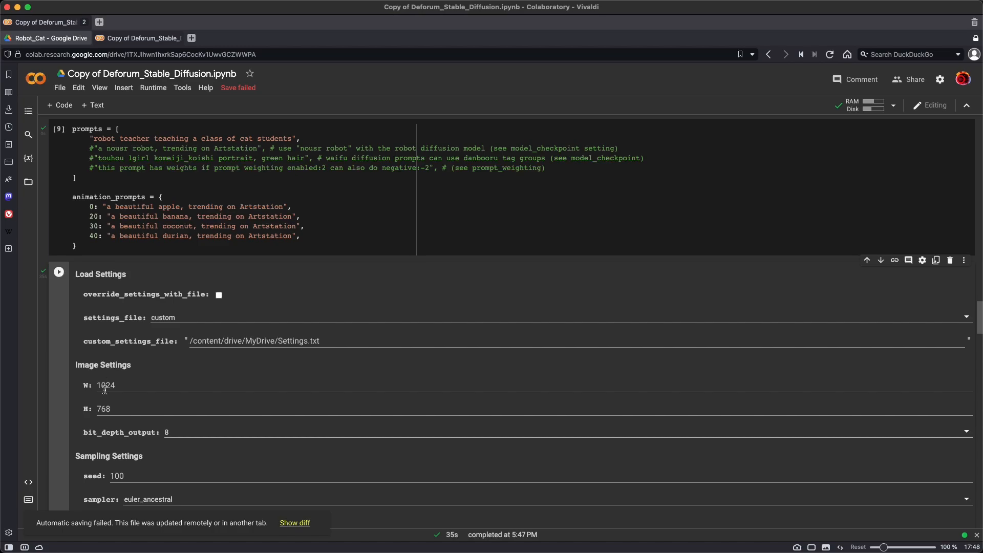
{"action": "double_click", "coordinate": [105, 385]}
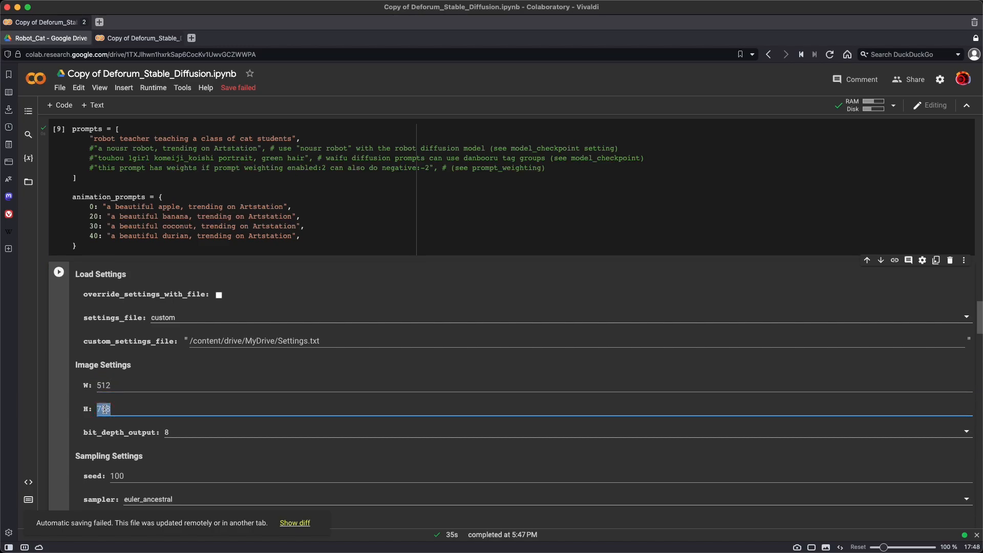
{"action": "type", "text": "512"}
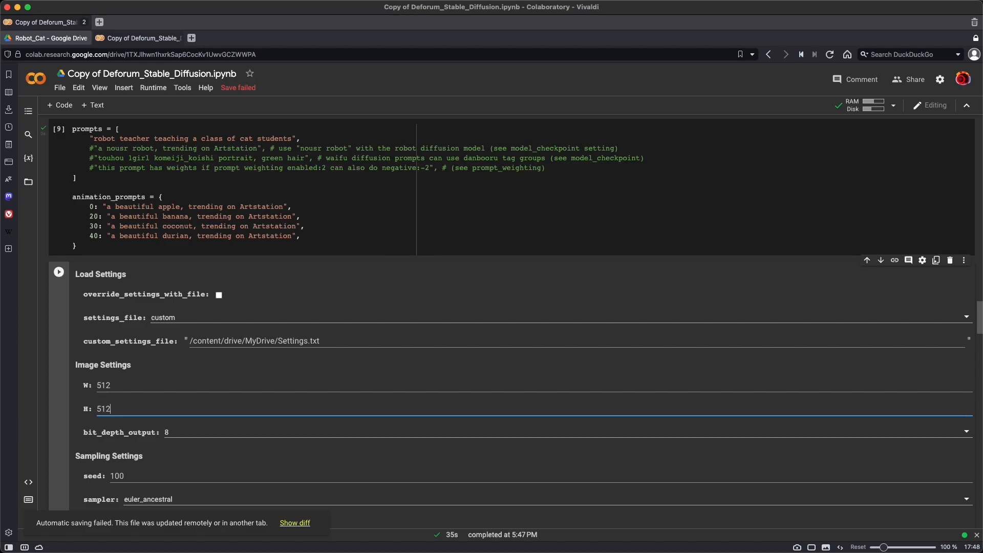
{"action": "scroll", "scroll_direction": "down", "scroll_amount": 3}
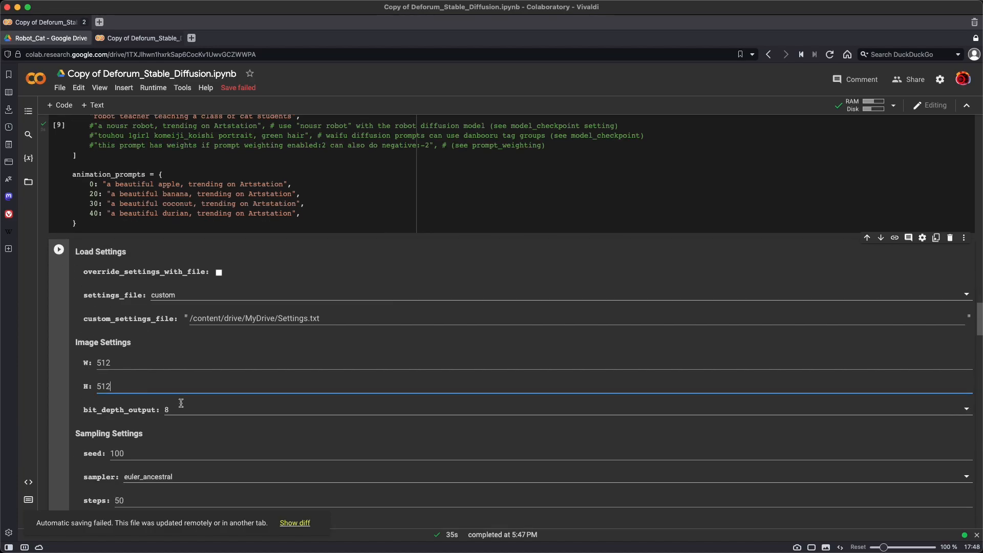
{"action": "scroll", "scroll_direction": "down", "scroll_amount": 3}
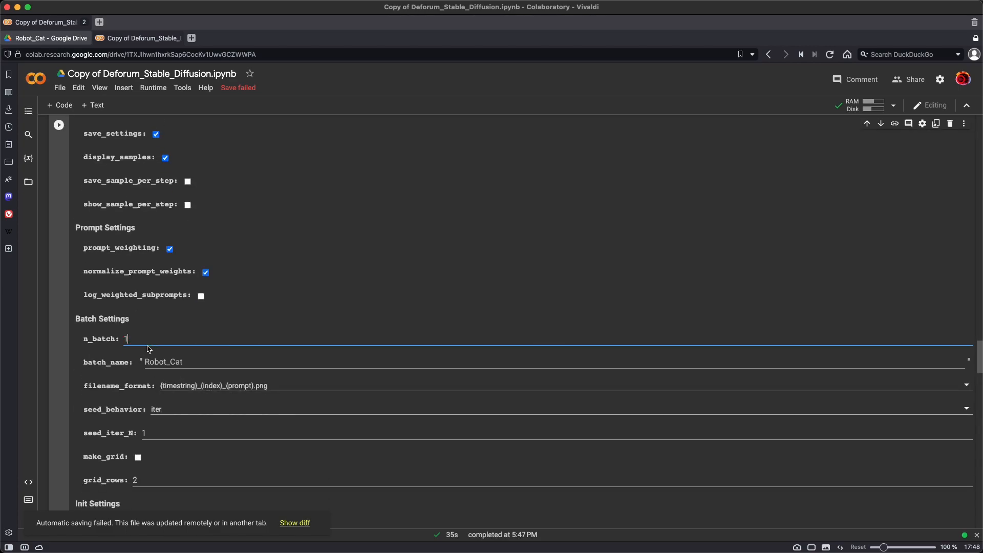
Set n_batch to 8, keep iter seed behavior with seed 101, and enable make_grid.
{"action": "type", "text": "8"}
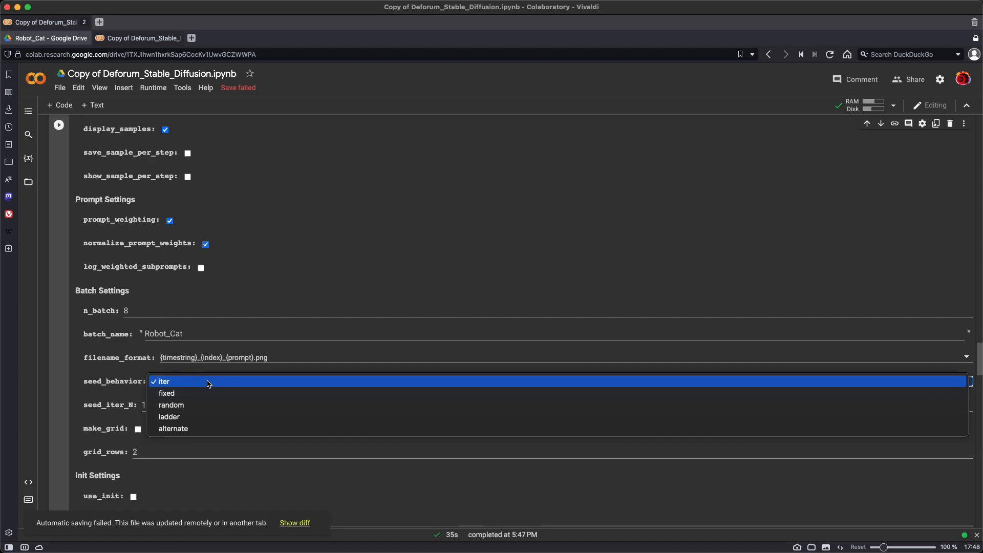
{"action": "left_click", "coordinate": [164, 381]}
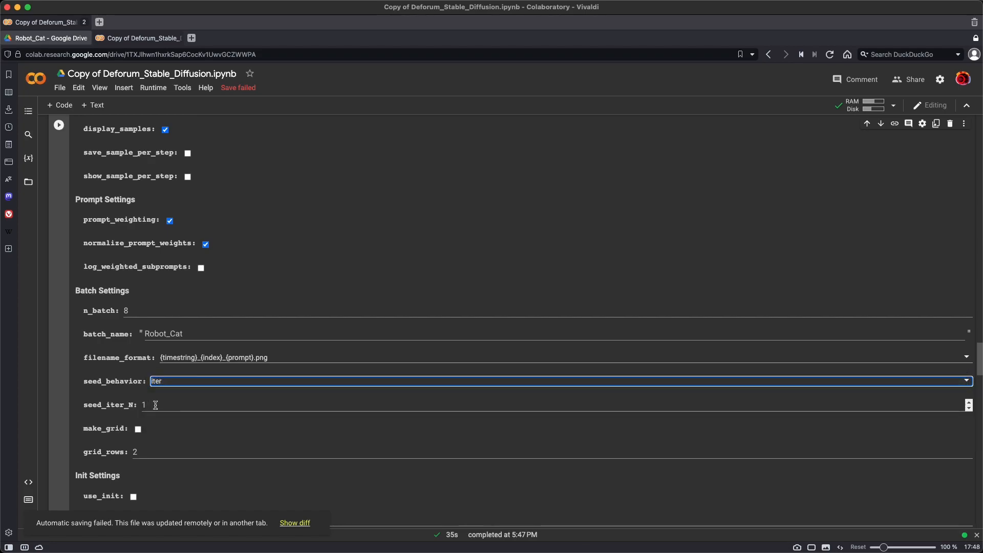
{"action": "scroll", "scroll_direction": "down", "scroll_amount": 3}
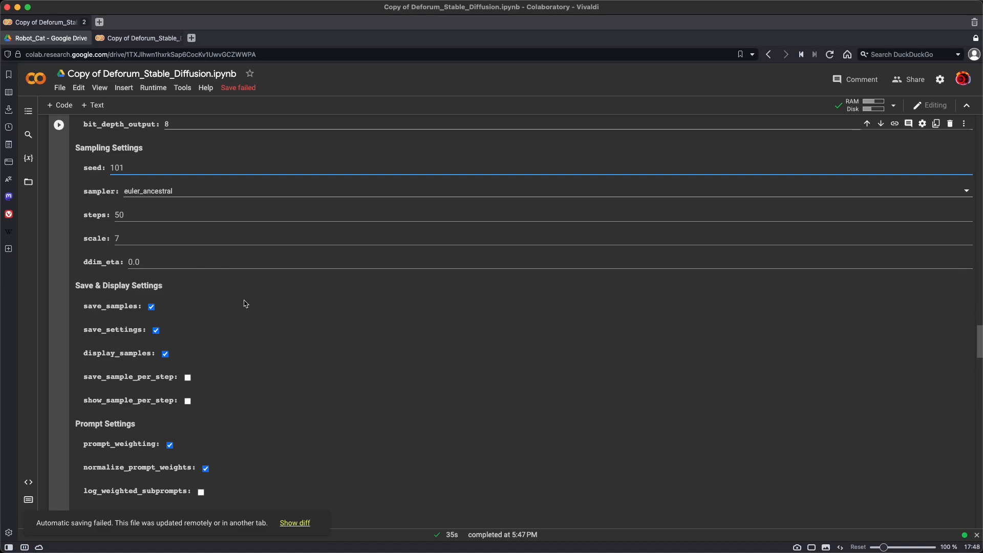
{"action": "mouse_move", "coordinate": [247, 315]}
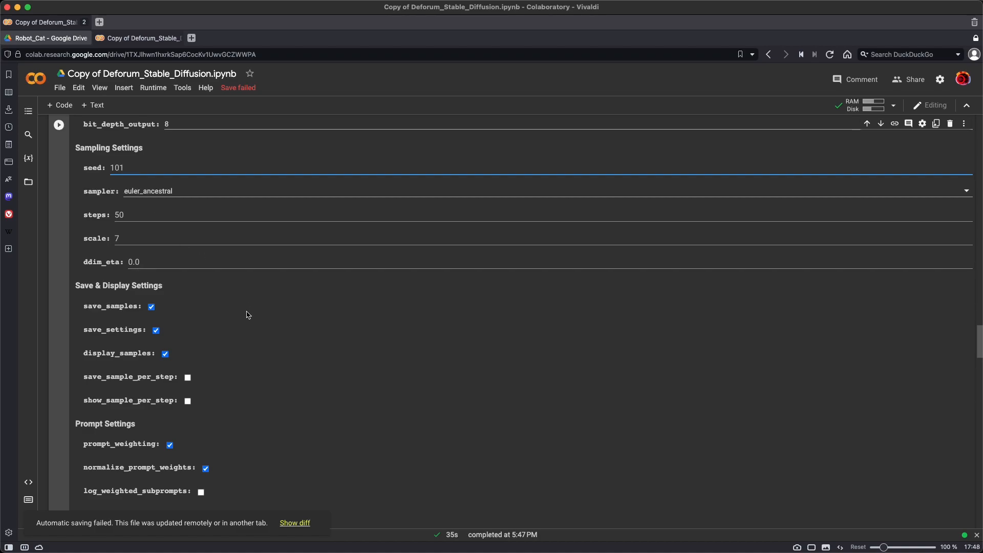
{"action": "scroll", "scroll_direction": "down", "scroll_amount": 3}
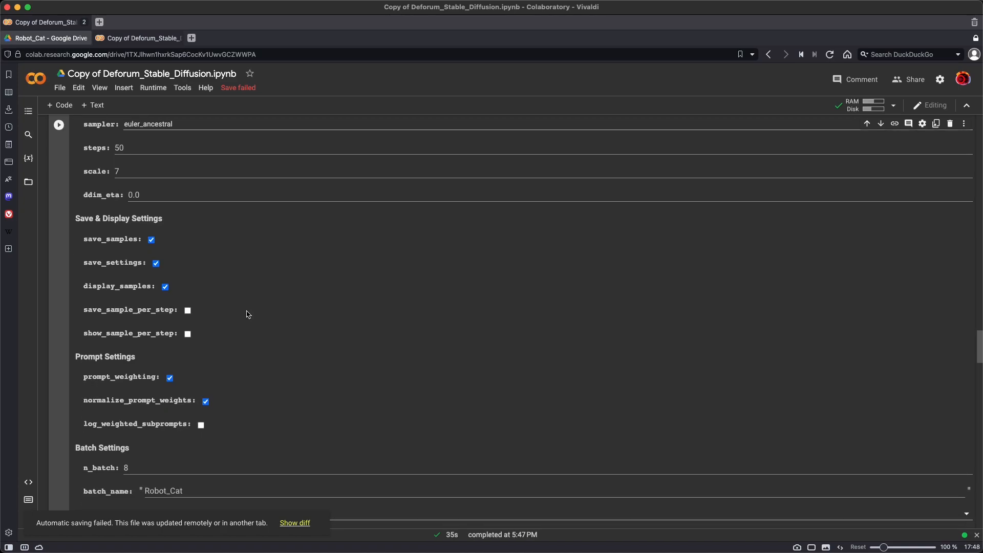
{"action": "scroll", "scroll_direction": "down", "scroll_amount": 3}
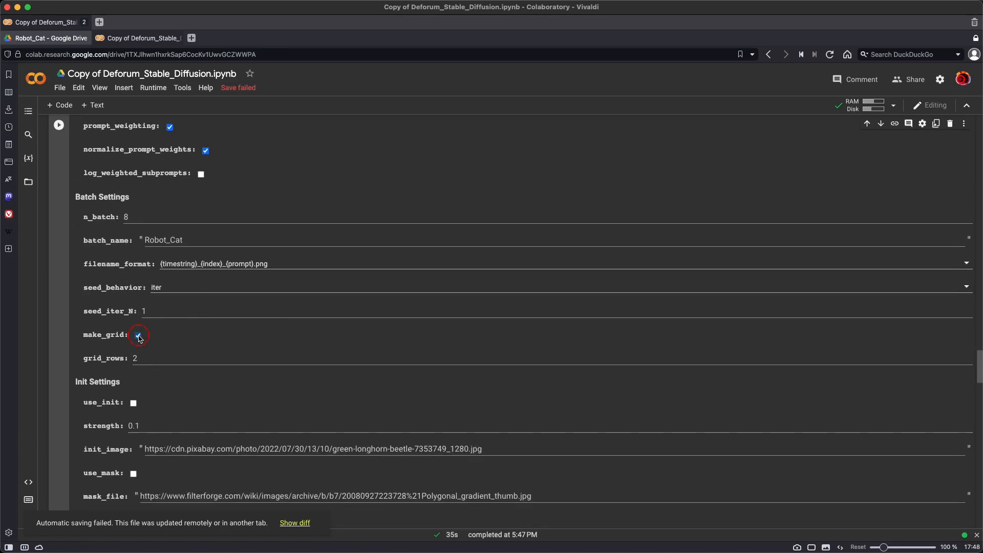
{"action": "left_click", "coordinate": [138, 335]}
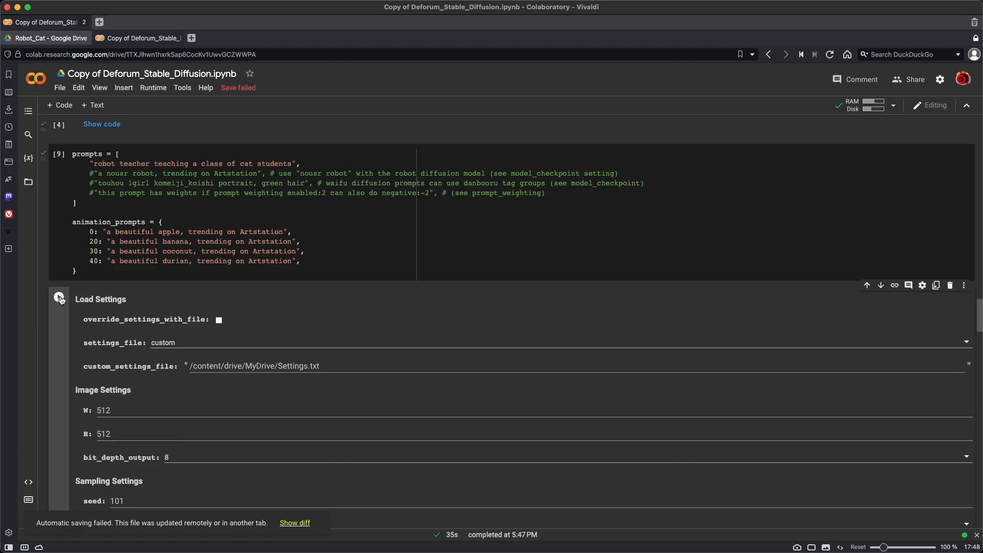
Generate the batch of robot teacher images with the new settings and follow the rendering grid.
{"action": "left_click", "coordinate": [58, 296]}
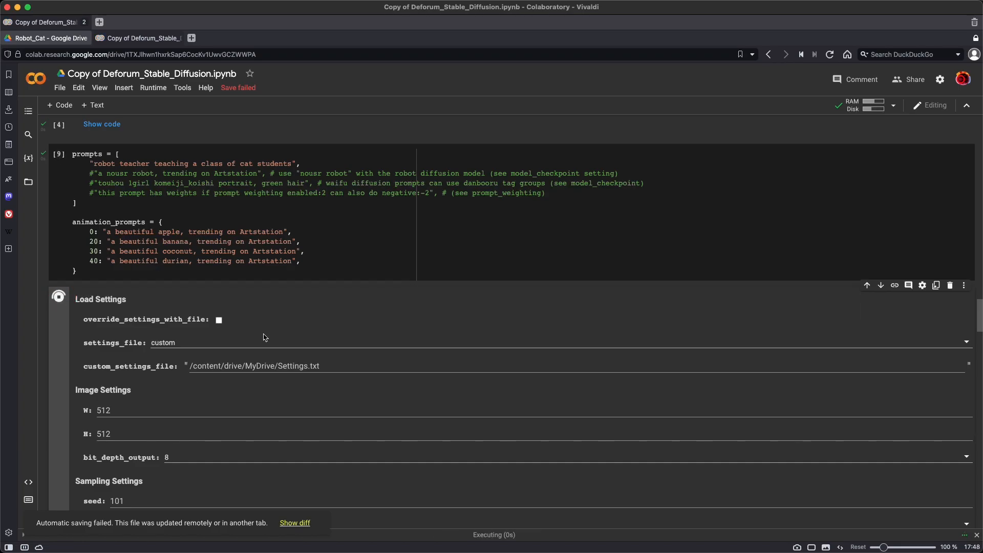
{"action": "scroll", "scroll_direction": "down", "scroll_amount": 3}
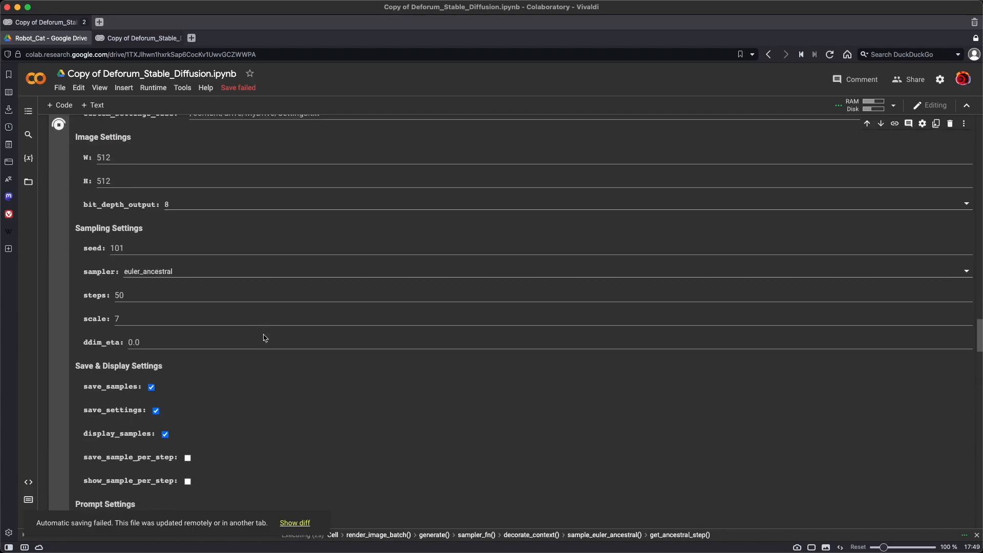
{"action": "scroll", "scroll_direction": "down", "scroll_amount": 3}
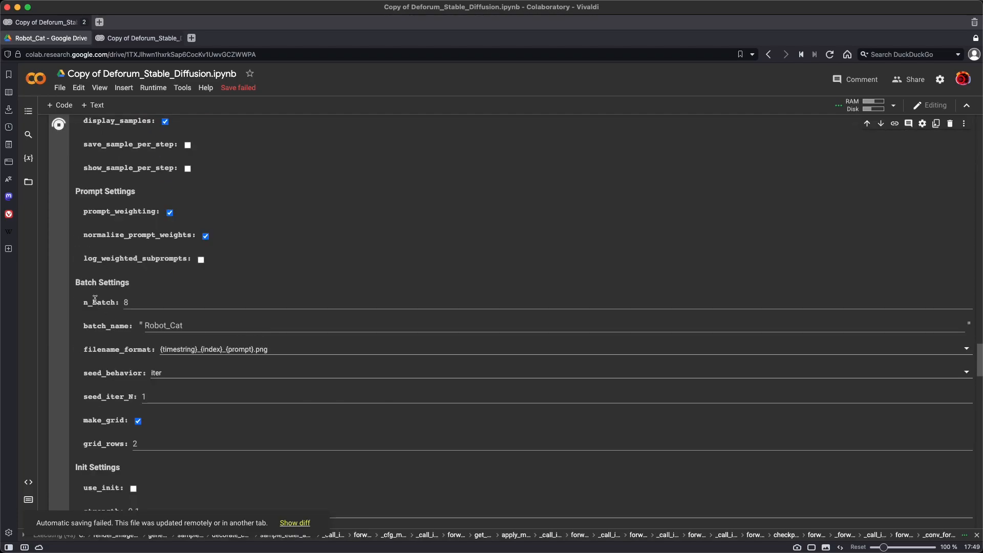
{"action": "mouse_move", "coordinate": [191, 389]}
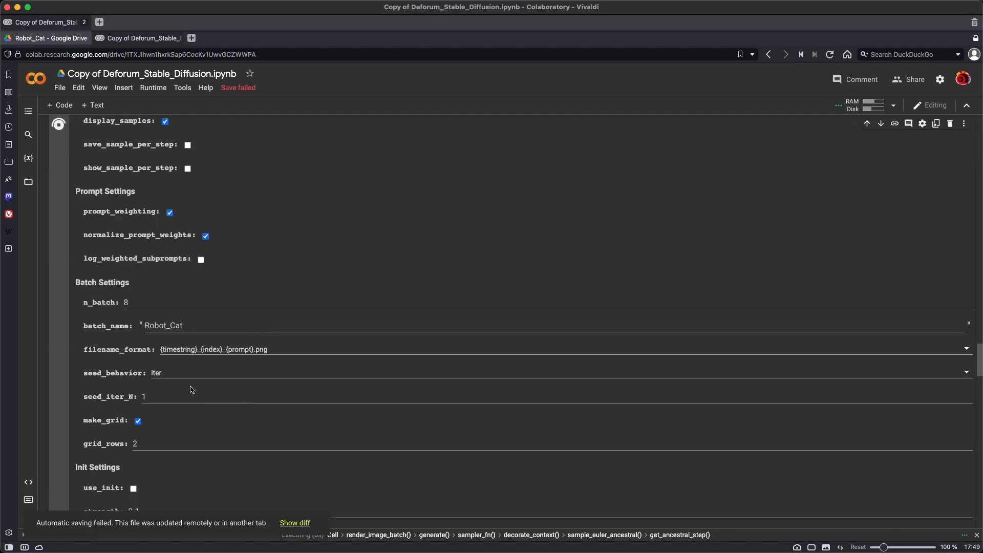
{"action": "scroll", "scroll_direction": "down", "scroll_amount": 3}
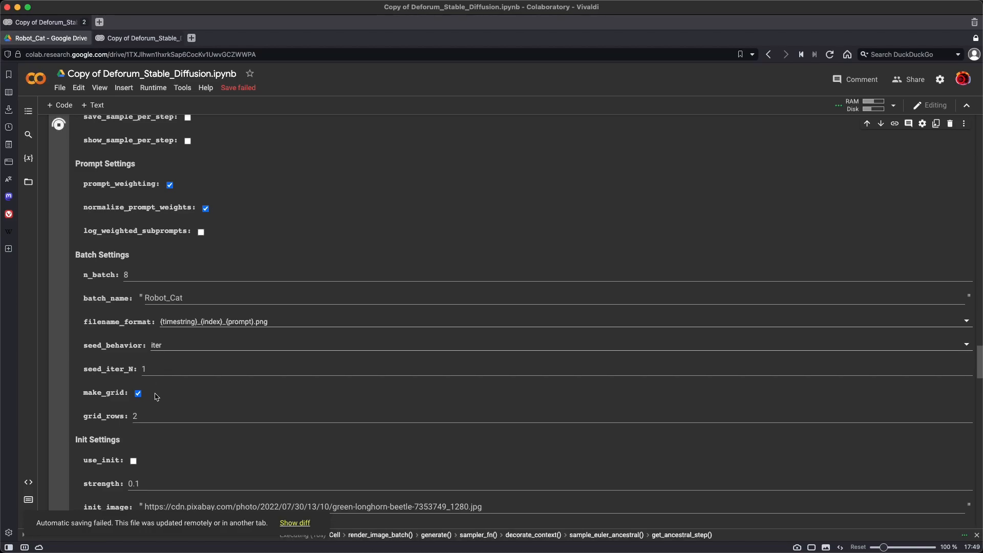
{"action": "scroll", "scroll_direction": "down", "scroll_amount": 3}
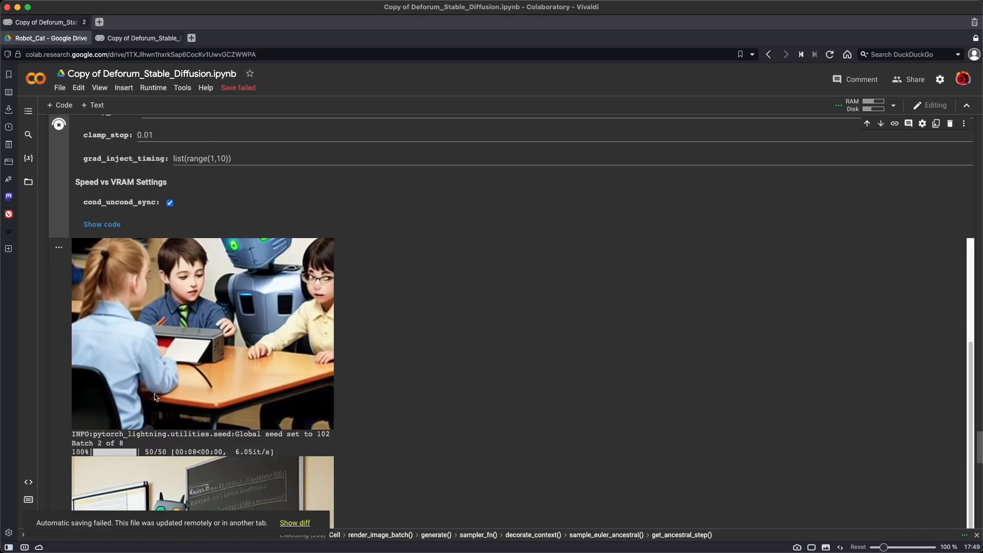
{"action": "scroll", "scroll_direction": "down", "scroll_amount": 3}
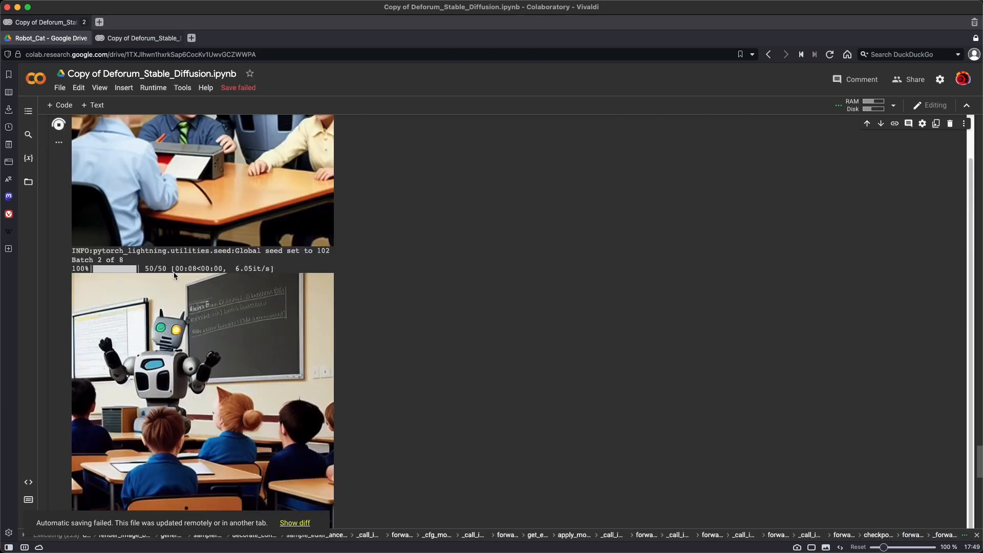
{"action": "scroll", "scroll_direction": "down", "scroll_amount": 3}
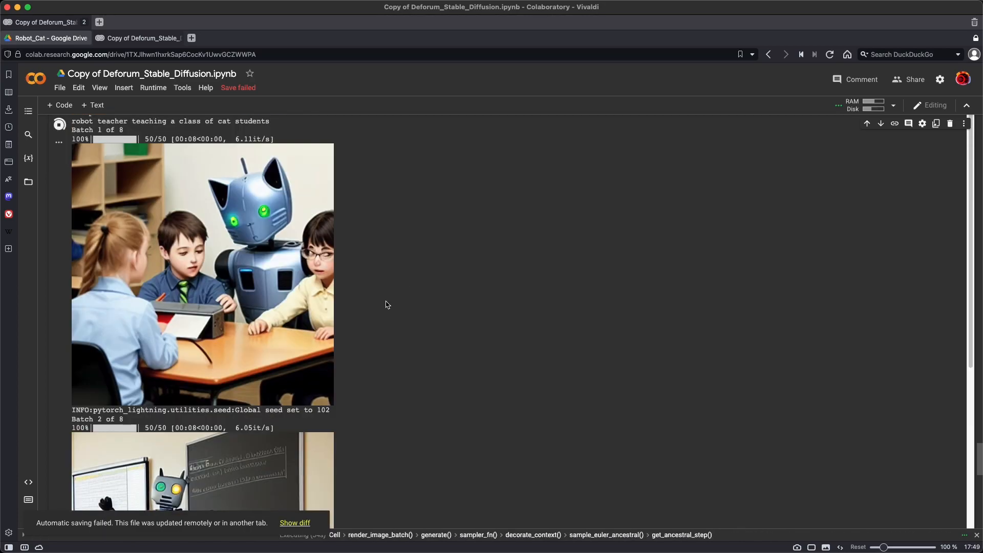
{"action": "mouse_move", "coordinate": [313, 397]}
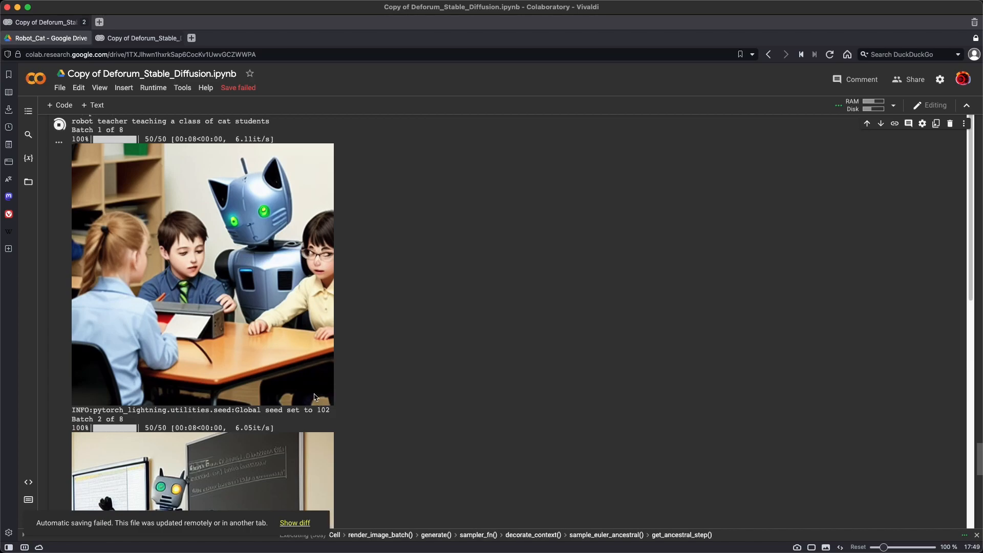
{"action": "scroll", "scroll_direction": "down", "scroll_amount": 3}
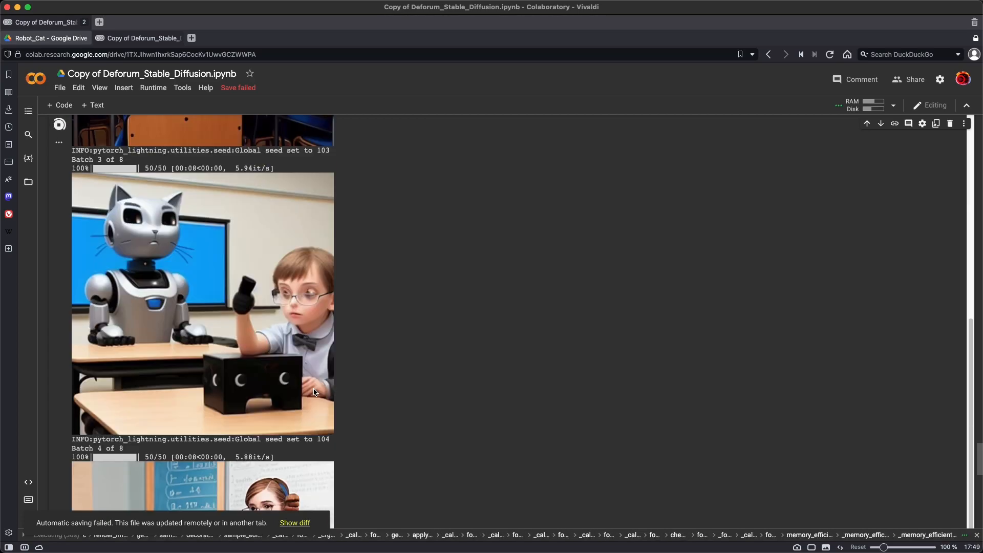
{"action": "scroll", "scroll_direction": "down", "scroll_amount": 3}
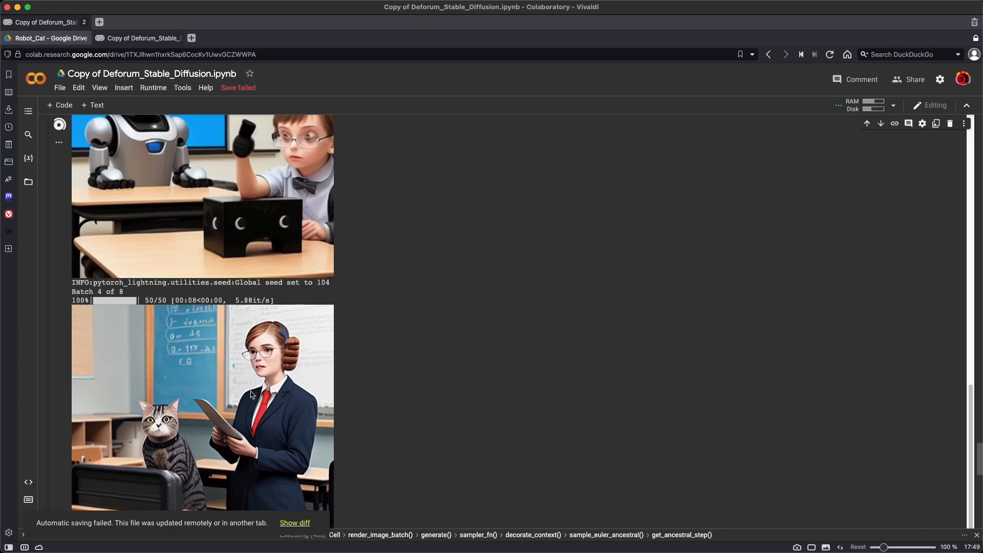
{"action": "scroll", "scroll_direction": "down", "scroll_amount": 3}
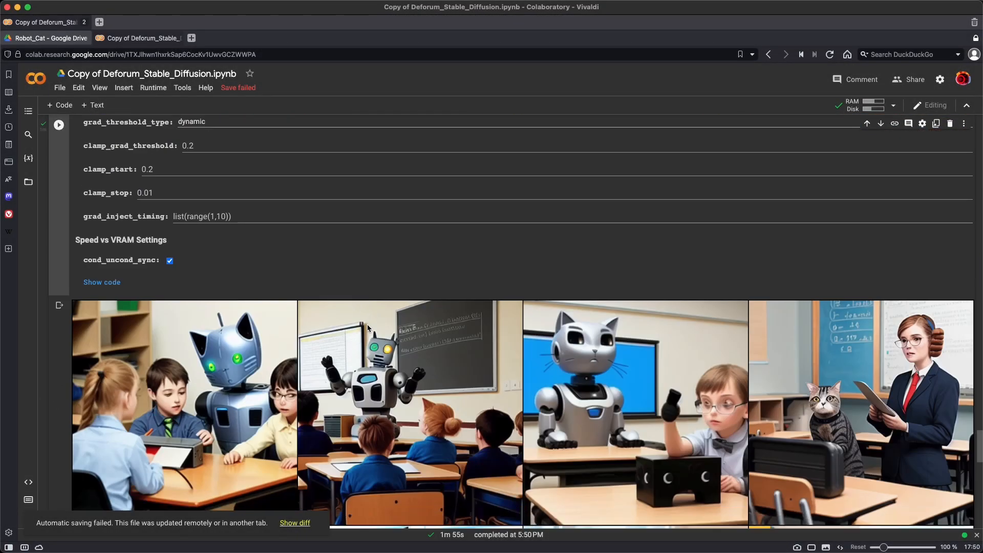
{"action": "scroll", "scroll_direction": "down", "scroll_amount": 3}
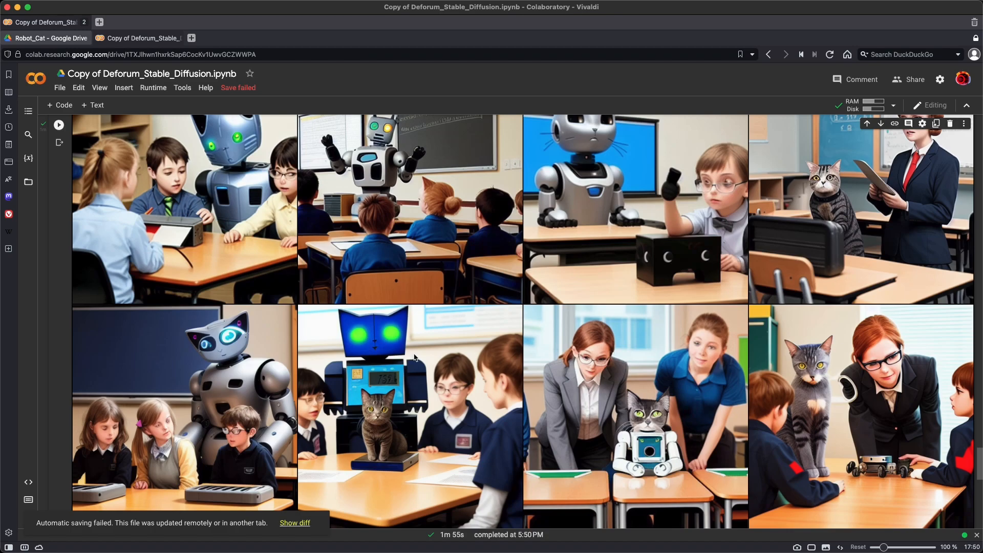
{"action": "scroll", "scroll_direction": "down", "scroll_amount": 3}
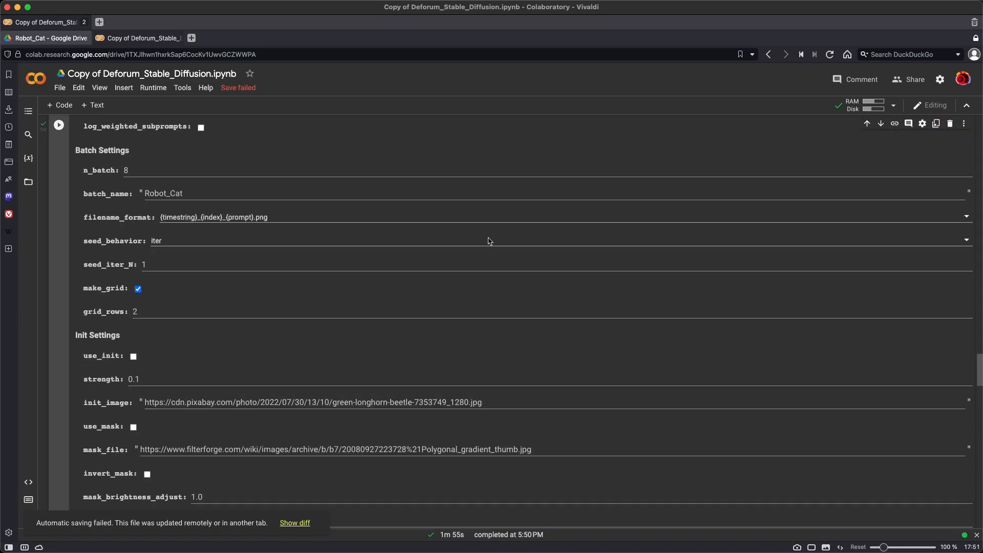
Reopen the Robot_Cat folder in Drive and look over the new robot teacher images.
{"action": "left_click", "coordinate": [44, 22]}
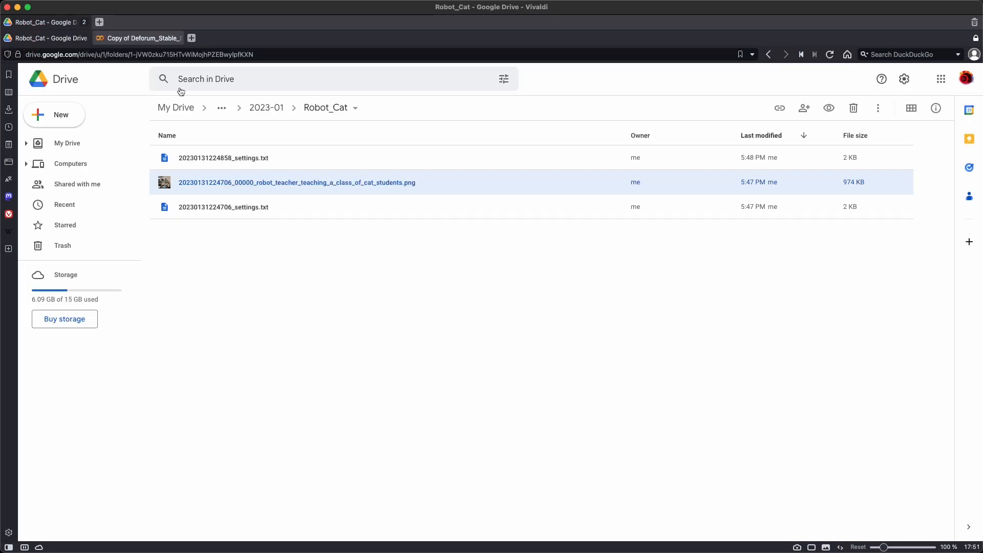
{"action": "left_click", "coordinate": [266, 107]}
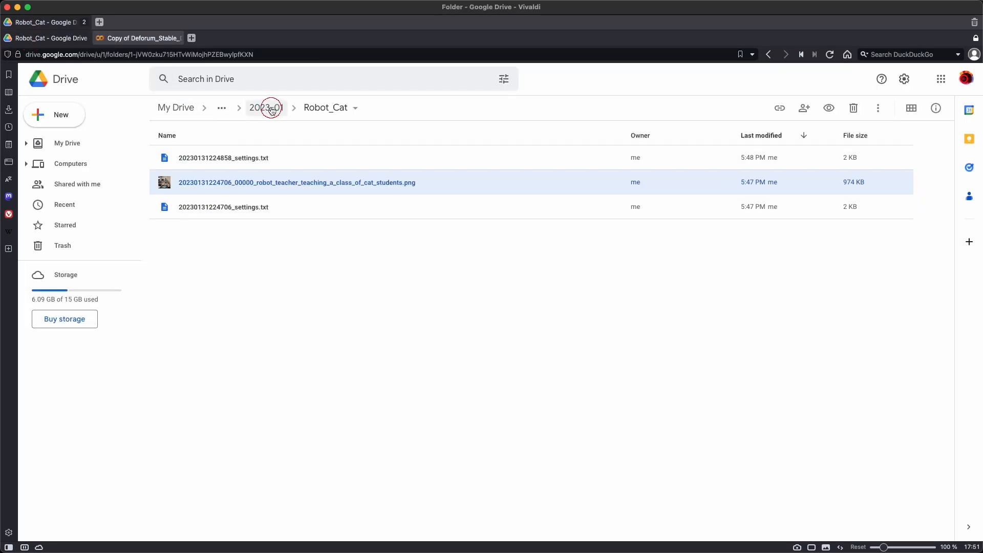
{"action": "left_click", "coordinate": [266, 107]}
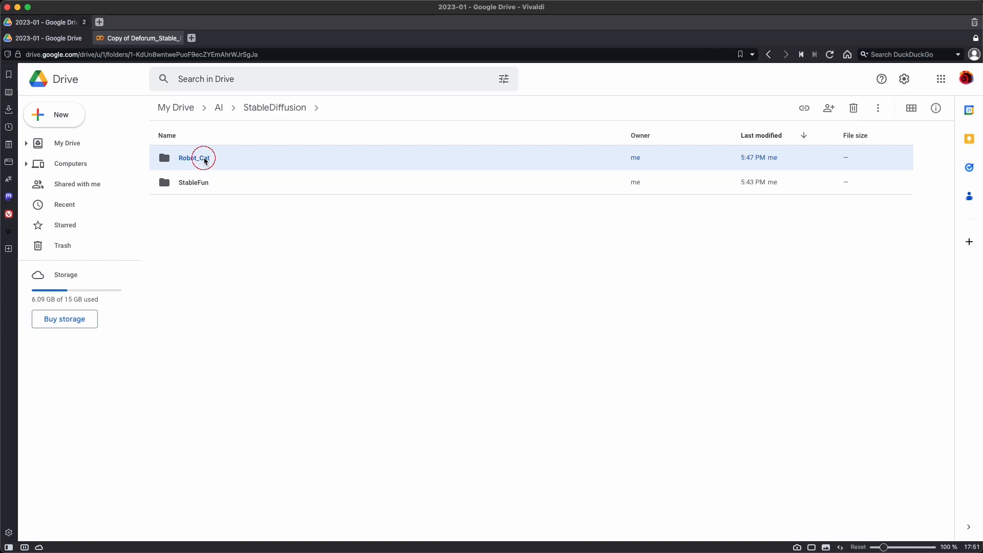
{"action": "double_click", "coordinate": [193, 157]}
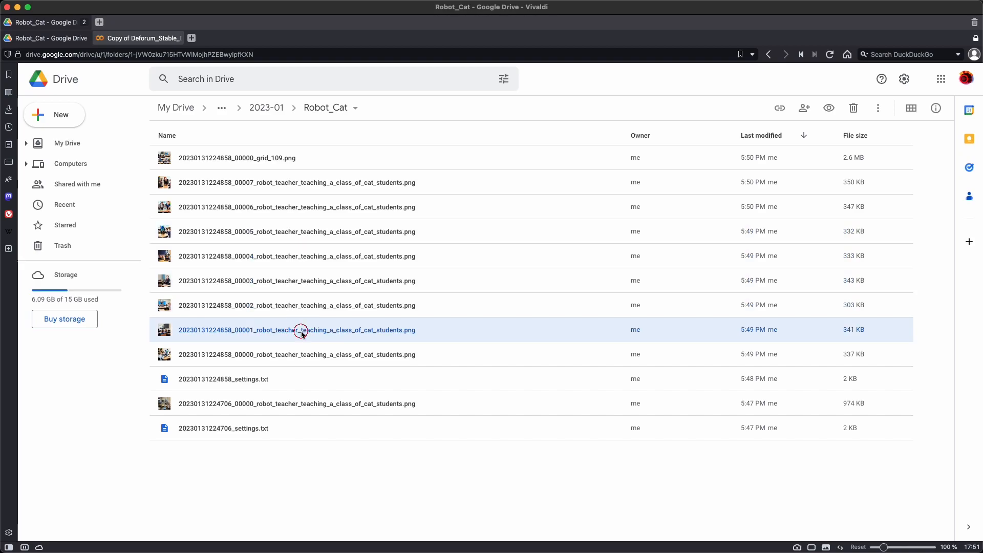
{"action": "left_click", "coordinate": [296, 354]}
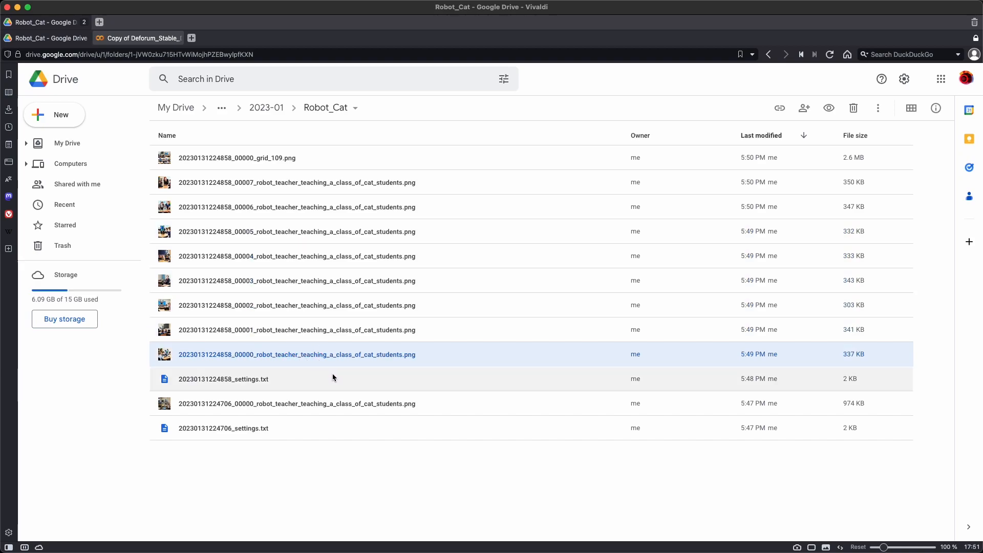
{"action": "mouse_move", "coordinate": [387, 403]}
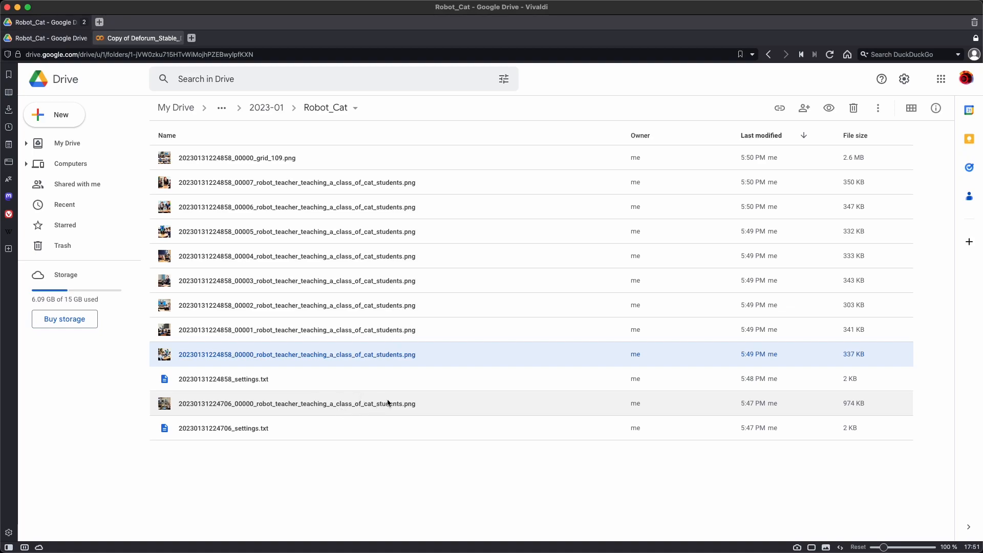
{"action": "left_click", "coordinate": [296, 403]}
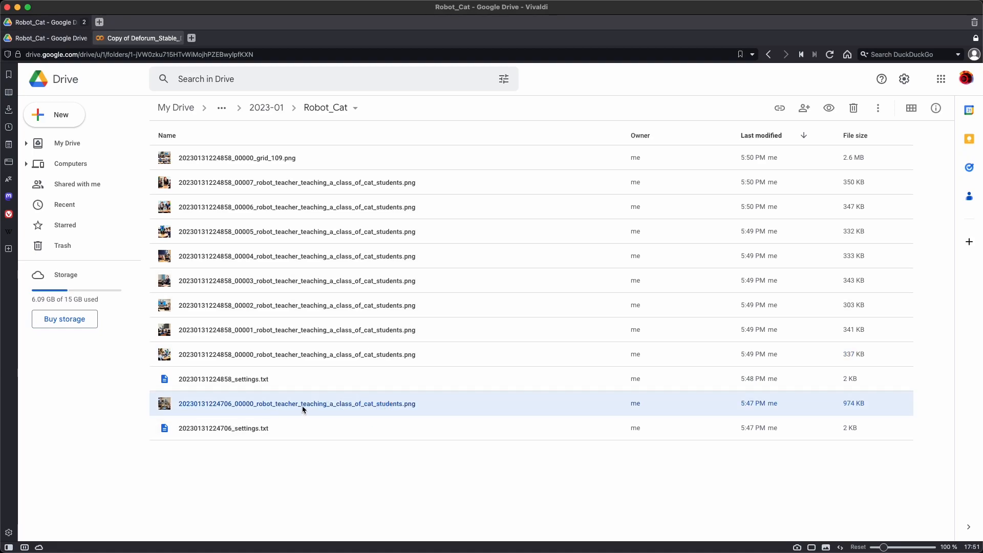
{"action": "mouse_move", "coordinate": [360, 399]}
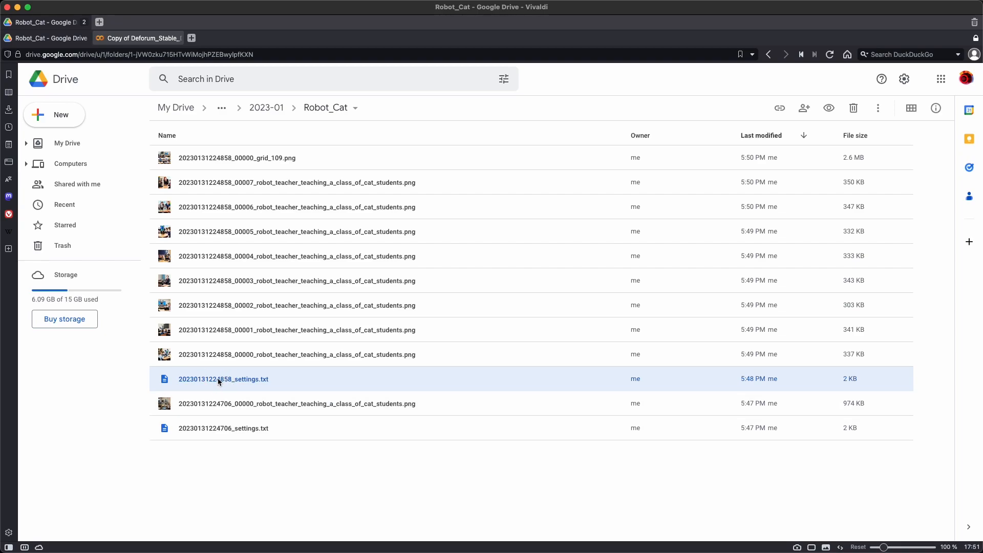
{"action": "mouse_move", "coordinate": [273, 383]}
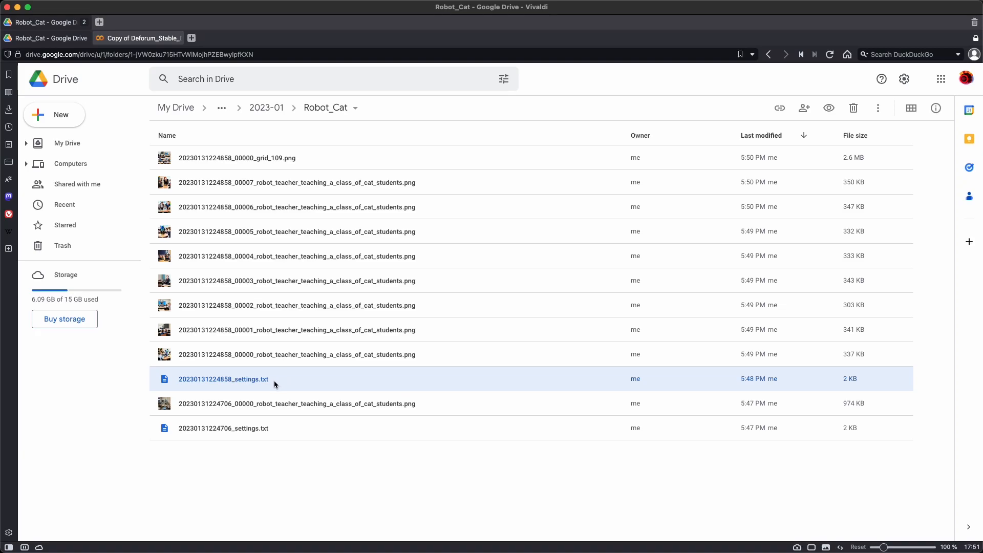
{"action": "mouse_move", "coordinate": [280, 324]}
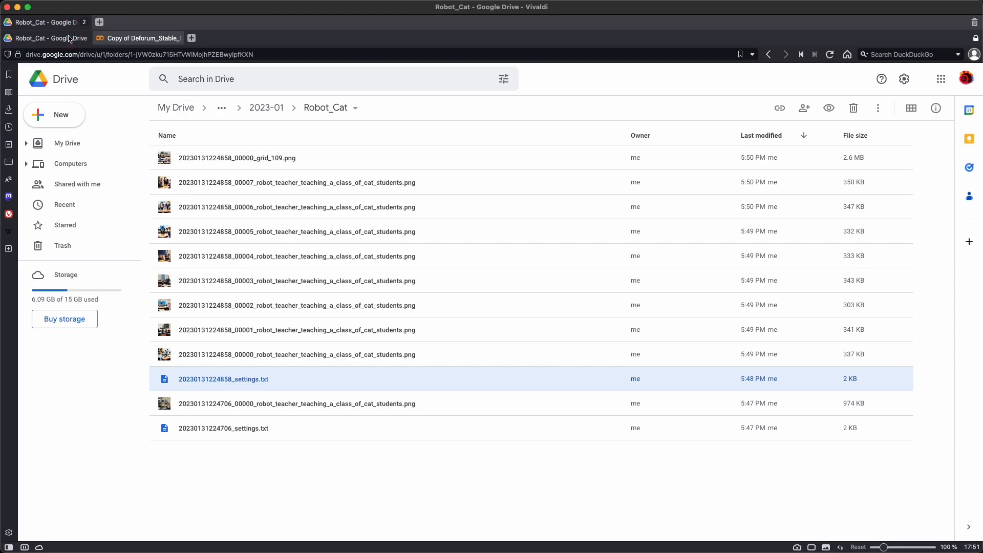
Go back to the Deforum notebook and scroll down to the Init Settings section.
{"action": "left_click", "coordinate": [142, 37]}
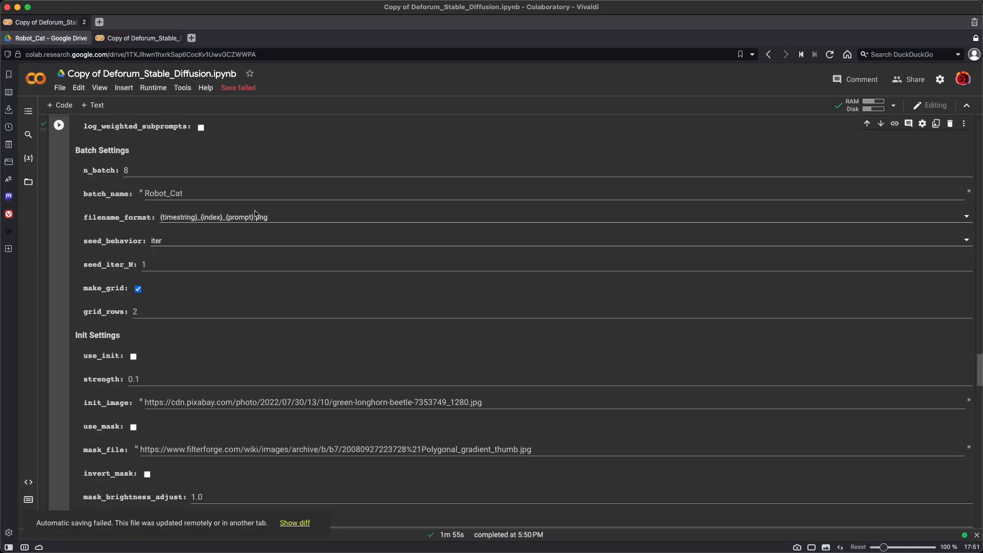
{"action": "scroll", "scroll_direction": "down", "scroll_amount": 3}
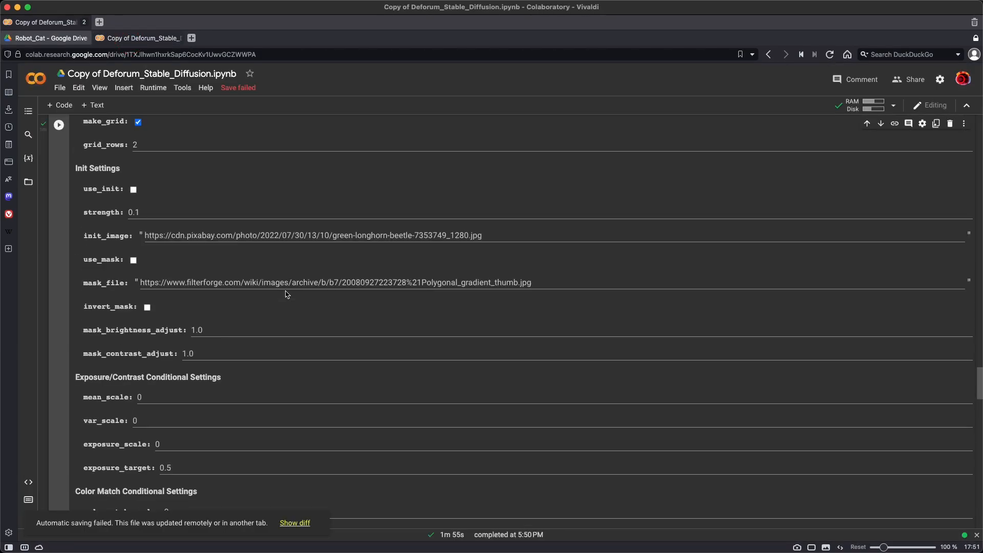
{"action": "scroll", "scroll_direction": "down", "scroll_amount": 3}
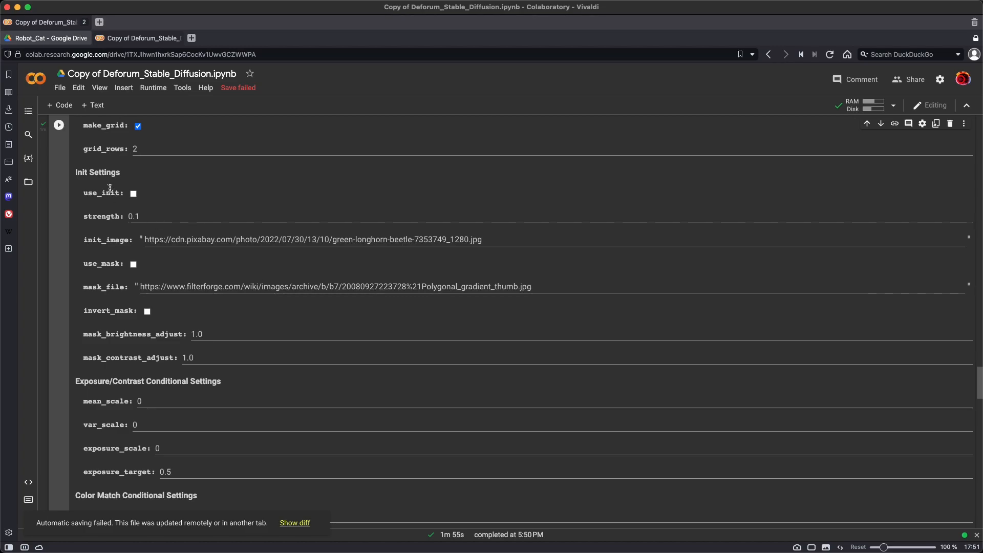
{"action": "left_click", "coordinate": [133, 193]}
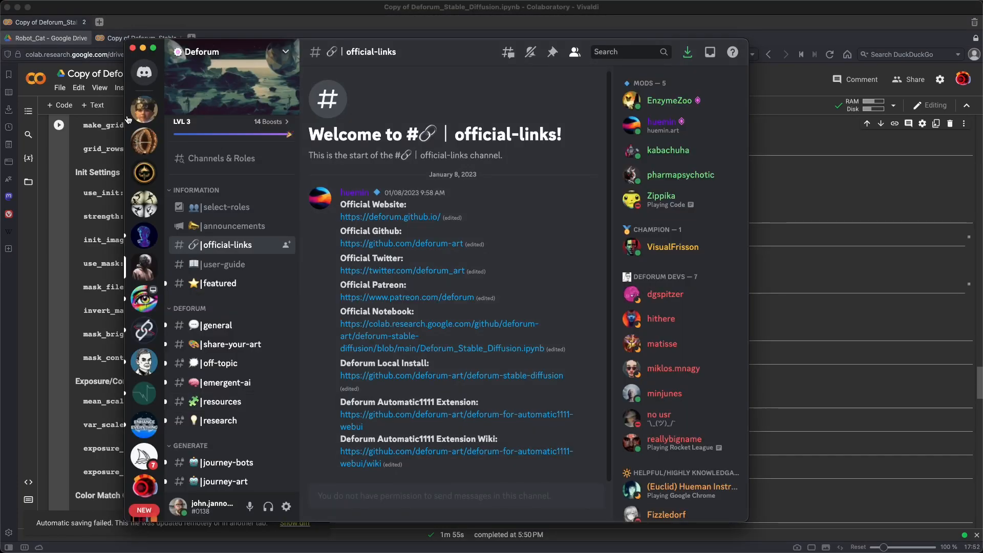
{"action": "mouse_move", "coordinate": [143, 204]}
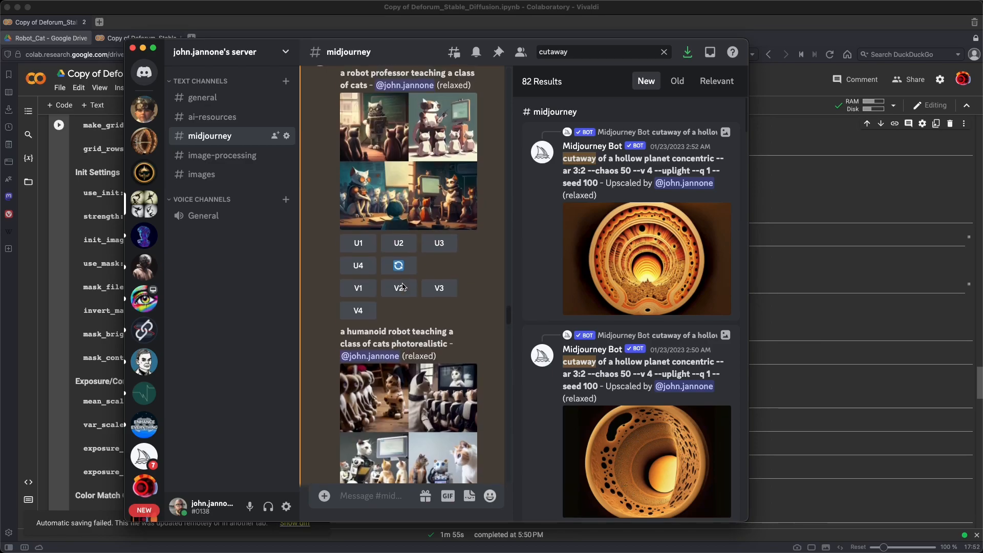
Enlarge the hollow-planet cutaway image in Discord's midjourney channel and copy its link.
{"action": "scroll", "scroll_direction": "down", "scroll_amount": 3}
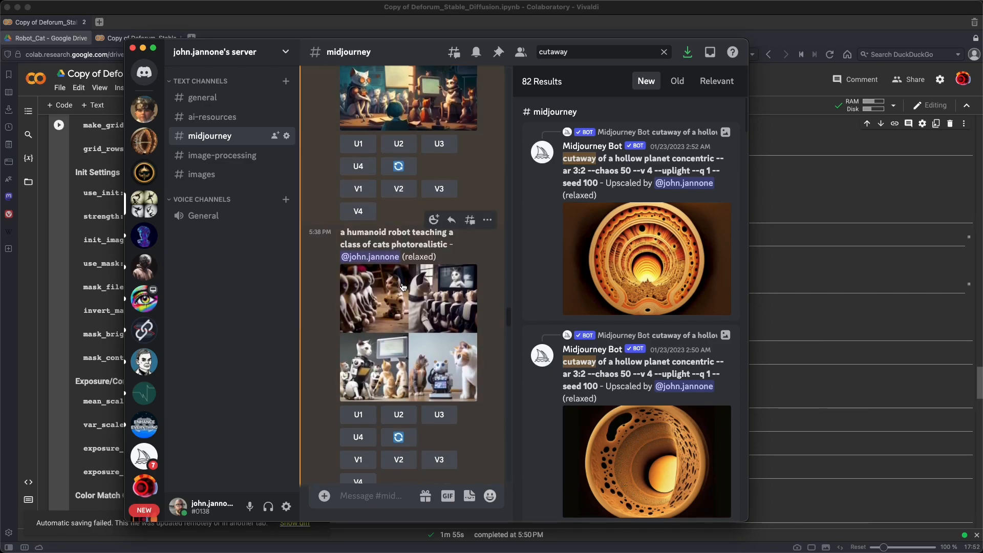
{"action": "scroll", "scroll_direction": "down", "scroll_amount": 3}
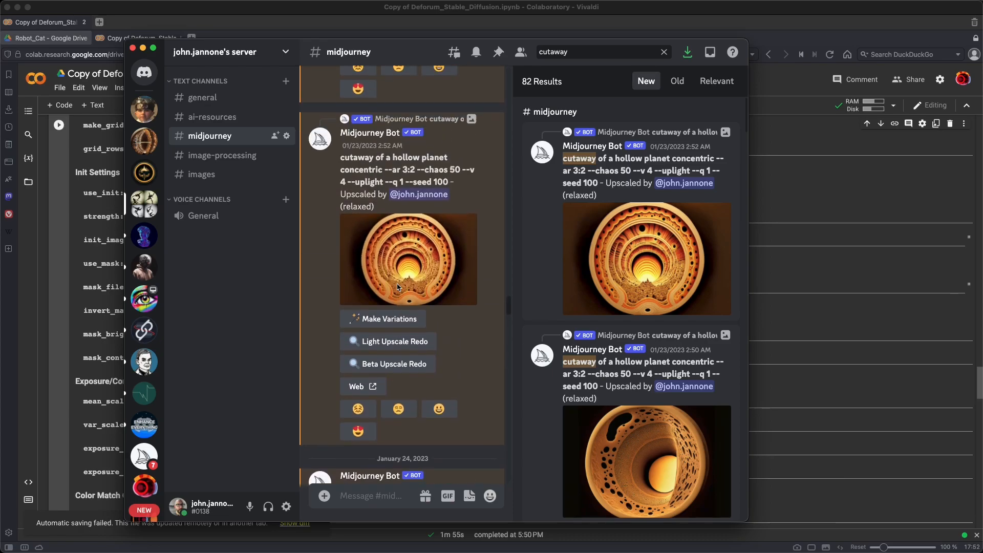
{"action": "left_click", "coordinate": [407, 259]}
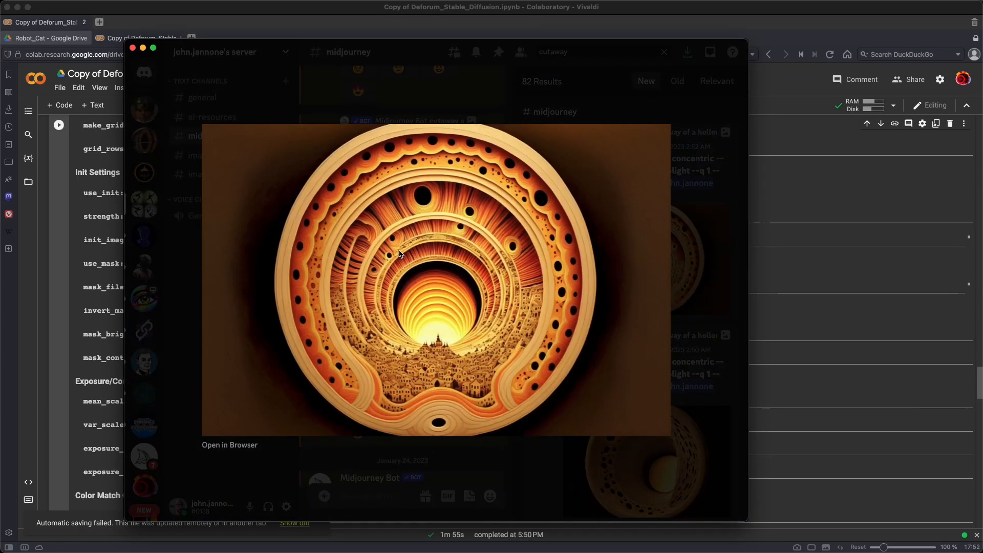
{"action": "right_click", "coordinate": [399, 253]}
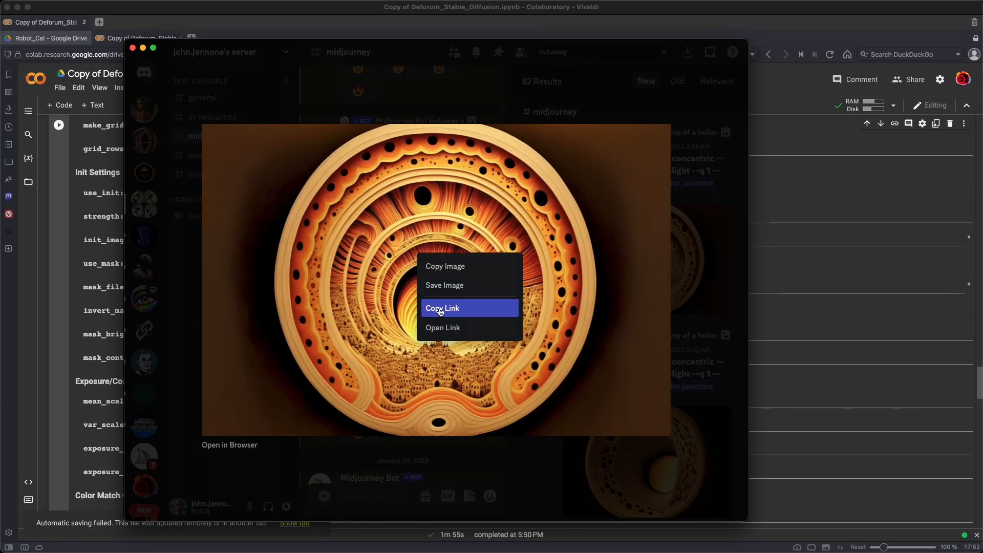
{"action": "left_click", "coordinate": [442, 308]}
{"action": "type", "text": "0.25"}
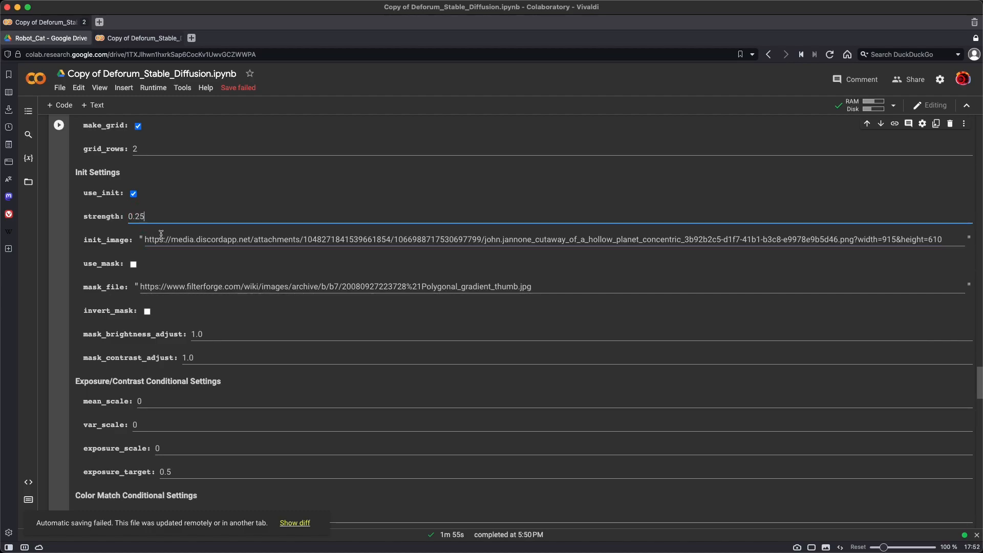
Replace the prompt text with 'alien planet with giant cat' and run the prompts cell.
{"action": "scroll", "scroll_direction": "up", "scroll_amount": 3}
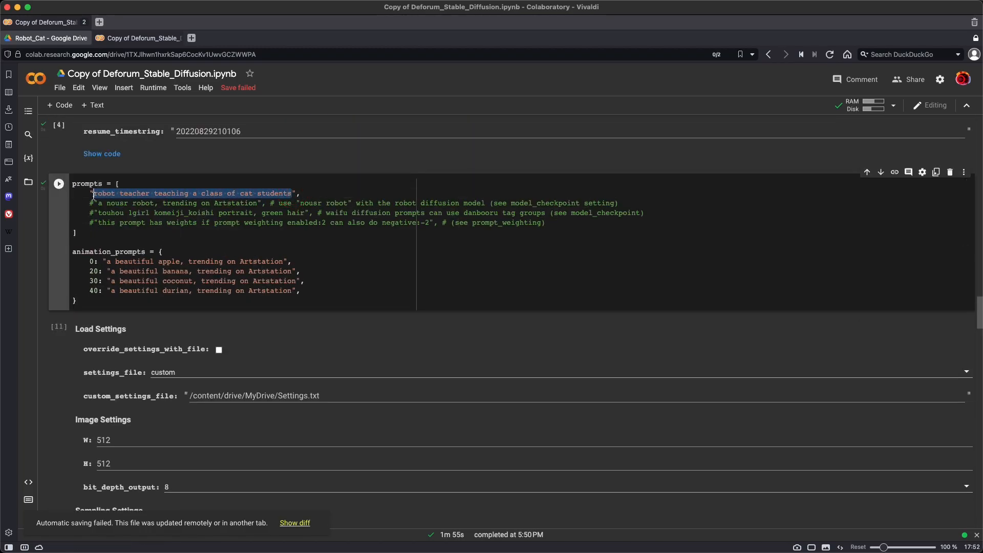
{"action": "type", "text": "all"}
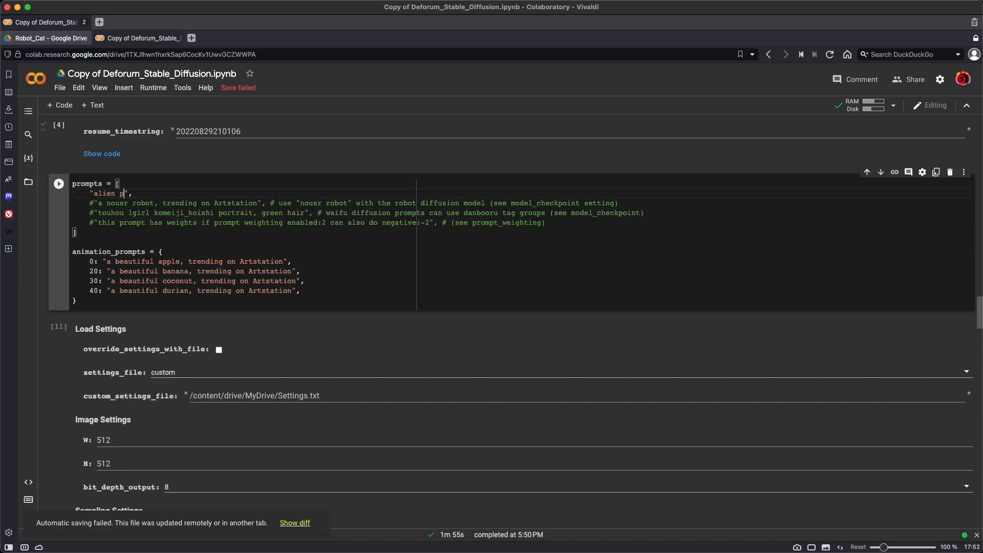
{"action": "type", "text": "lanet wit"}
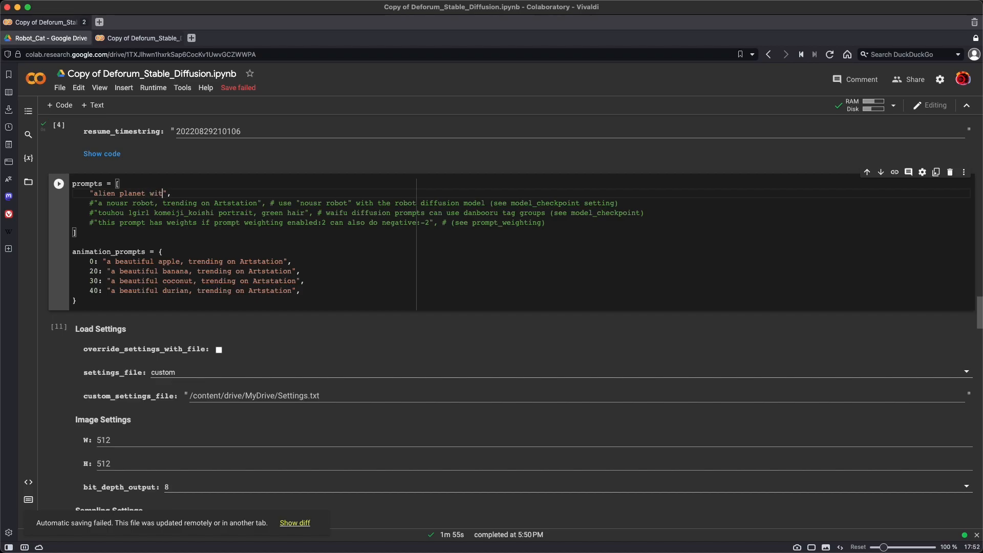
{"action": "type", "text": "gian"}
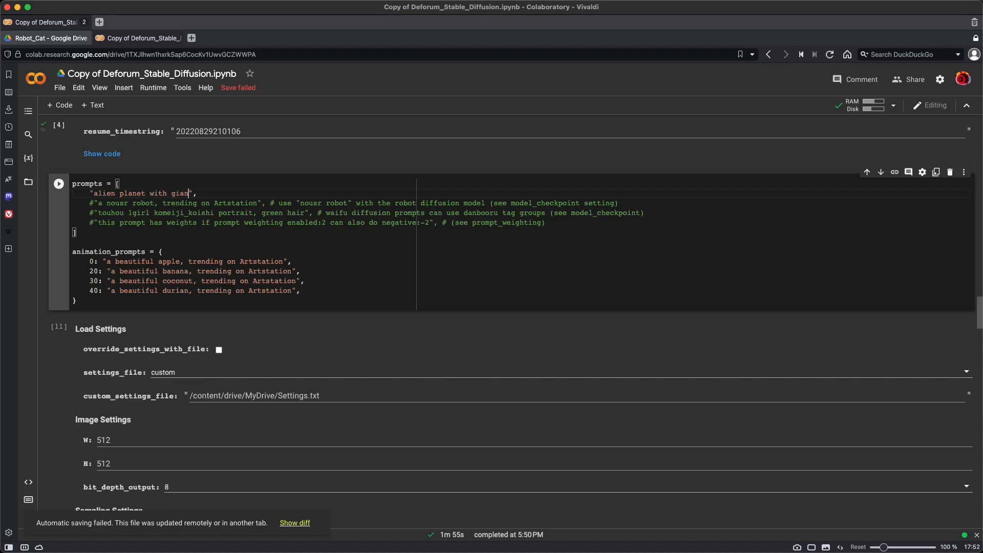
{"action": "type", "text": "cat"}
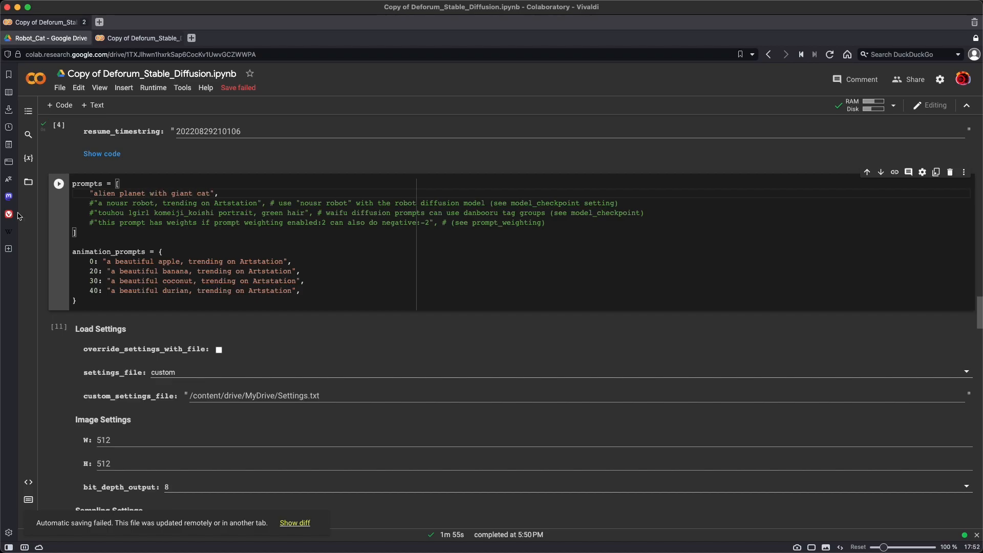
{"action": "left_click", "coordinate": [59, 183]}
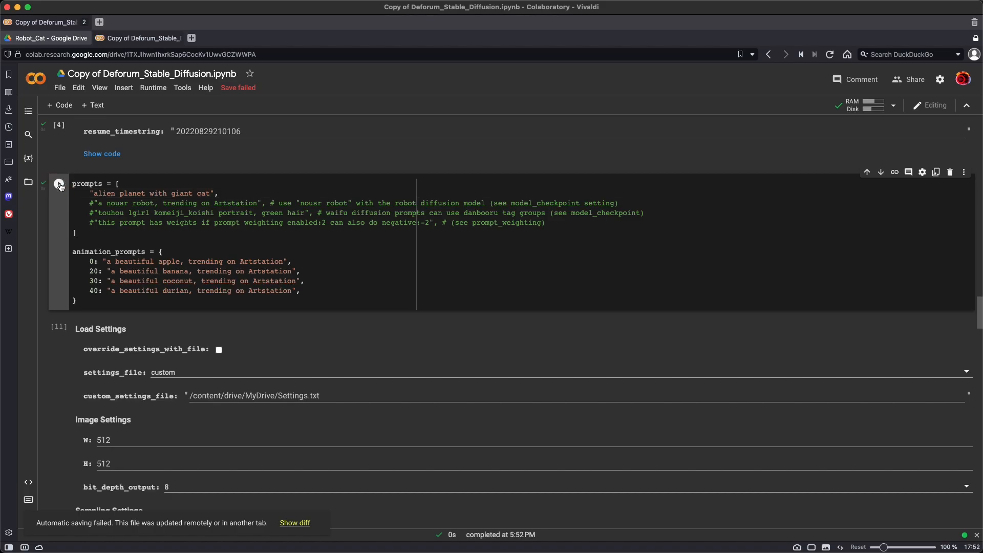
Rename the batch to 'Cat_Planet'.
{"action": "scroll", "scroll_direction": "down", "scroll_amount": 3}
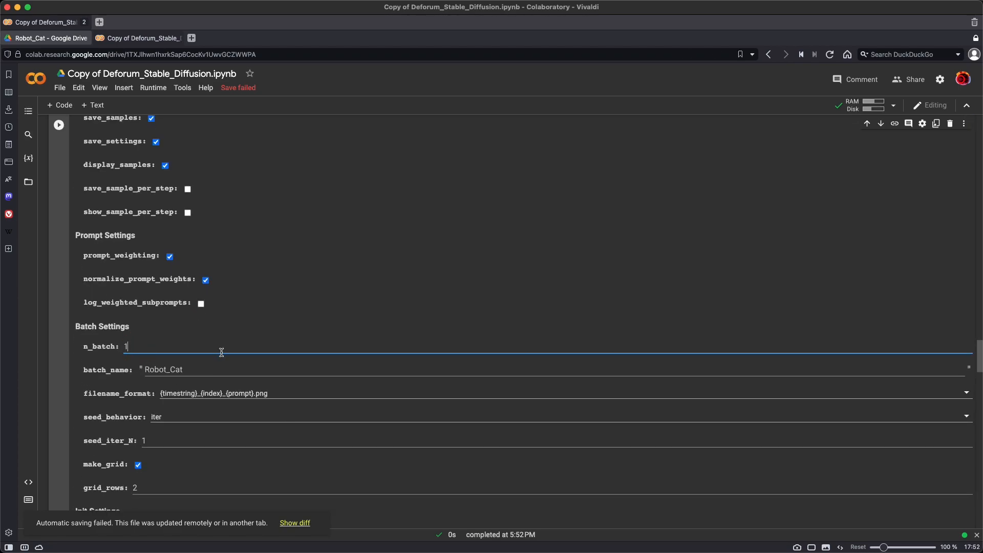
{"action": "double_click", "coordinate": [174, 369]}
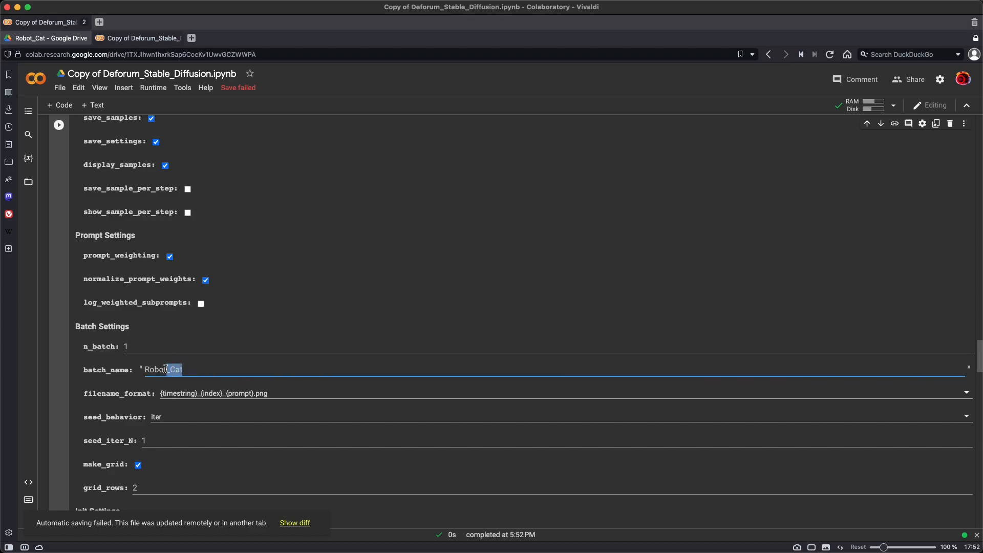
{"action": "type", "text": "Cat_"}
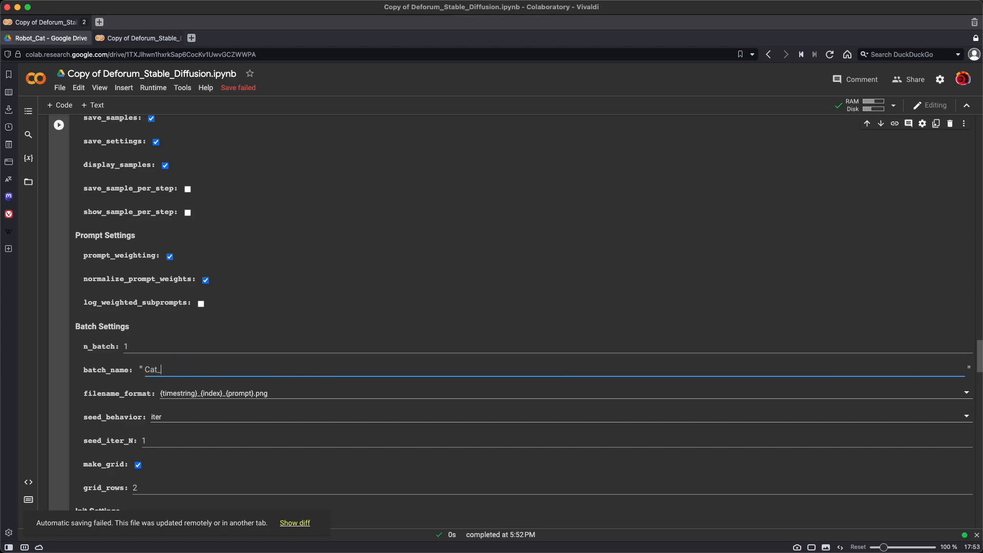
{"action": "type", "text": "Planet"}
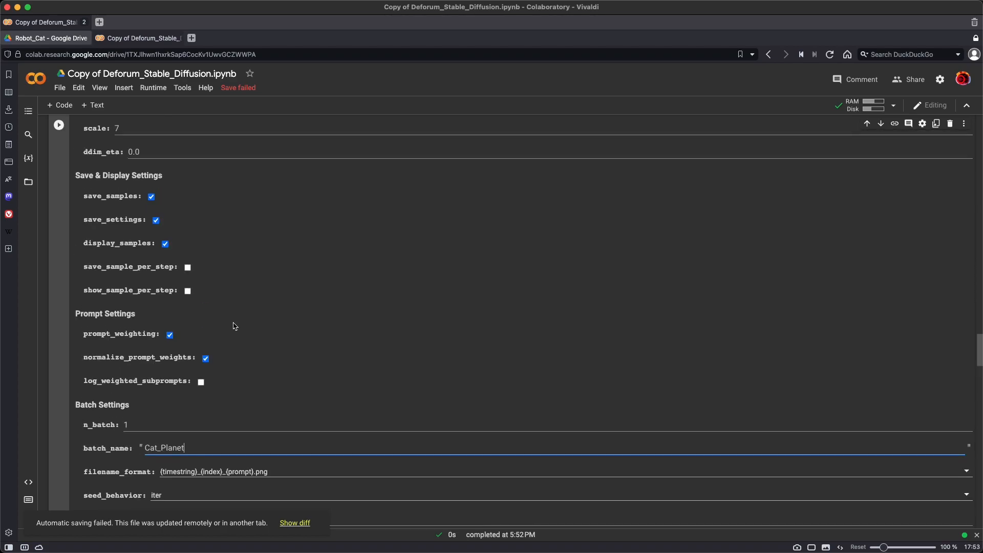
Set the image width to 1024 and height to 768.
{"action": "scroll", "scroll_direction": "up", "scroll_amount": 3}
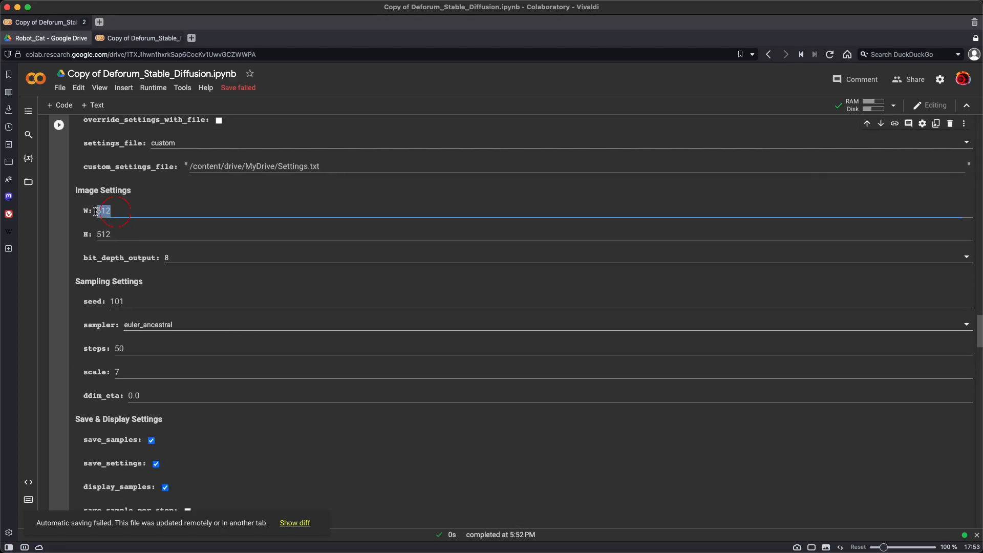
{"action": "type", "text": "1024"}
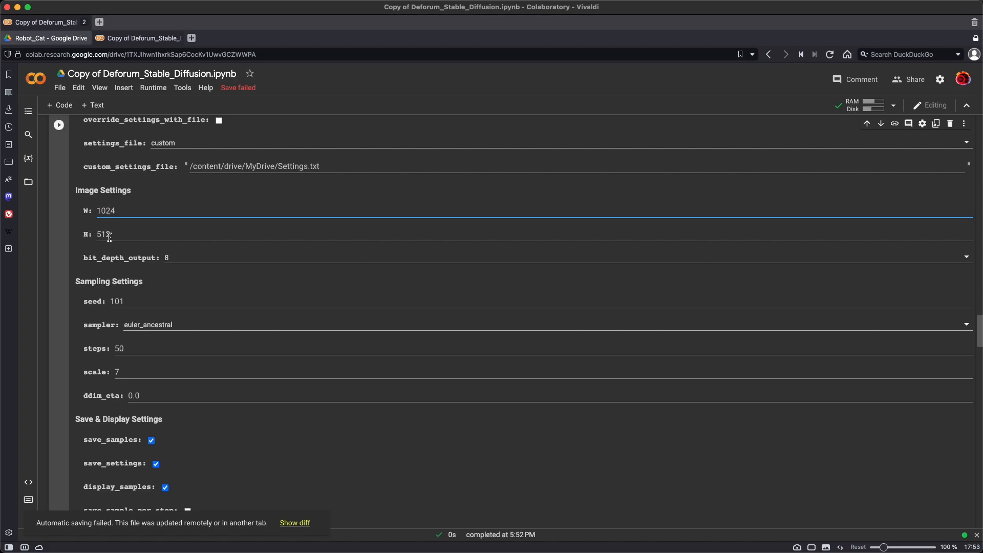
{"action": "type", "text": "768"}
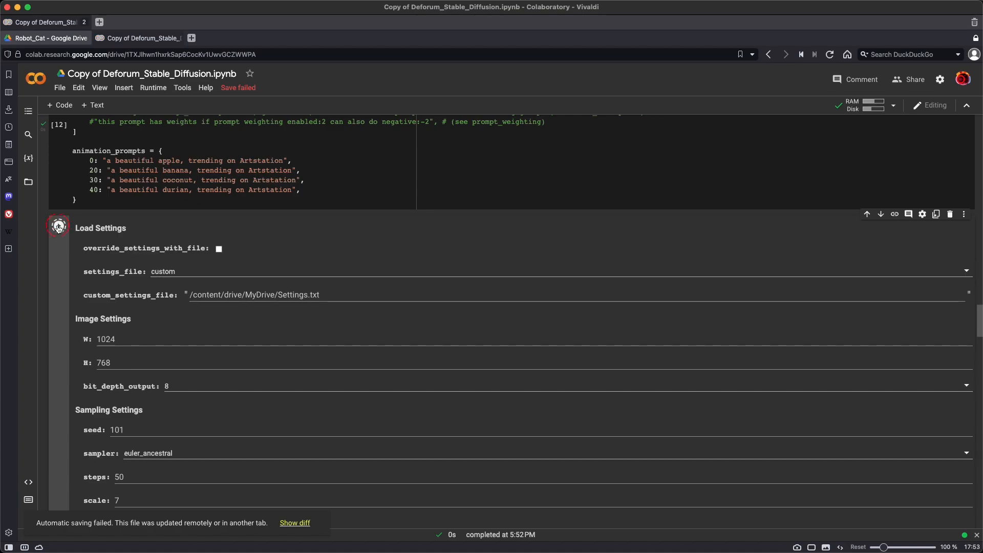
{"action": "scroll", "scroll_direction": "down", "scroll_amount": 3}
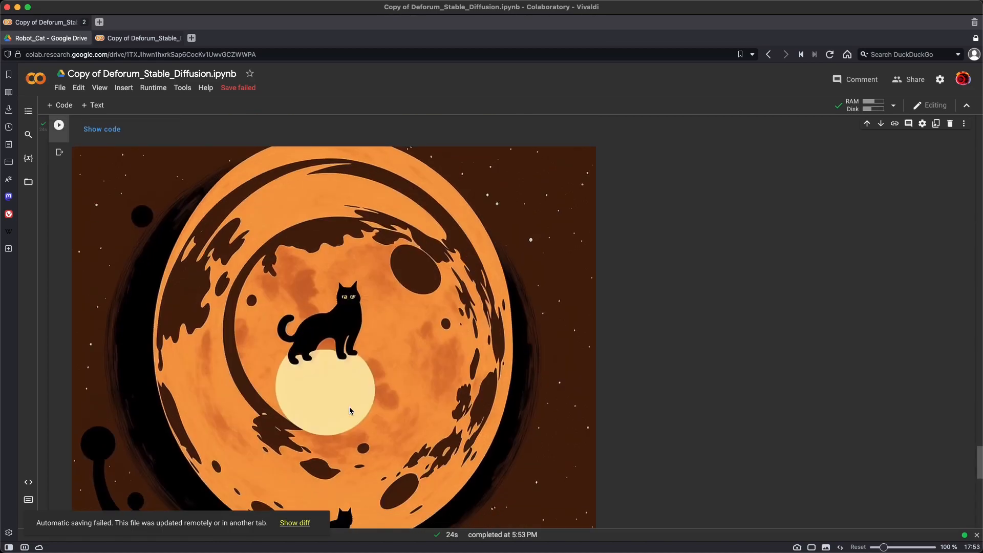
View the finished black-cat-on-orange-planet output, then scroll back up through the settings.
{"action": "scroll", "scroll_direction": "down", "scroll_amount": 3}
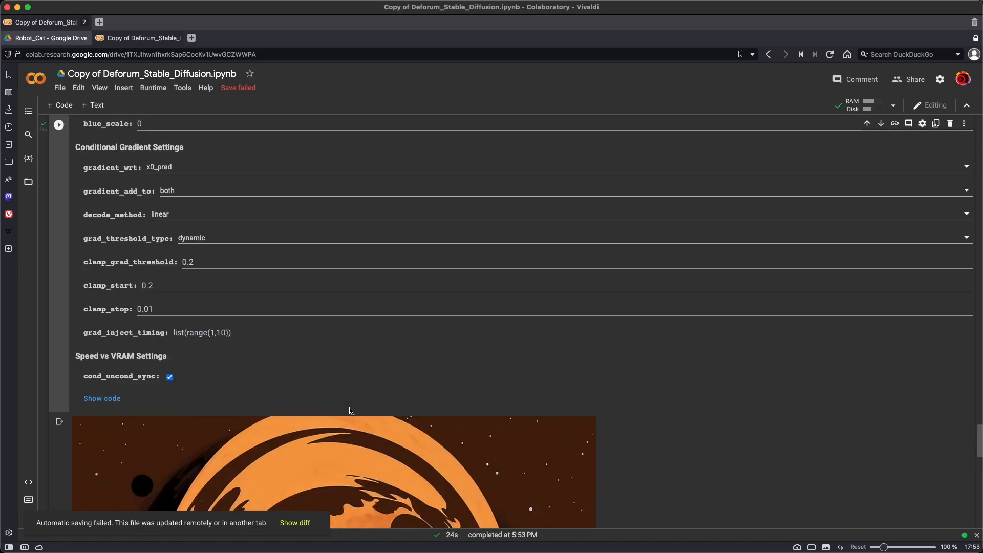
{"action": "scroll", "scroll_direction": "up", "scroll_amount": 3}
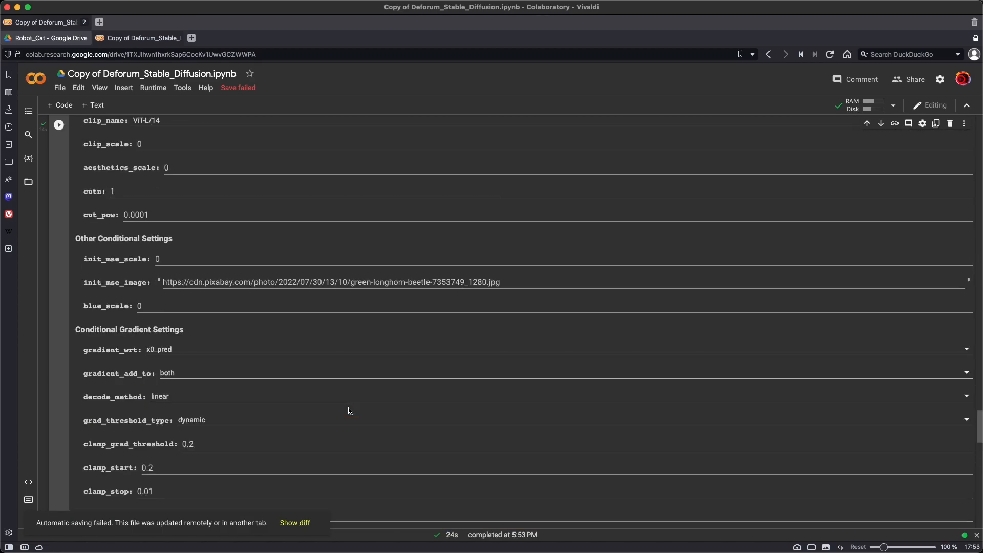
{"action": "scroll", "scroll_direction": "up", "scroll_amount": 3}
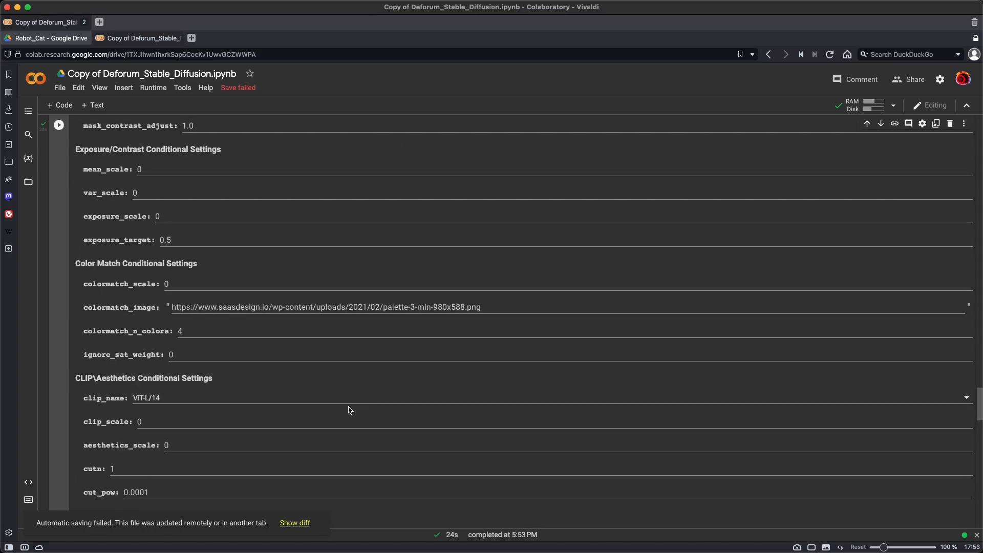
Change init strength to 0.5 and scroll down to the hollow-planet image with a small cat.
{"action": "scroll", "scroll_direction": "down", "scroll_amount": 3}
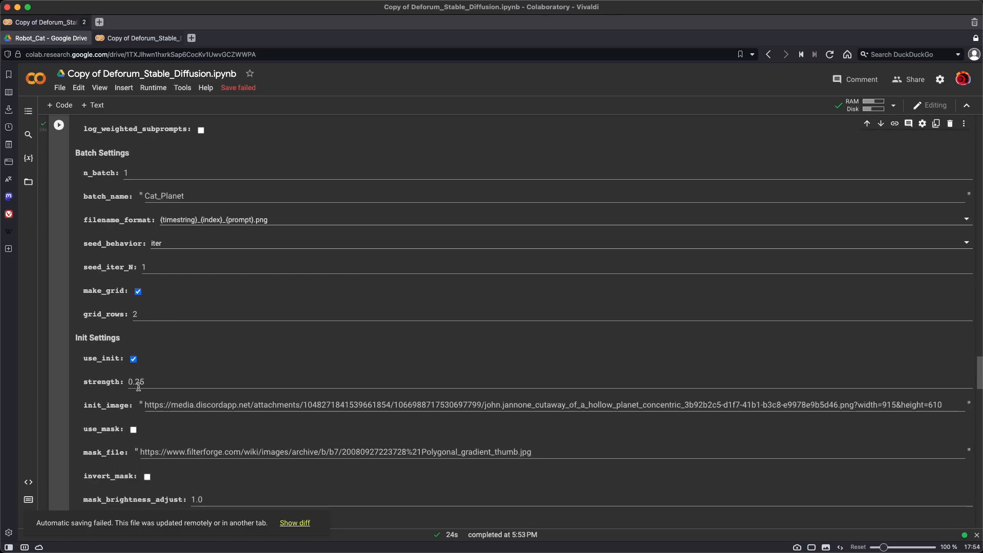
{"action": "double_click", "coordinate": [137, 381]}
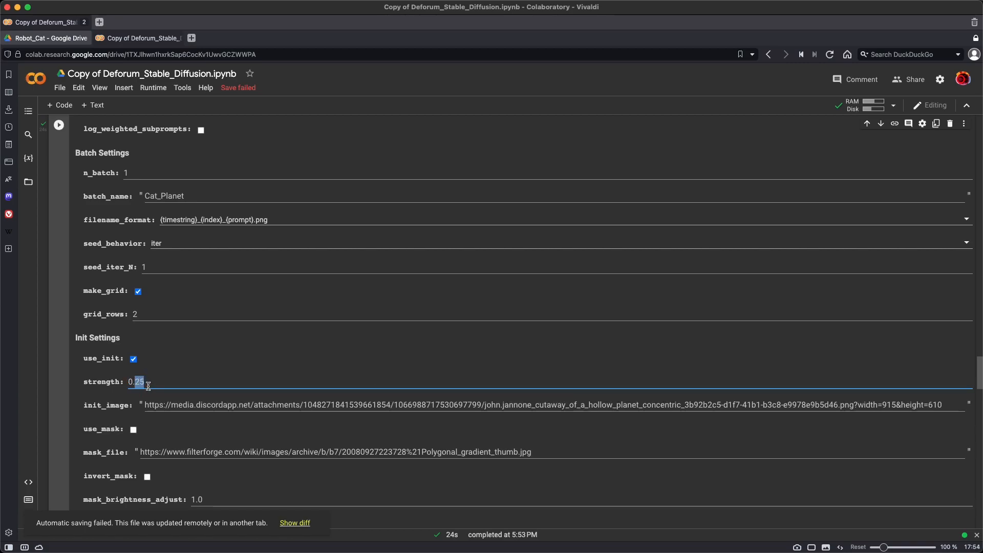
{"action": "type", "text": "0.5"}
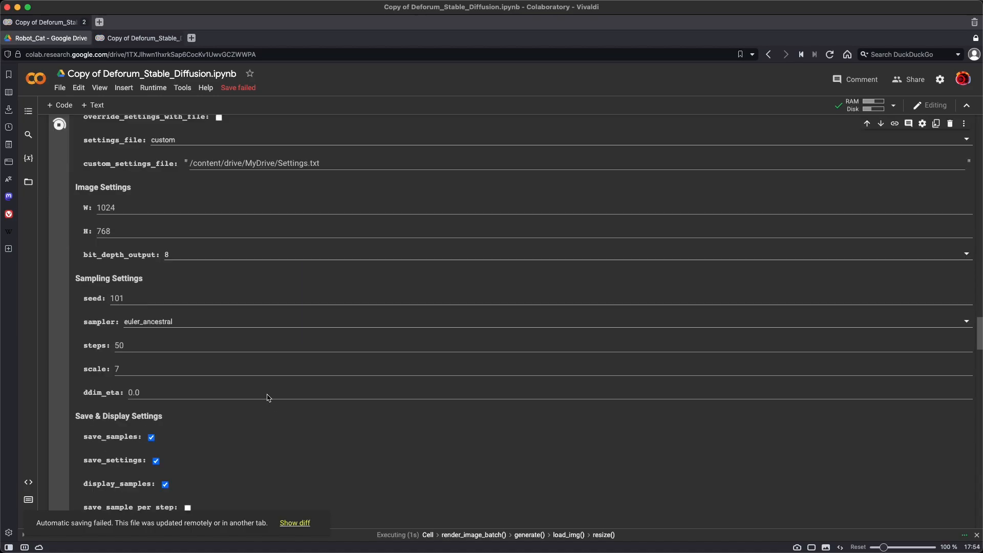
{"action": "scroll", "scroll_direction": "down", "scroll_amount": 3}
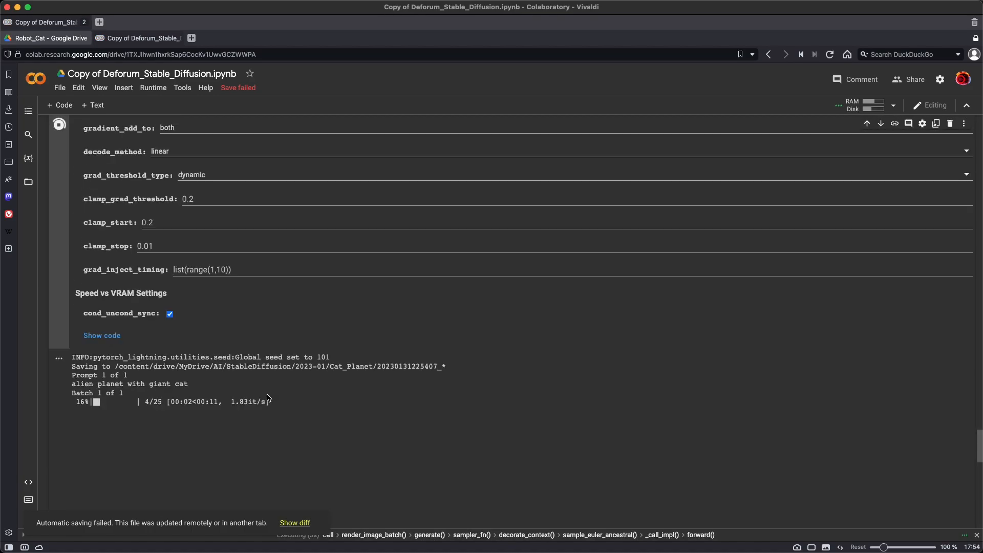
{"action": "scroll", "scroll_direction": "down", "scroll_amount": 3}
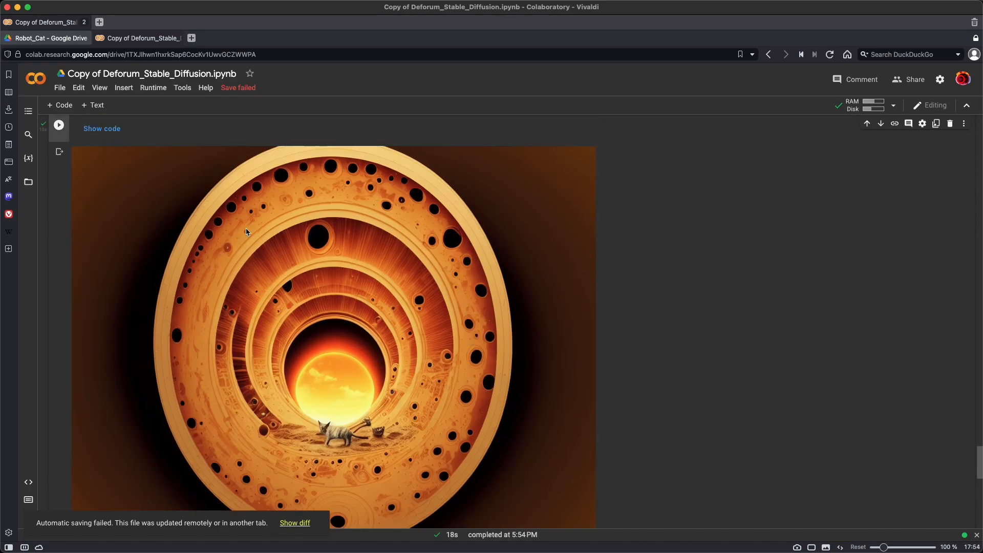
{"action": "mouse_move", "coordinate": [248, 283]}
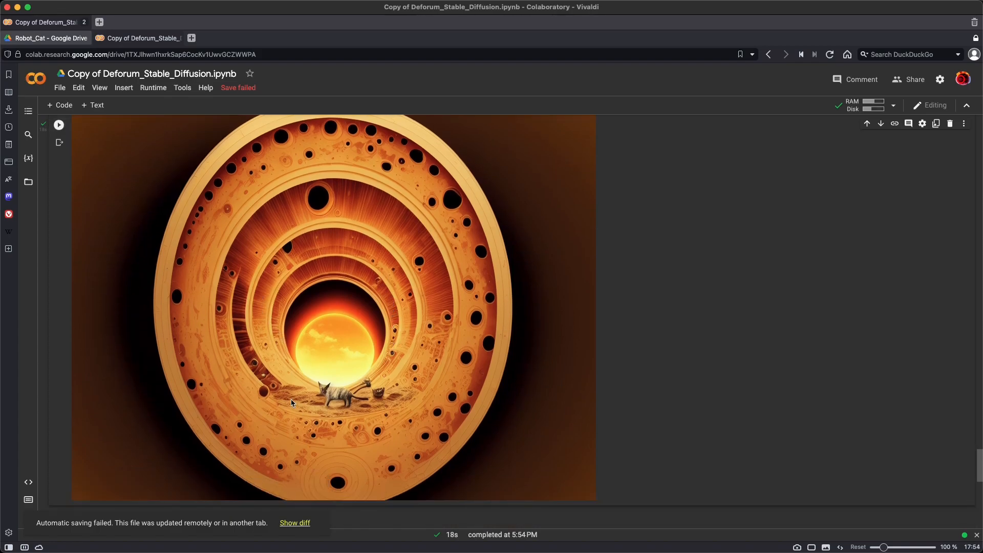
{"action": "mouse_move", "coordinate": [307, 400]}
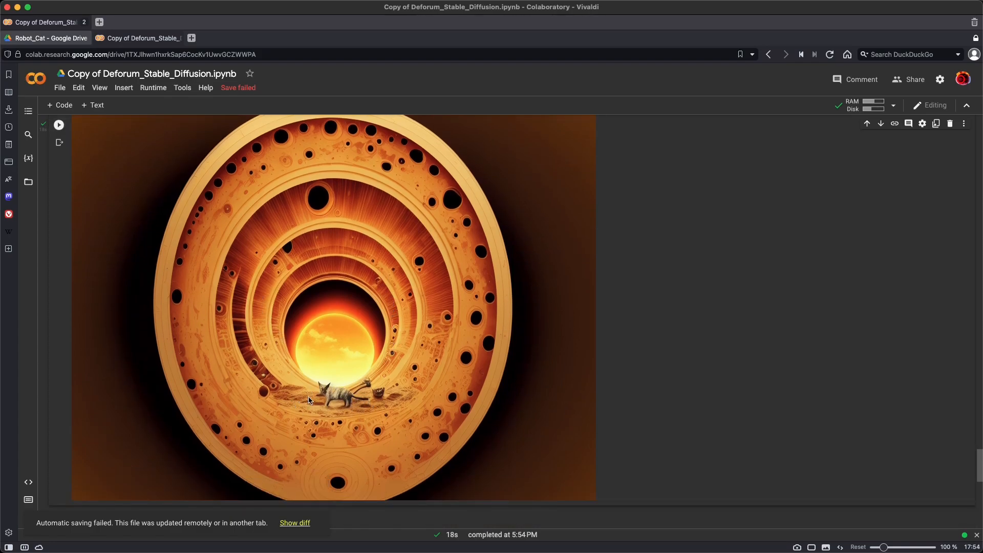
{"action": "mouse_move", "coordinate": [335, 410]}
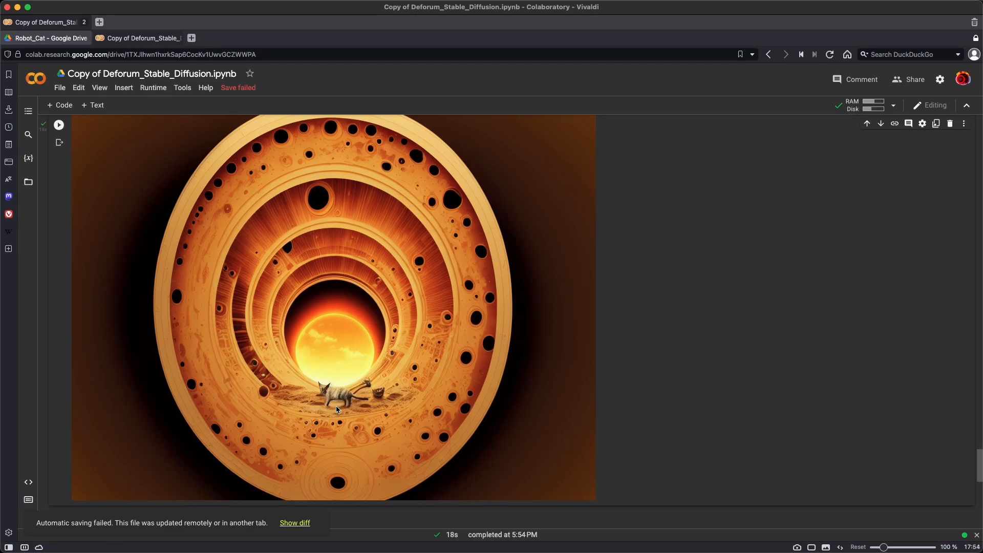
Scroll up to review the Prompt, Batch and Init Settings for the re-run.
{"action": "scroll", "scroll_direction": "down", "scroll_amount": 3}
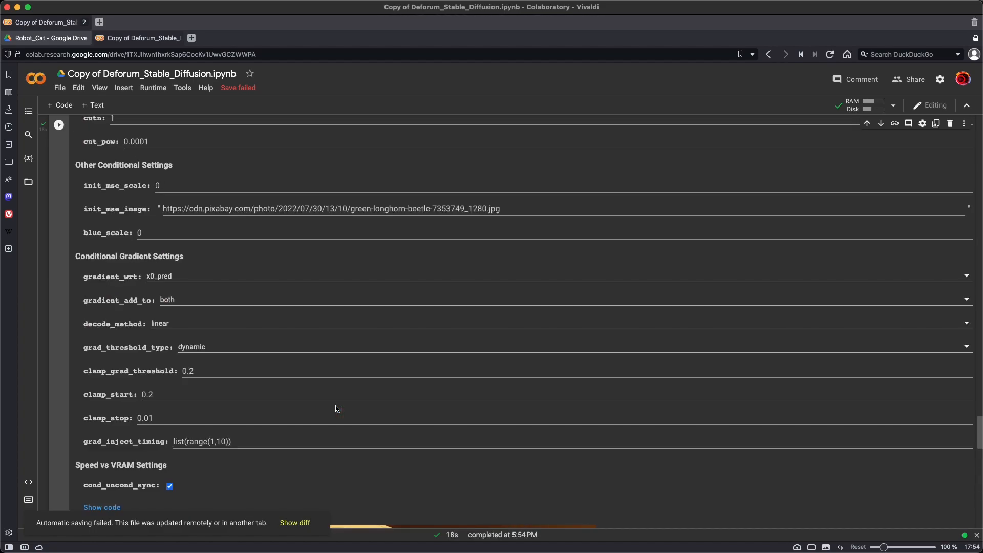
{"action": "scroll", "scroll_direction": "up", "scroll_amount": 3}
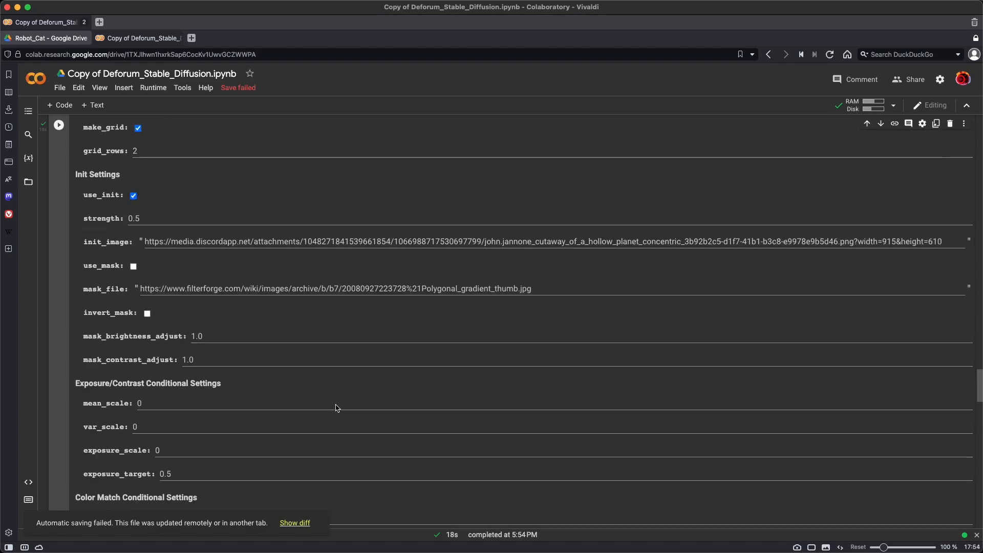
{"action": "scroll", "scroll_direction": "up", "scroll_amount": 3}
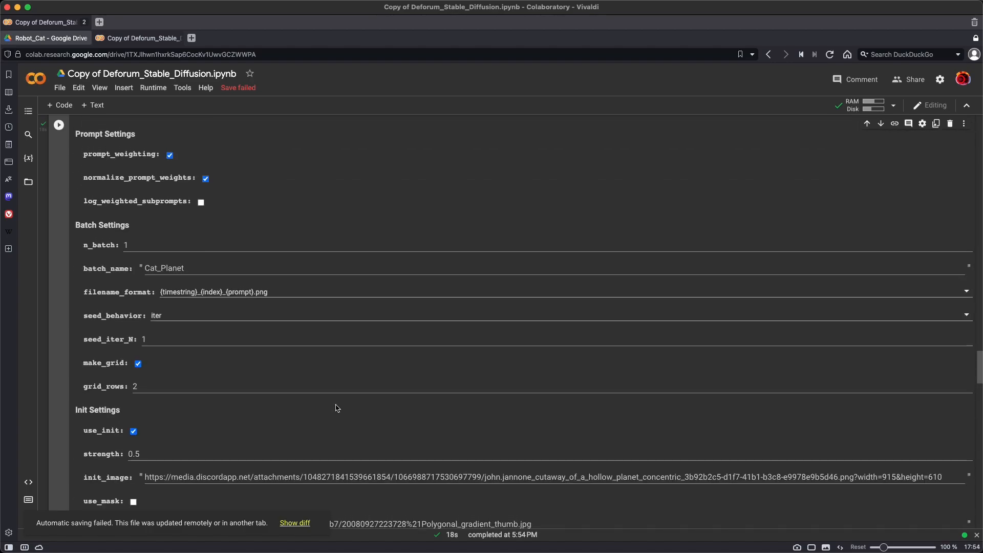
{"action": "scroll", "scroll_direction": "up", "scroll_amount": 3}
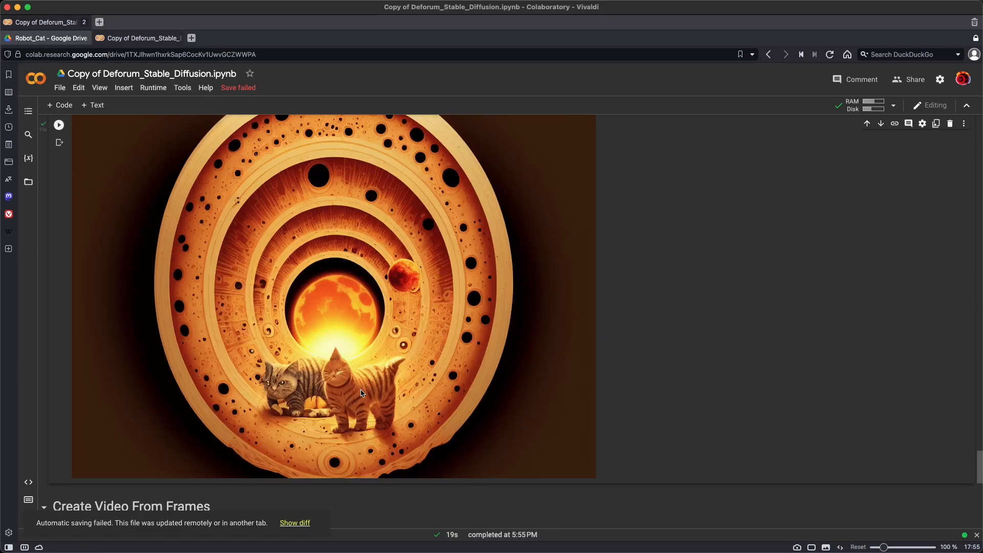
{"action": "mouse_move", "coordinate": [342, 368]}
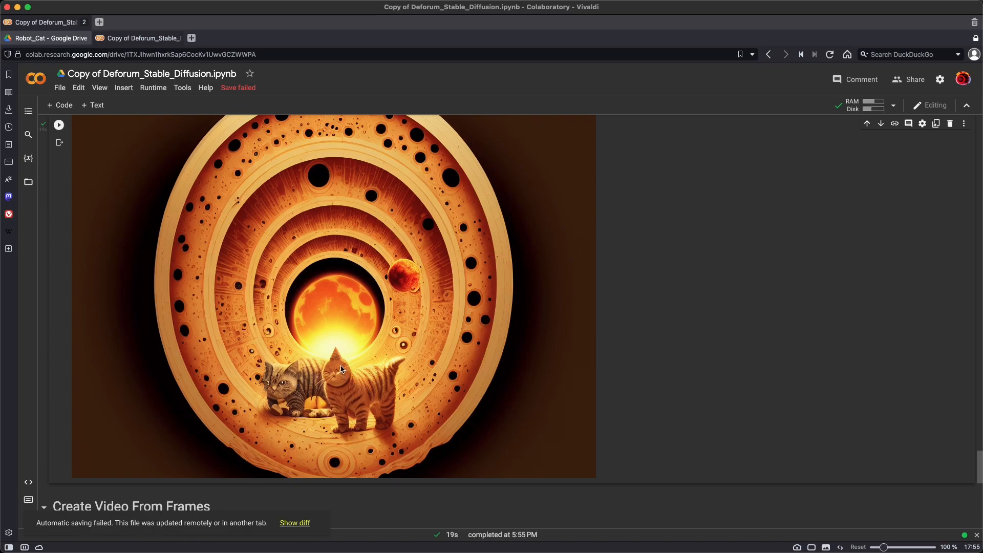
{"action": "mouse_move", "coordinate": [366, 390]}
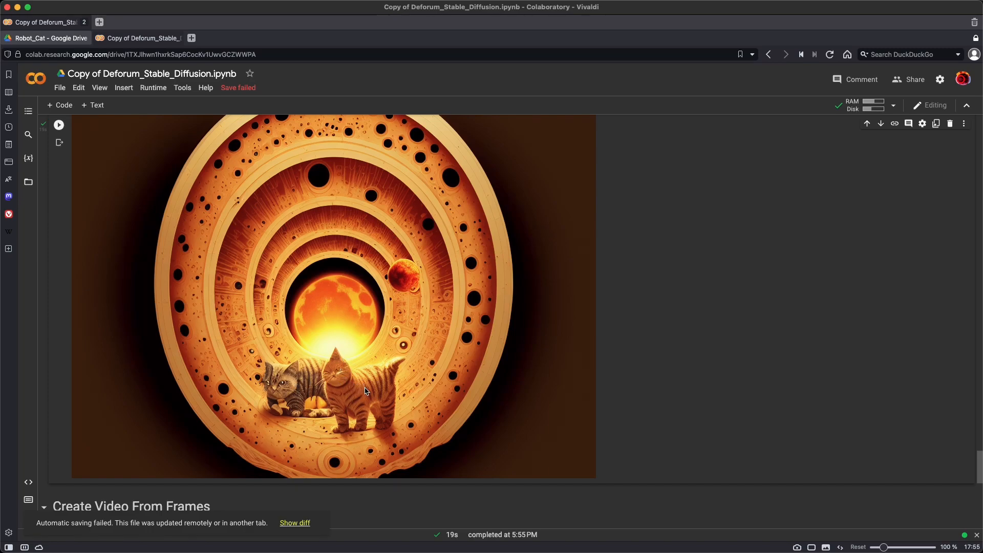
{"action": "mouse_move", "coordinate": [460, 325]}
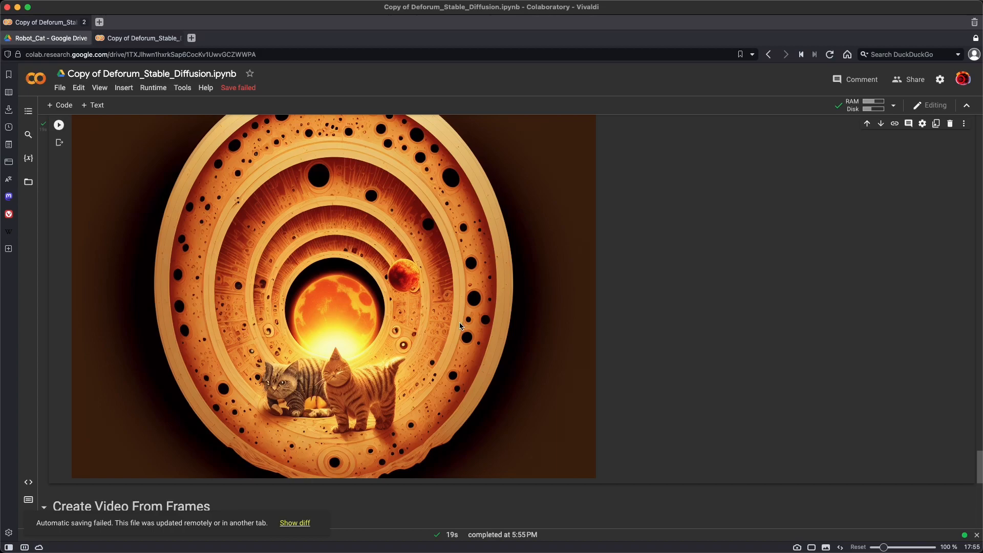
{"action": "scroll", "scroll_direction": "down", "scroll_amount": 3}
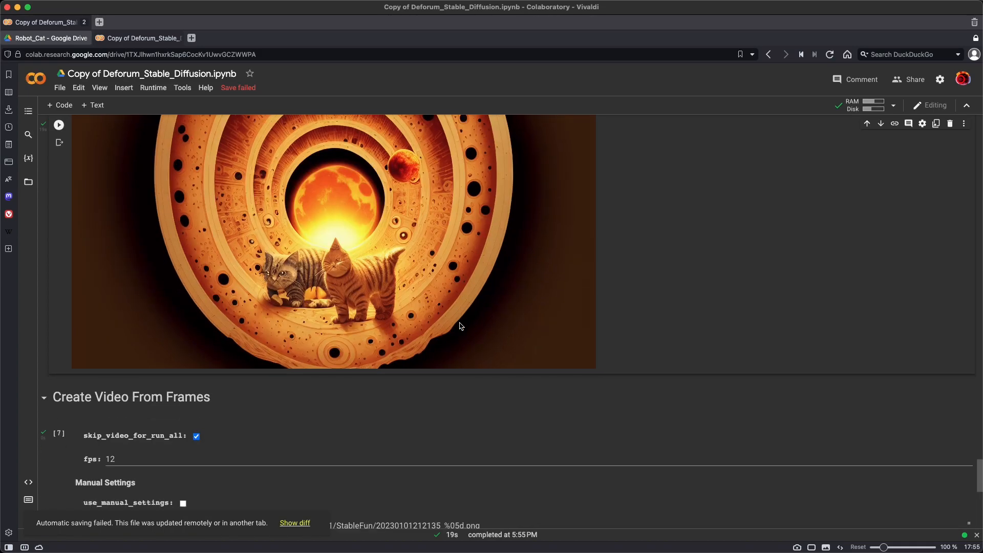
{"action": "scroll", "scroll_direction": "down", "scroll_amount": 3}
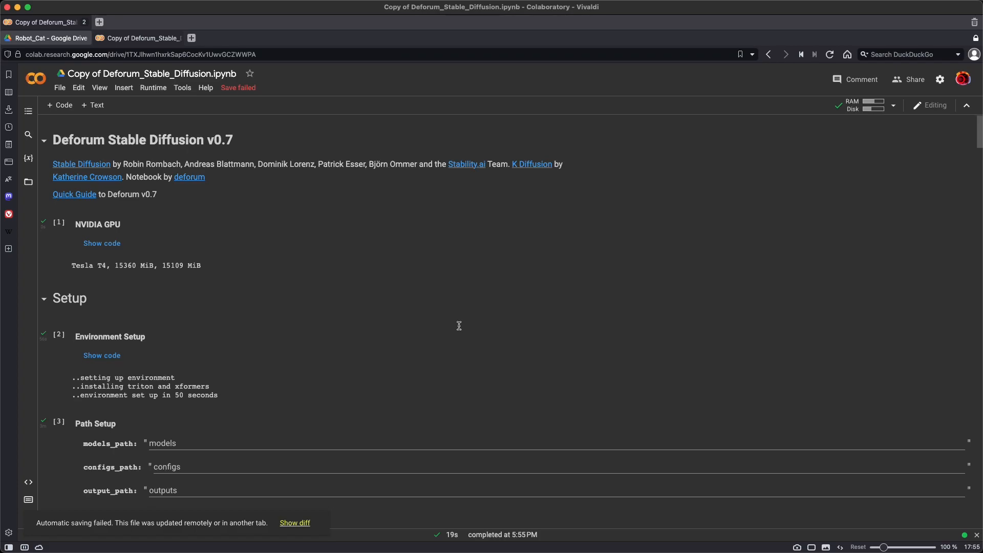
{"action": "scroll", "scroll_direction": "down", "scroll_amount": 3}
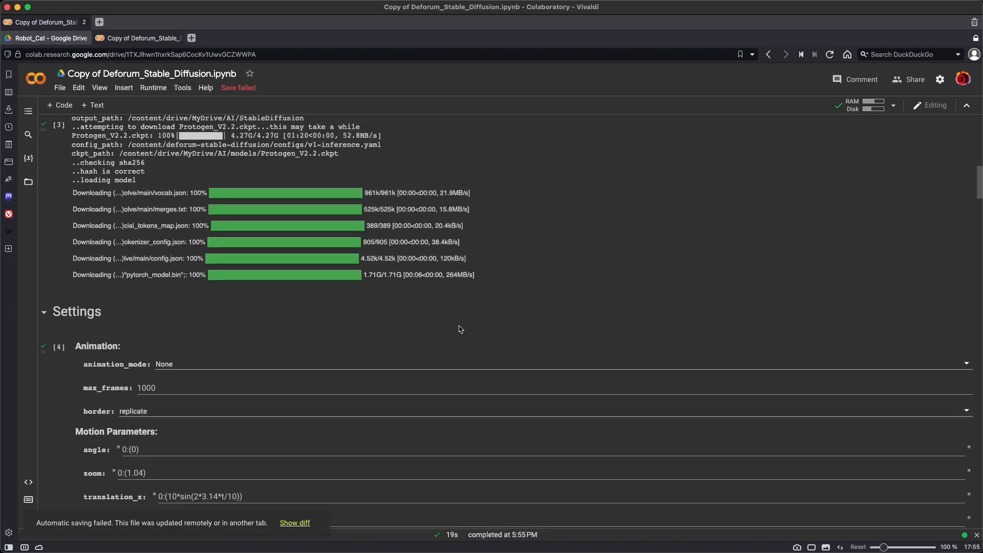